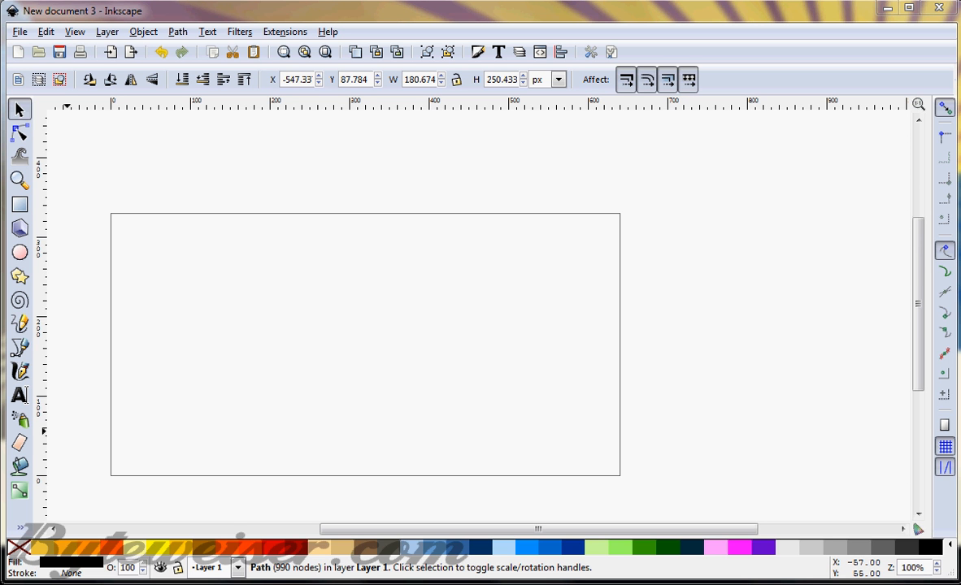
{"action": "mouse_move", "coordinate": [111, 290]}
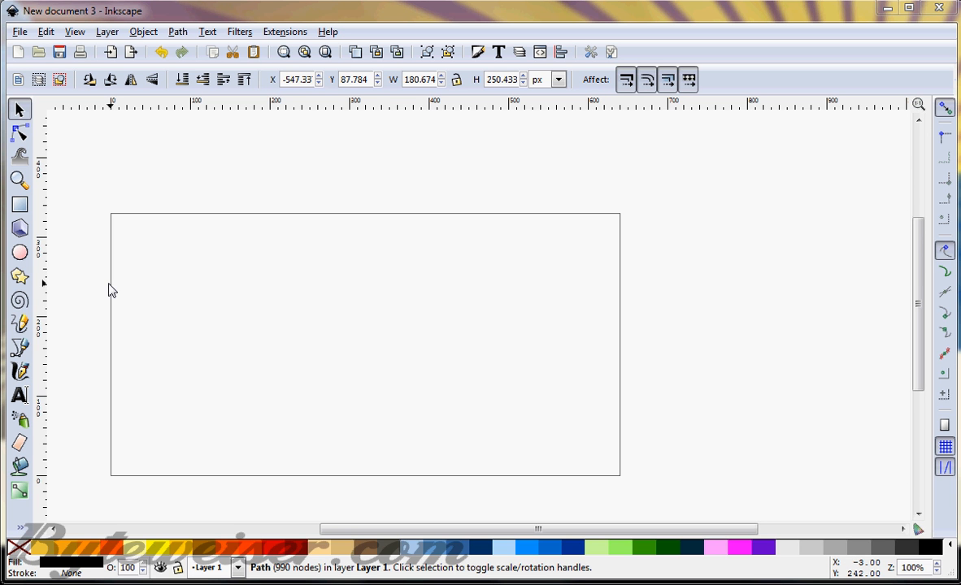
{"action": "mouse_move", "coordinate": [95, 334]}
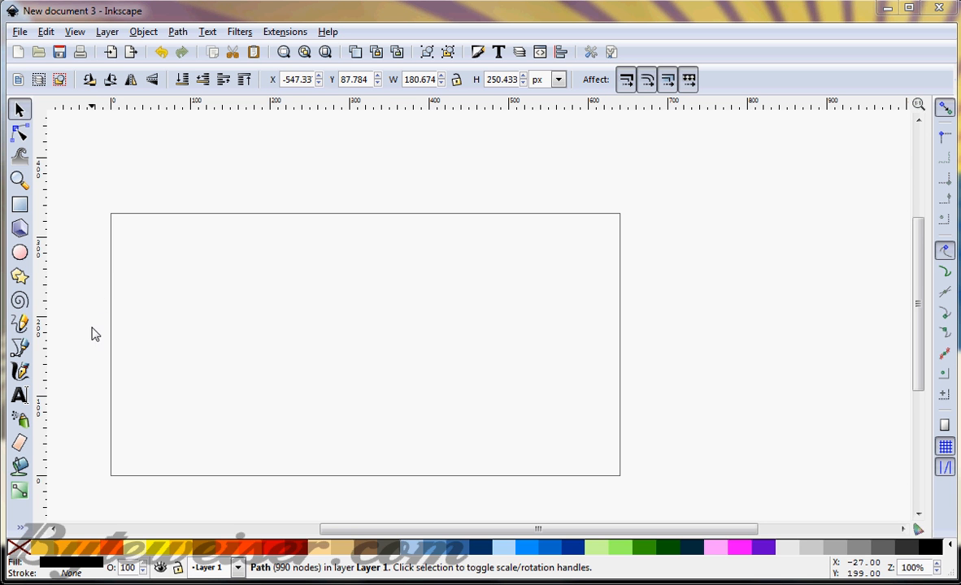
{"action": "mouse_move", "coordinate": [19, 348]}
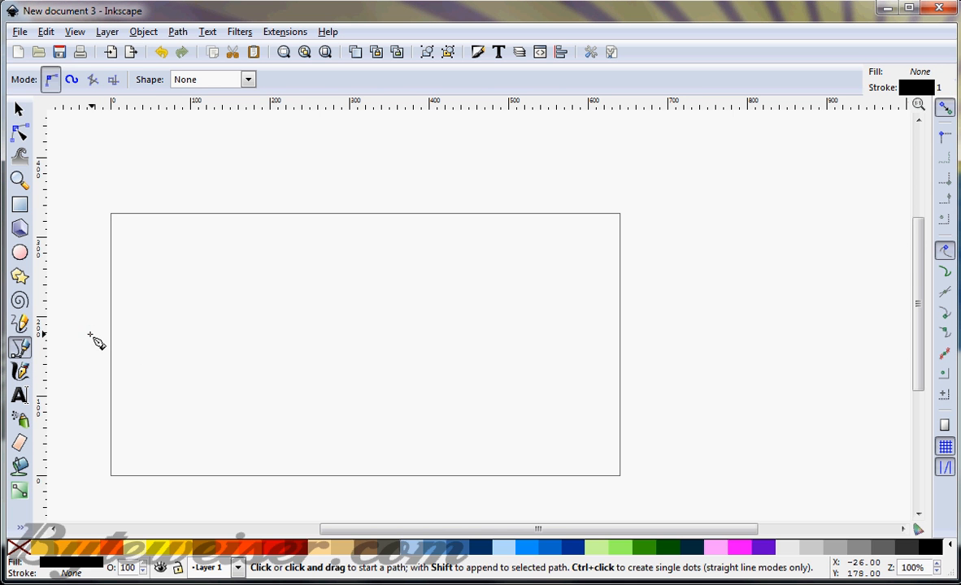
- Draw a closed four-point dune outline at left, curve its bottom edge, and fill it tan
{"action": "left_click", "coordinate": [90, 334]}
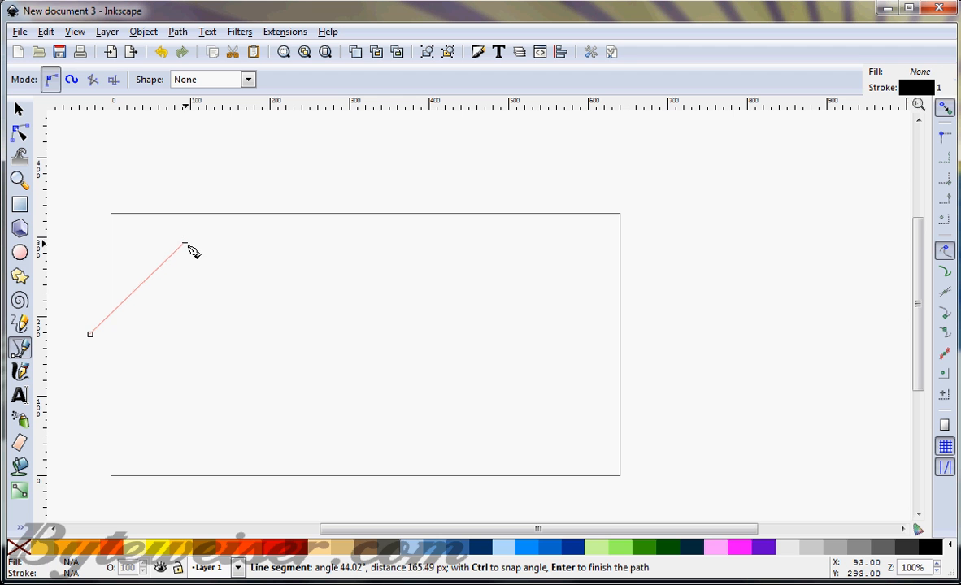
{"action": "left_click", "coordinate": [185, 246]}
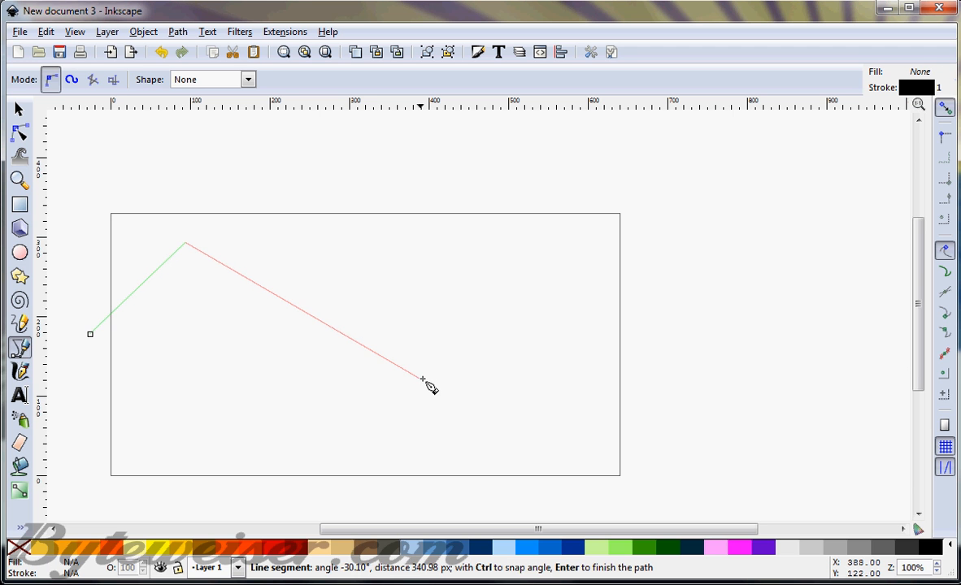
{"action": "left_click", "coordinate": [430, 396]}
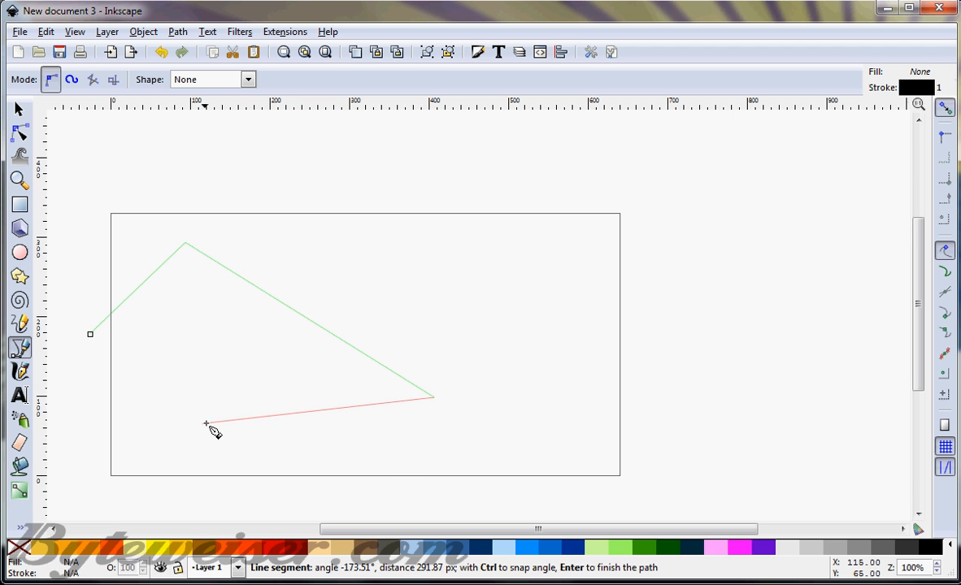
{"action": "left_click", "coordinate": [90, 334]}
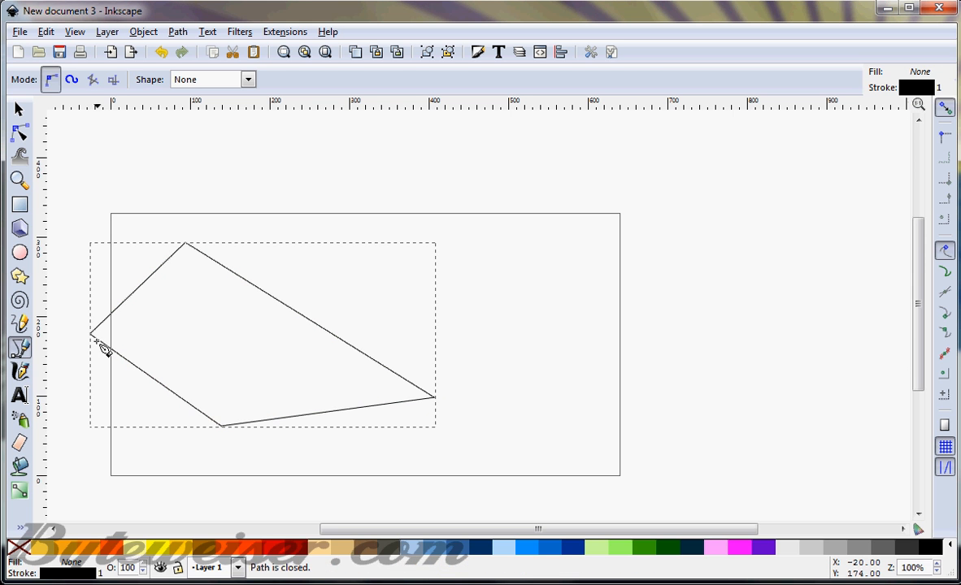
{"action": "left_click", "coordinate": [17, 134]}
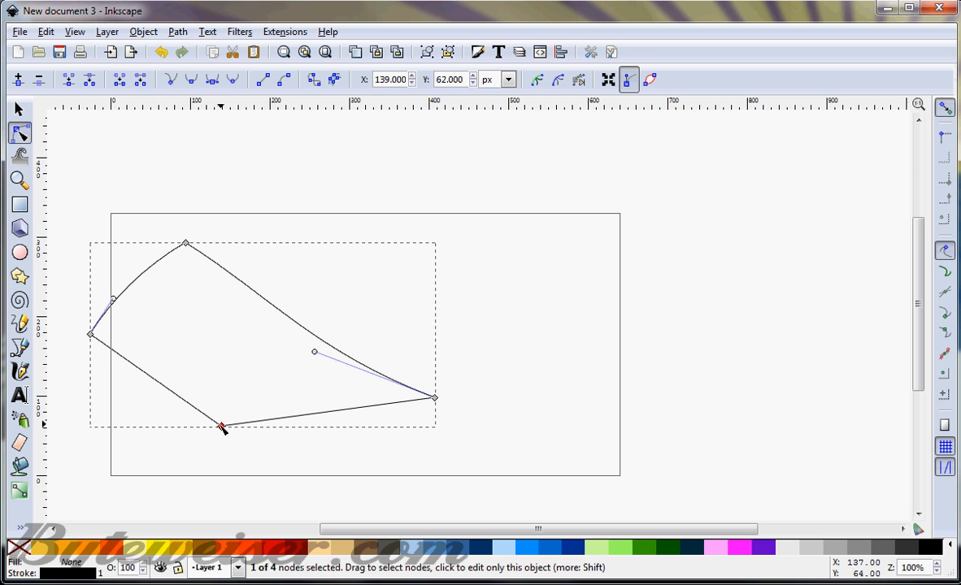
{"action": "left_click", "coordinate": [191, 79]}
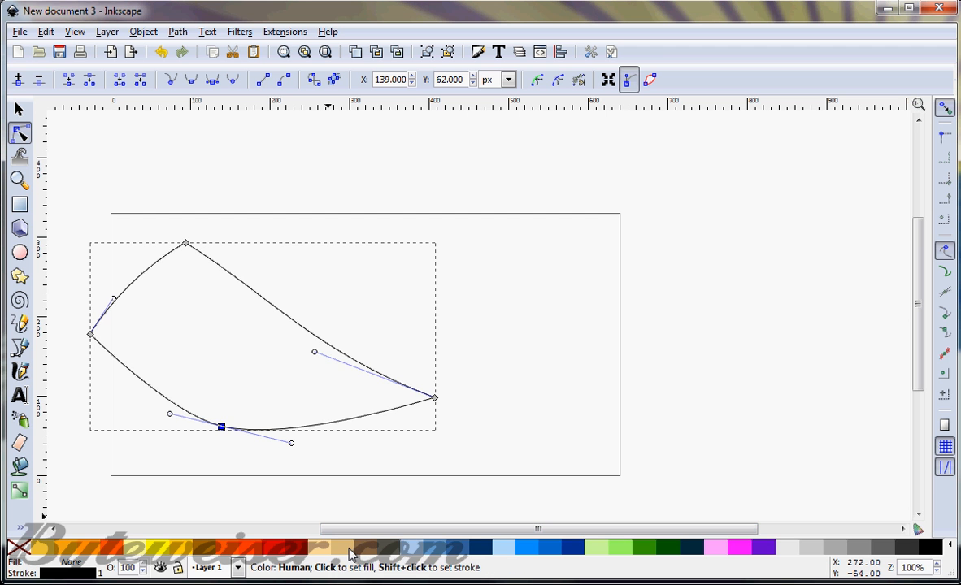
{"action": "left_click", "coordinate": [361, 549]}
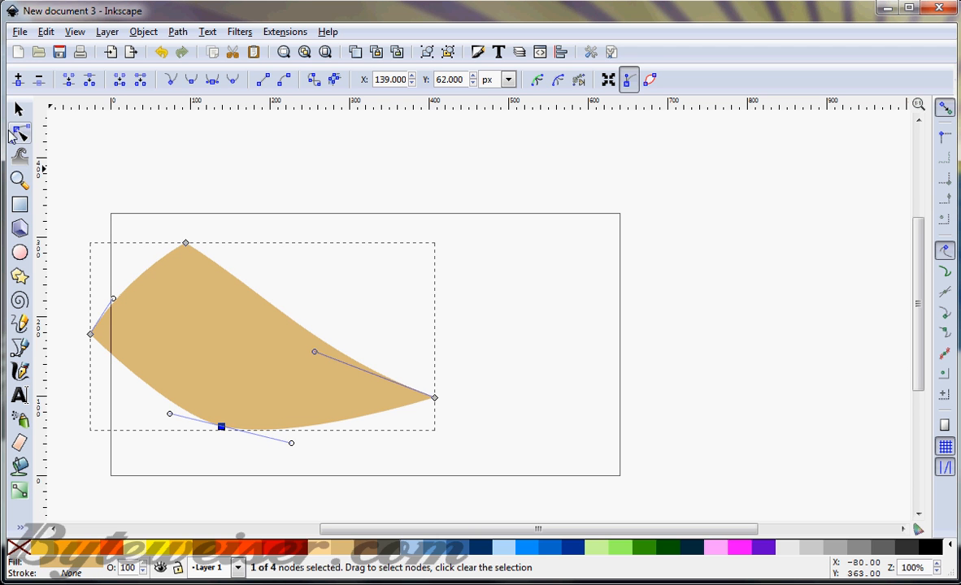
{"action": "mouse_move", "coordinate": [29, 353]}
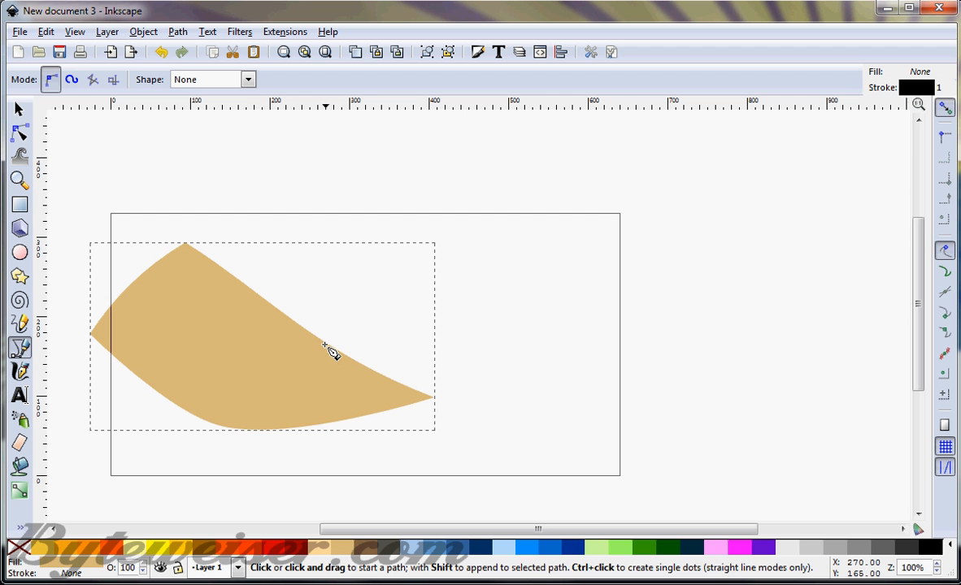
- Outline a large closed pale sand path across the lower part of the page
{"action": "left_click", "coordinate": [319, 346]}
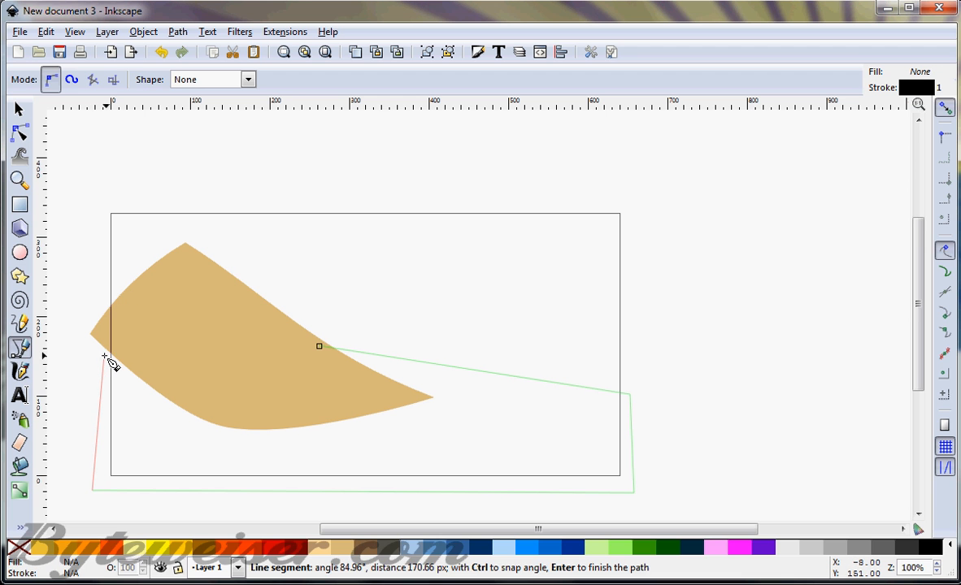
{"action": "mouse_move", "coordinate": [320, 349]}
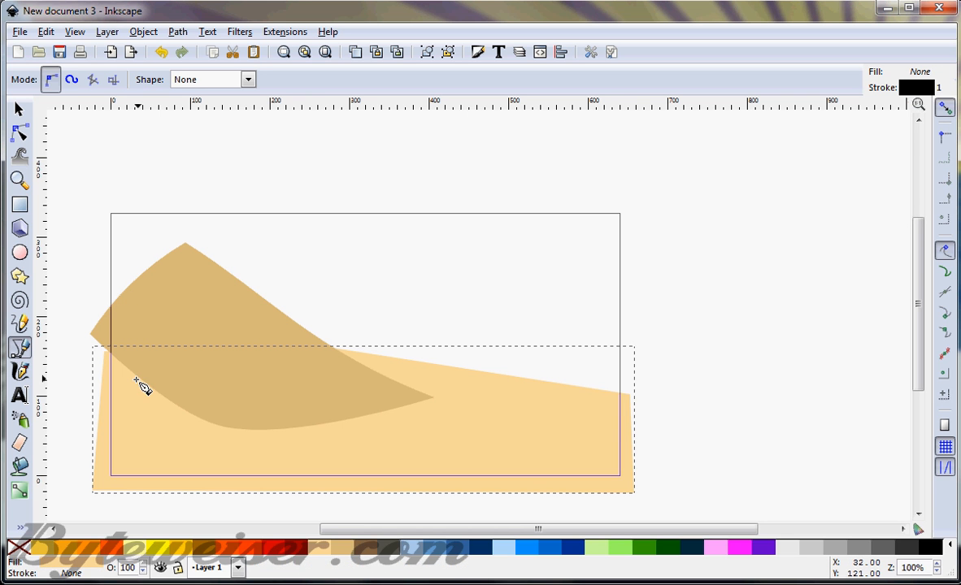
{"action": "mouse_move", "coordinate": [166, 356]}
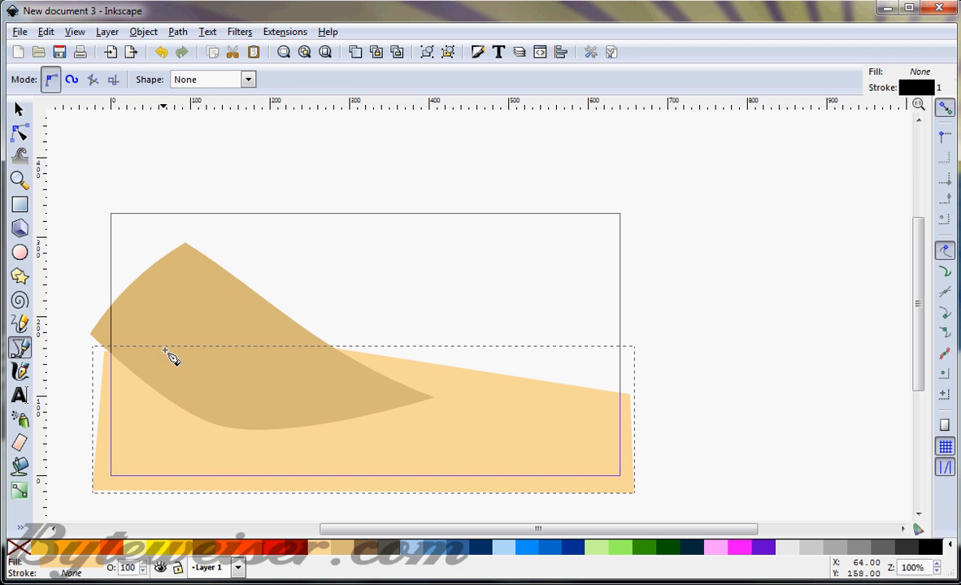
{"action": "left_click", "coordinate": [19, 204]}
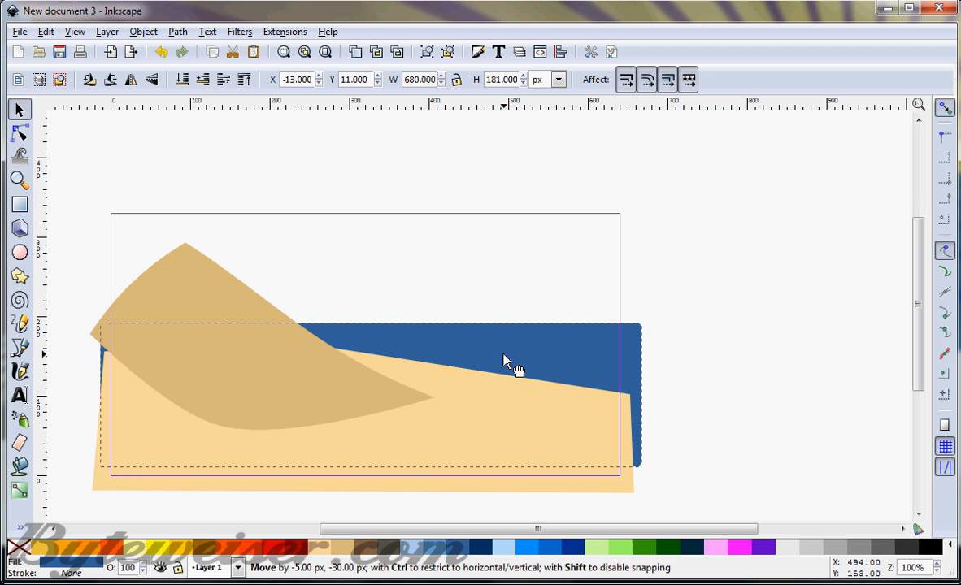
- Open the Path operations menu and dismiss it without applying any operation
{"action": "left_click", "coordinate": [172, 31]}
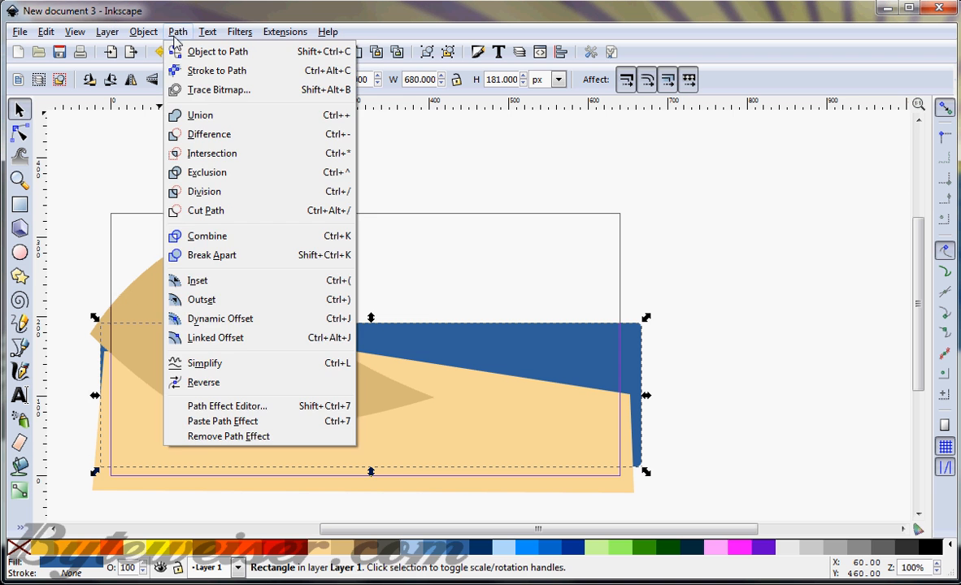
{"action": "left_click", "coordinate": [218, 52]}
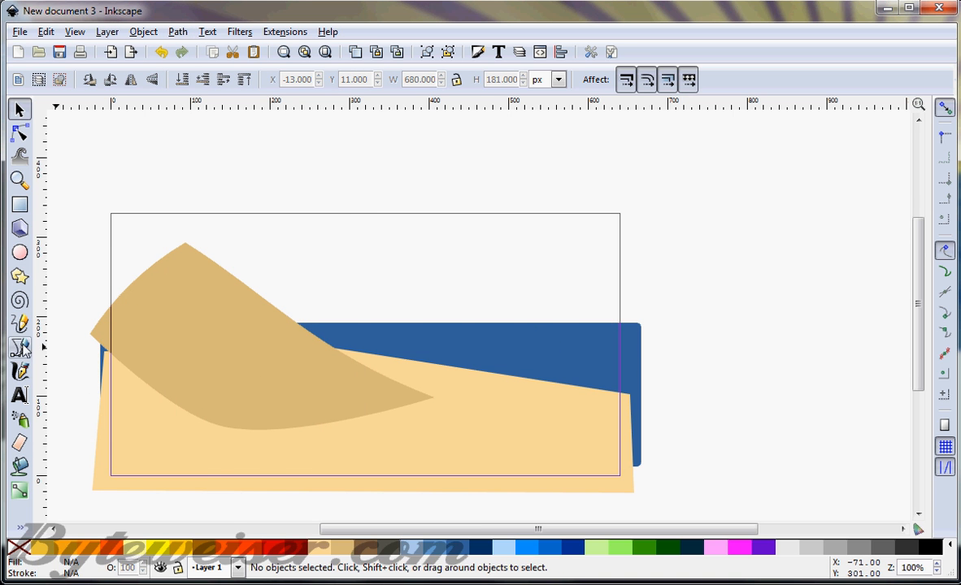
- Flip the brown dune copy horizontally and drag it left behind the tan dune
{"action": "left_click", "coordinate": [188, 309]}
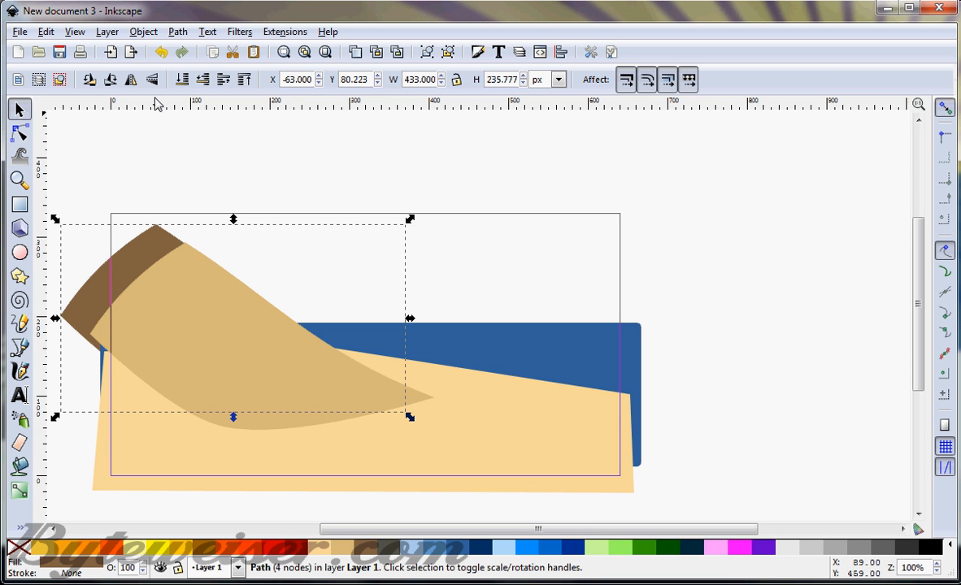
{"action": "mouse_move", "coordinate": [131, 80]}
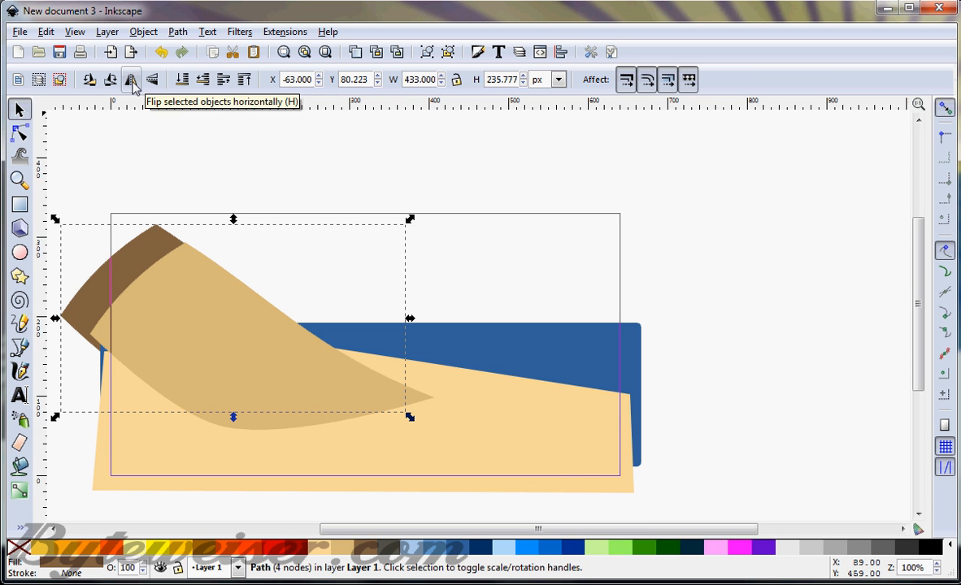
{"action": "left_click", "coordinate": [128, 80]}
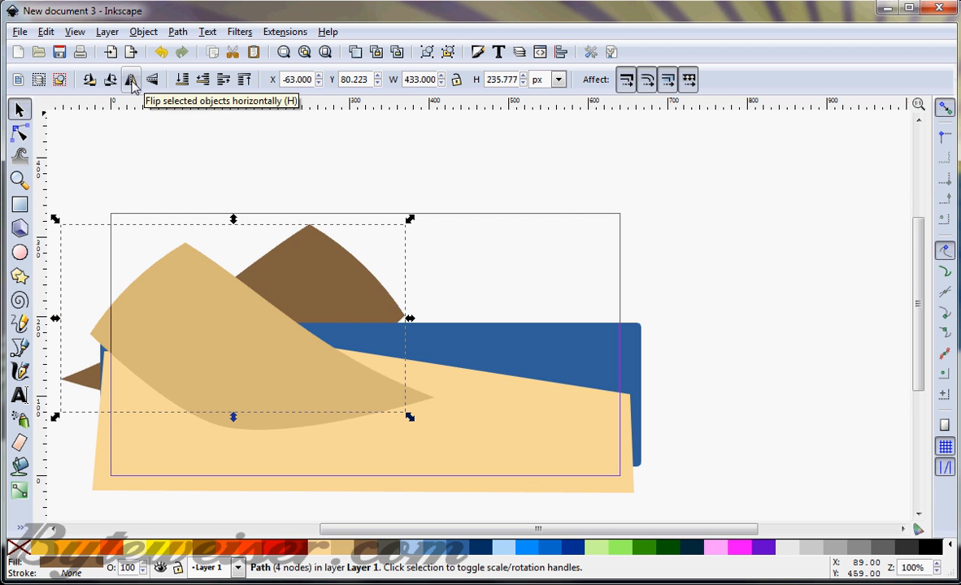
{"action": "left_click", "coordinate": [129, 81]}
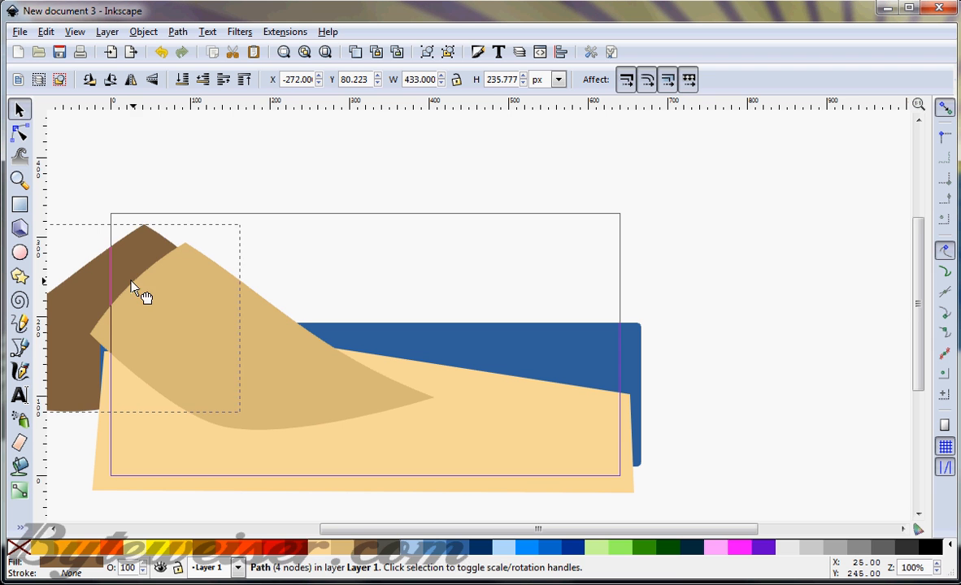
{"action": "left_click_drag", "start_coordinate": [142, 292], "coordinate": [227, 293]}
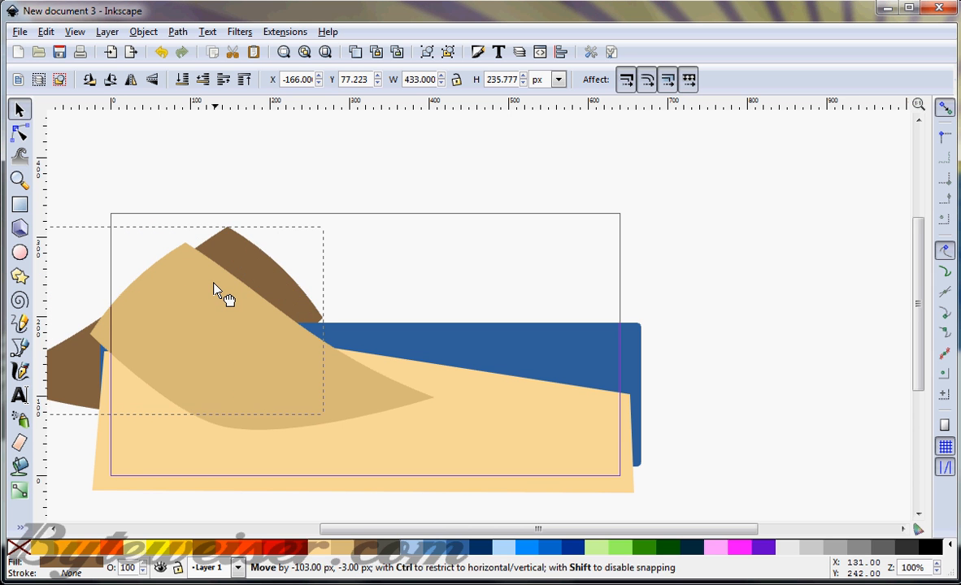
{"action": "left_click_drag", "start_coordinate": [223, 298], "coordinate": [142, 305]}
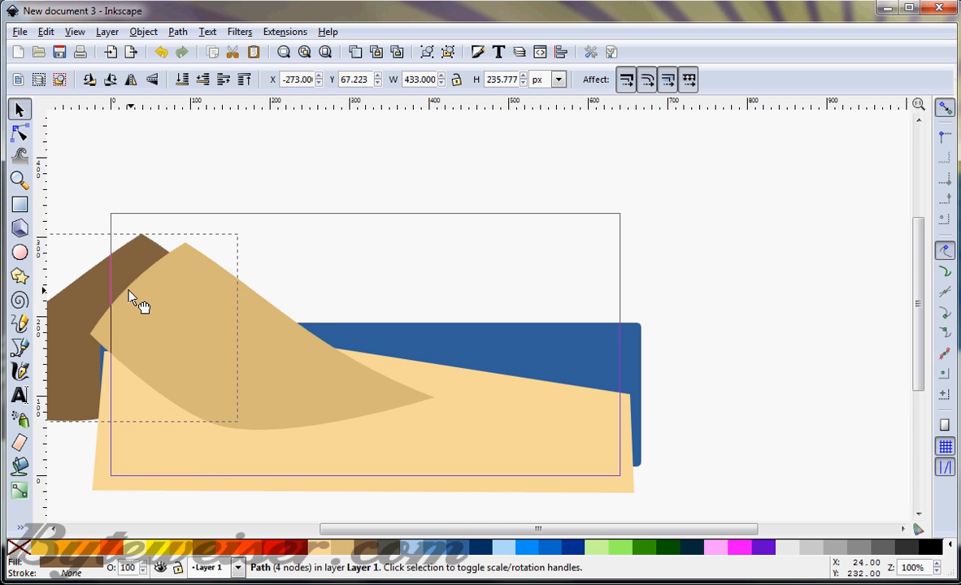
{"action": "left_click", "coordinate": [138, 297]}
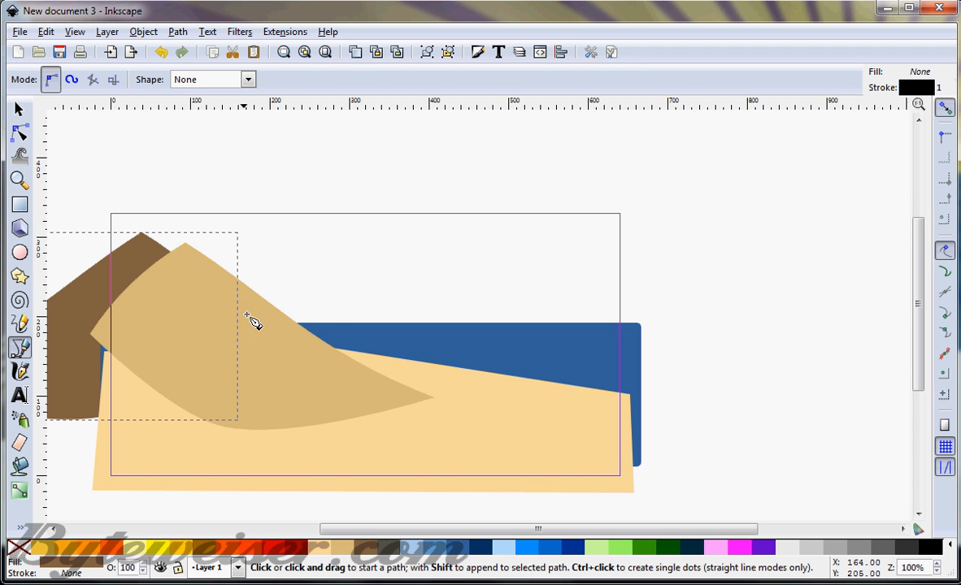
- Draw a small brown wedge between the tan dune and sea, then edit its nodes
{"action": "left_click", "coordinate": [250, 303]}
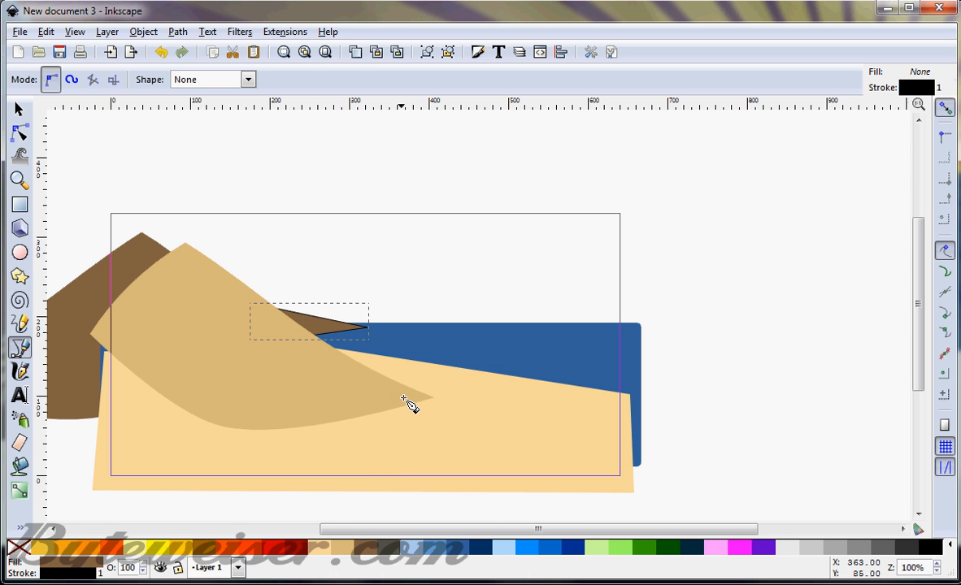
{"action": "mouse_move", "coordinate": [390, 360]}
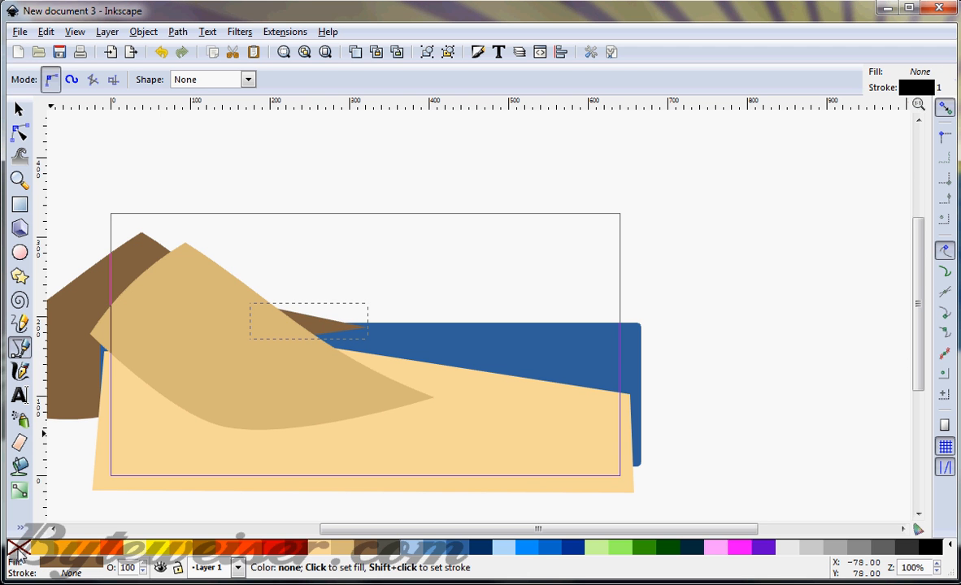
{"action": "left_click", "coordinate": [18, 133]}
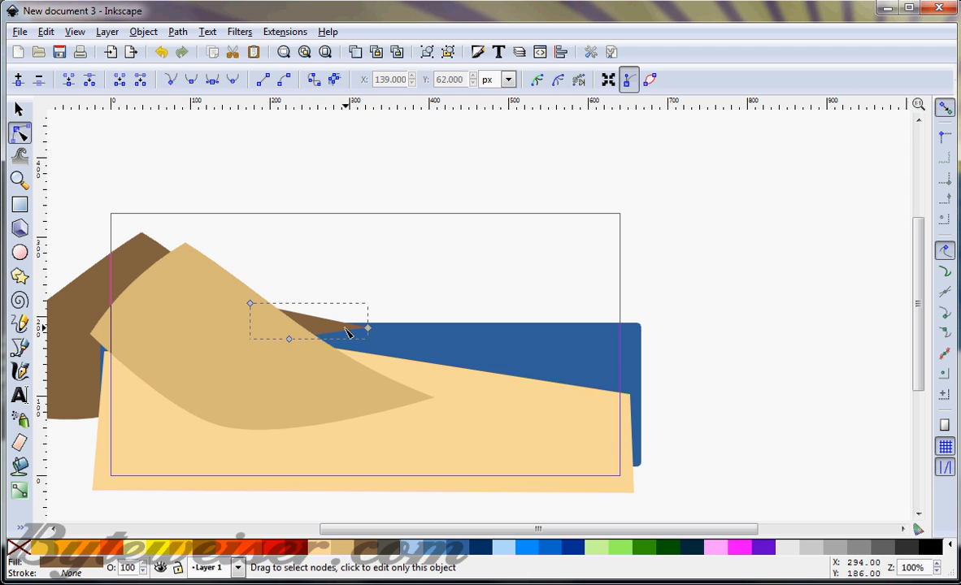
{"action": "mouse_move", "coordinate": [345, 348]}
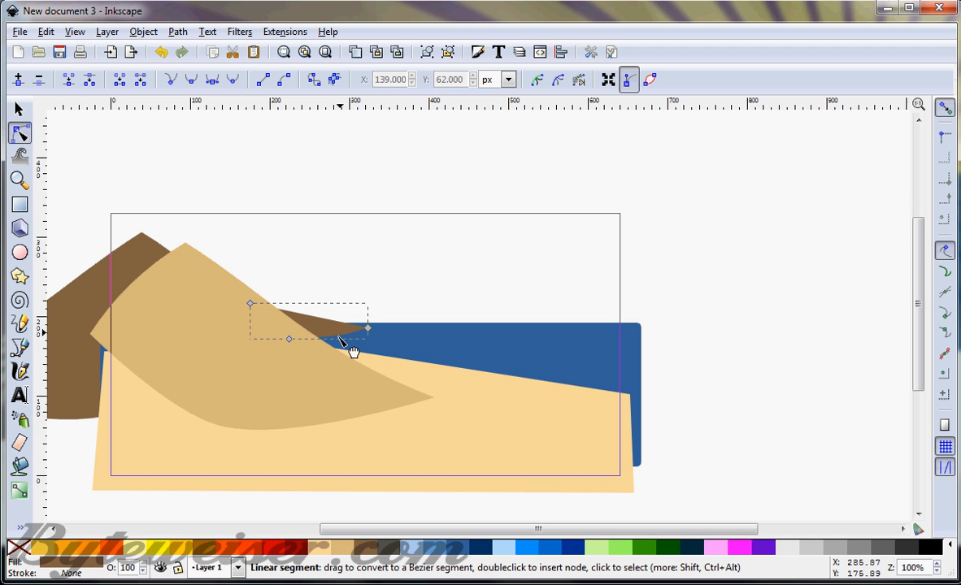
{"action": "mouse_move", "coordinate": [337, 333]}
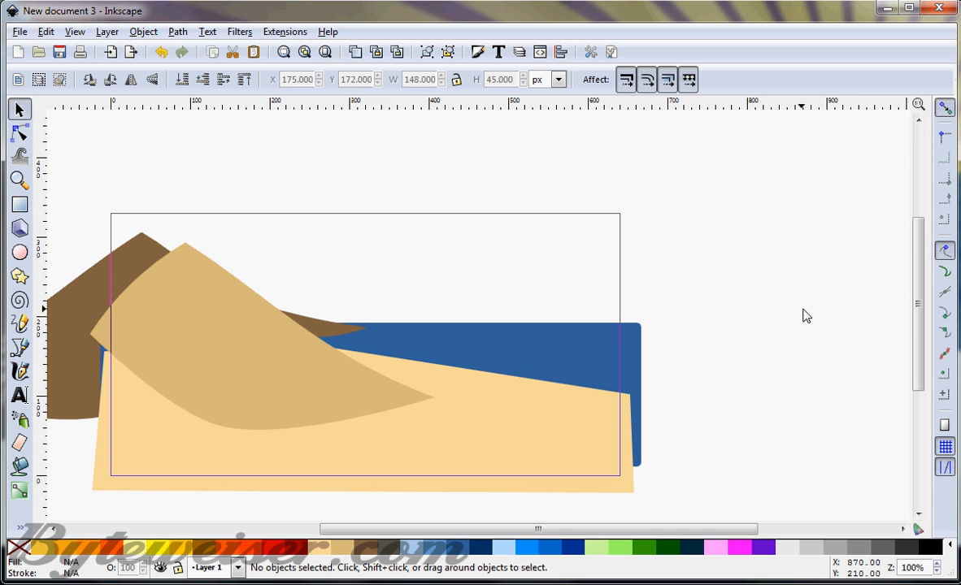
{"action": "mouse_move", "coordinate": [66, 359]}
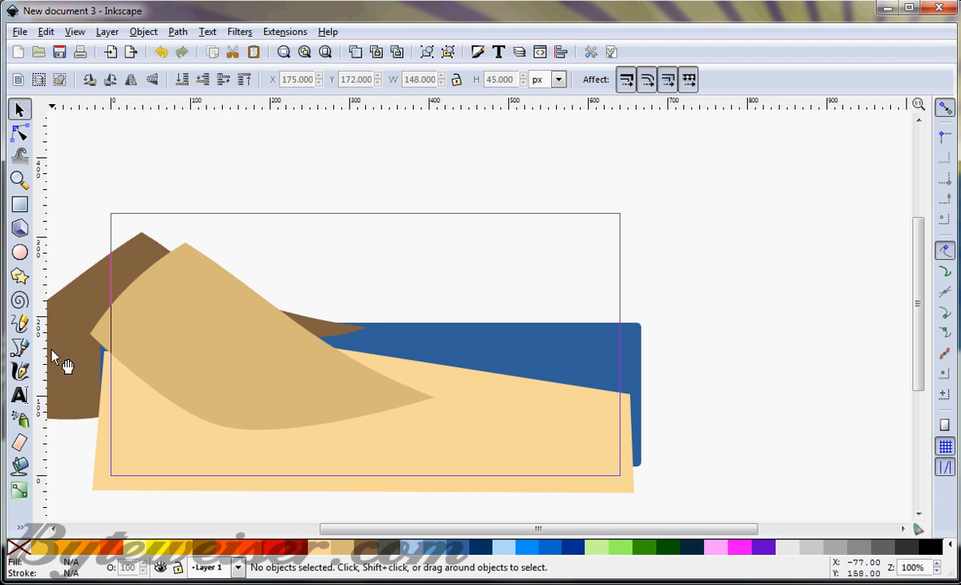
- Draw an 80 px sun circle at the page's upper right with the Ellipse tool
{"action": "left_click", "coordinate": [15, 253]}
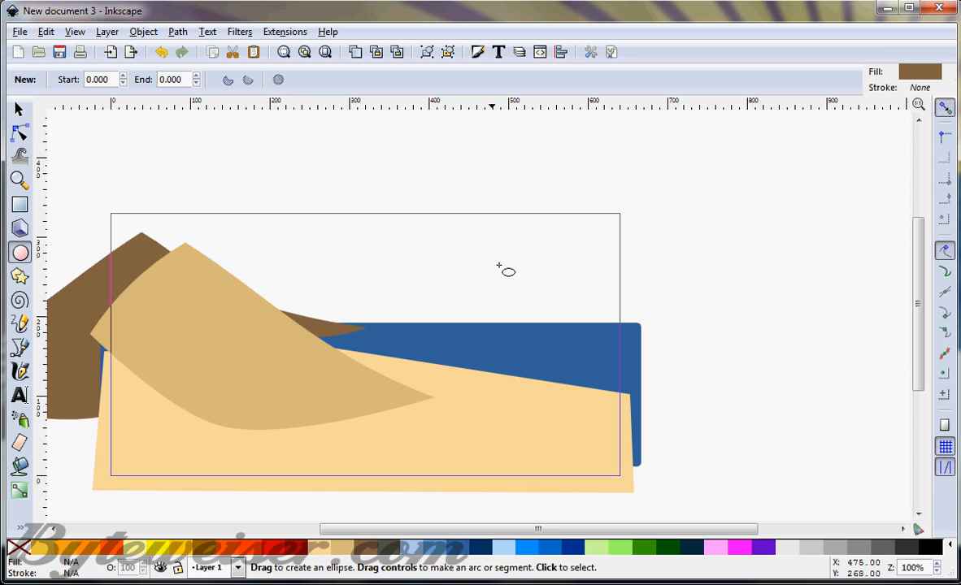
{"action": "mouse_move", "coordinate": [542, 277]}
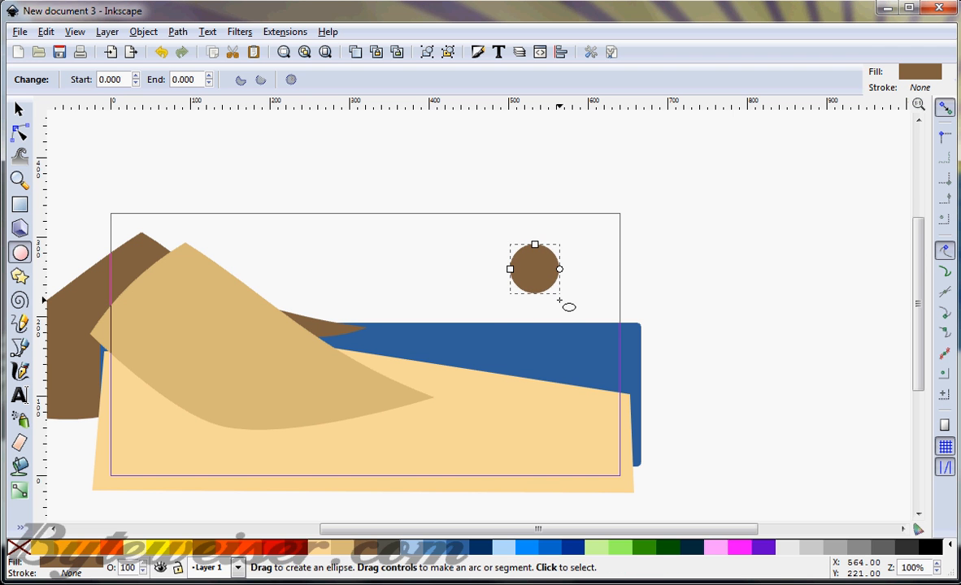
{"action": "left_click", "coordinate": [14, 110]}
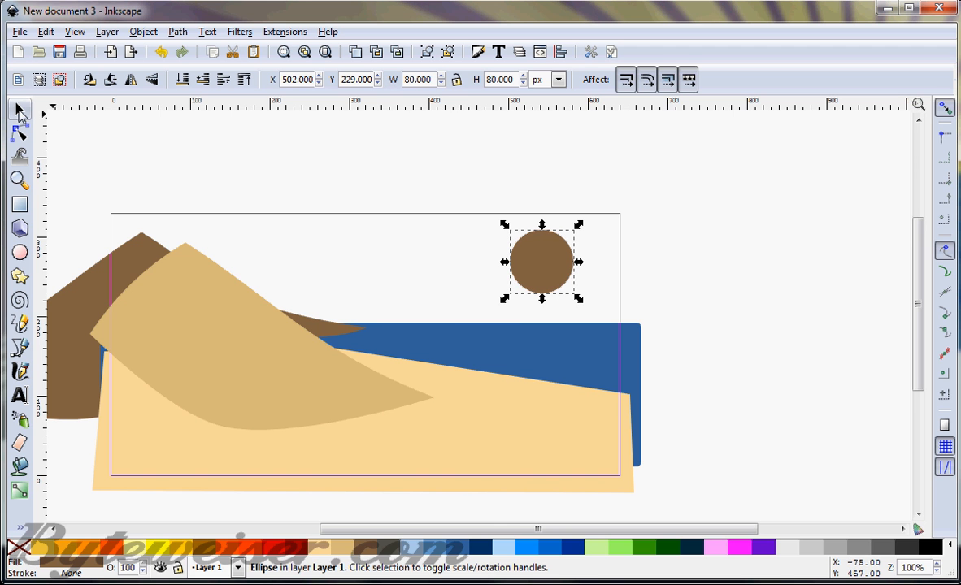
{"action": "mouse_move", "coordinate": [713, 424]}
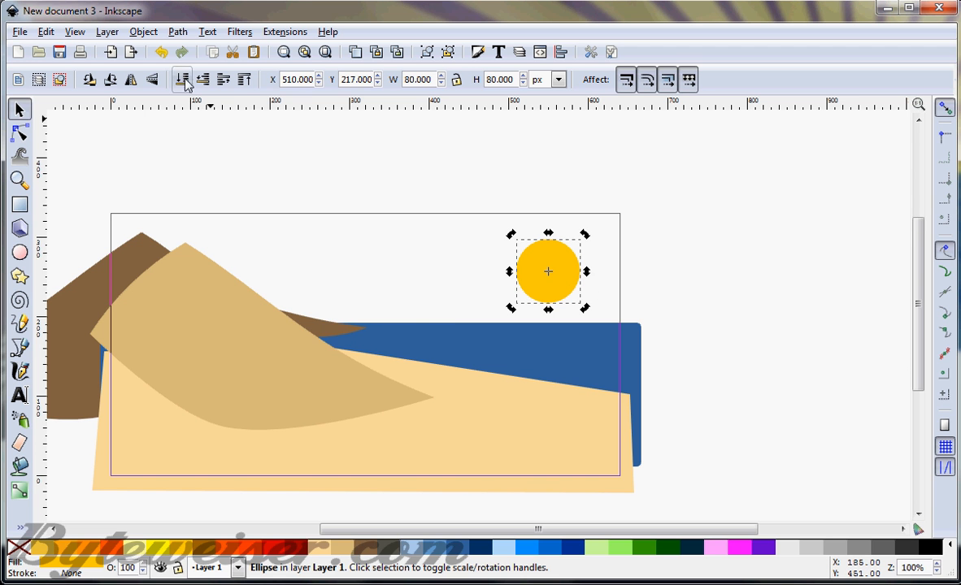
- Apply the Filters > Blurs > Noisy blur effect to the sun
{"action": "left_click", "coordinate": [239, 30]}
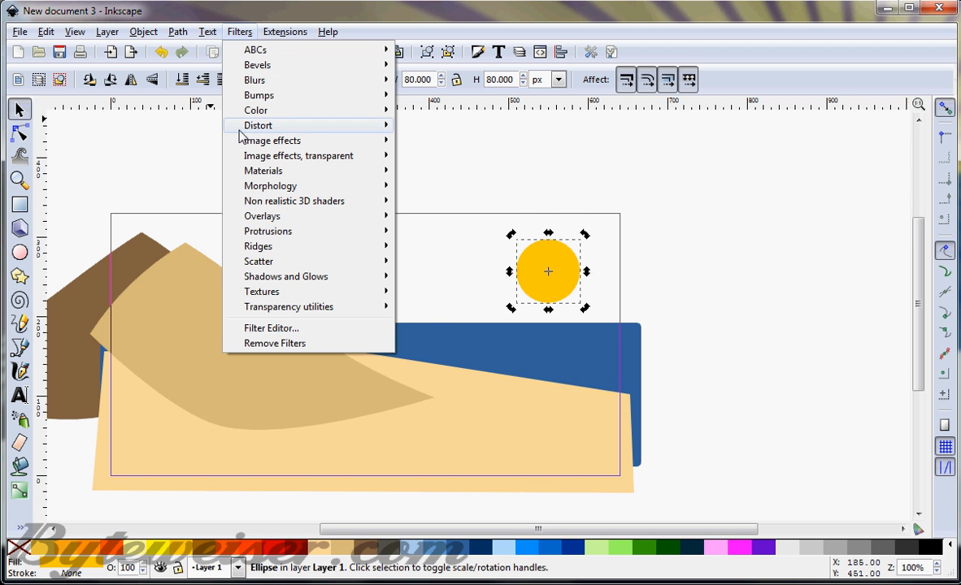
{"action": "mouse_move", "coordinate": [301, 292]}
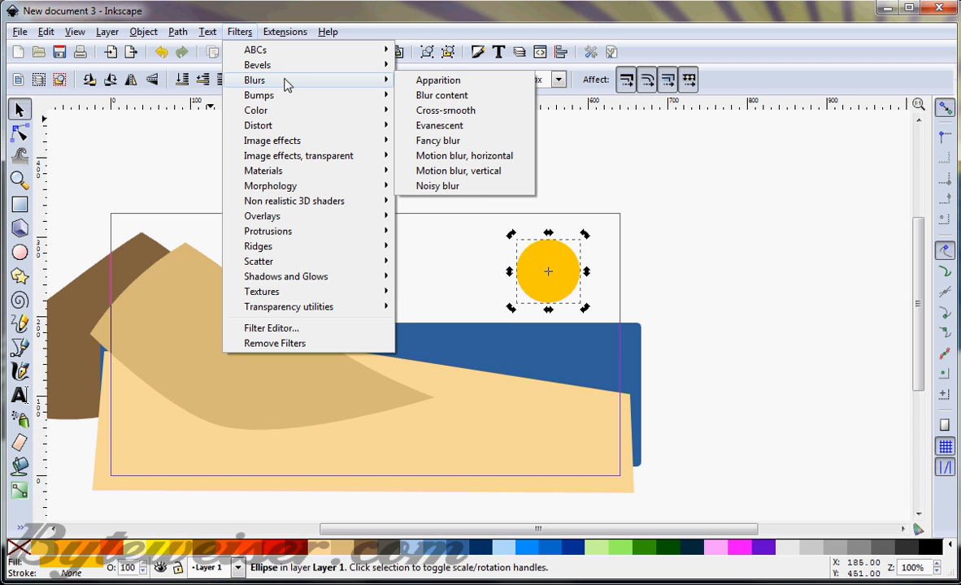
{"action": "mouse_move", "coordinate": [446, 186]}
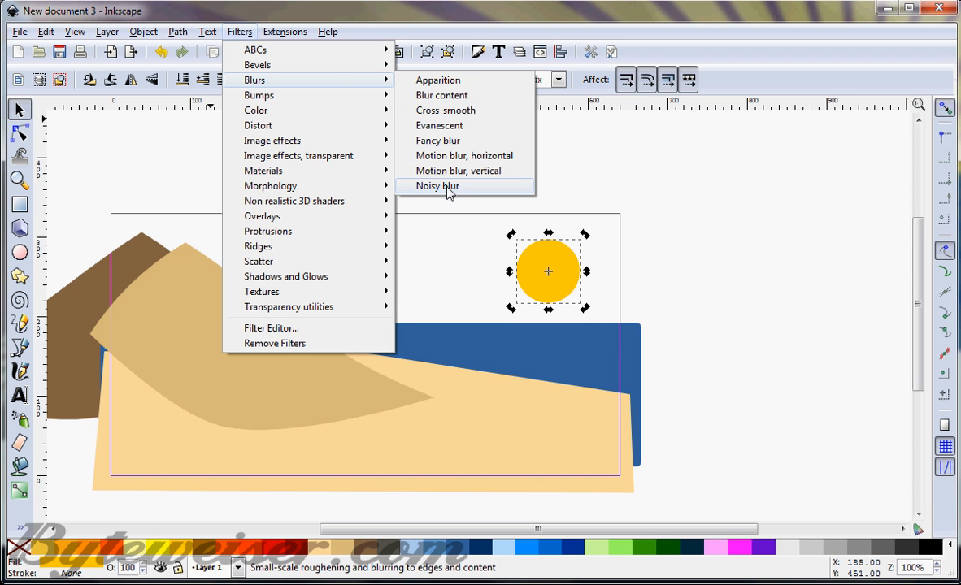
{"action": "left_click", "coordinate": [436, 186]}
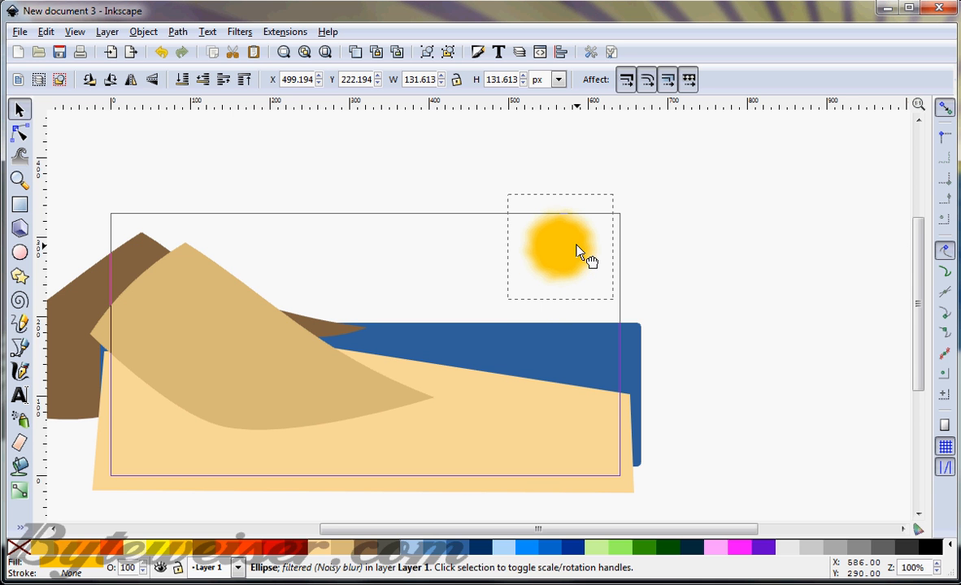
{"action": "left_click", "coordinate": [72, 31]}
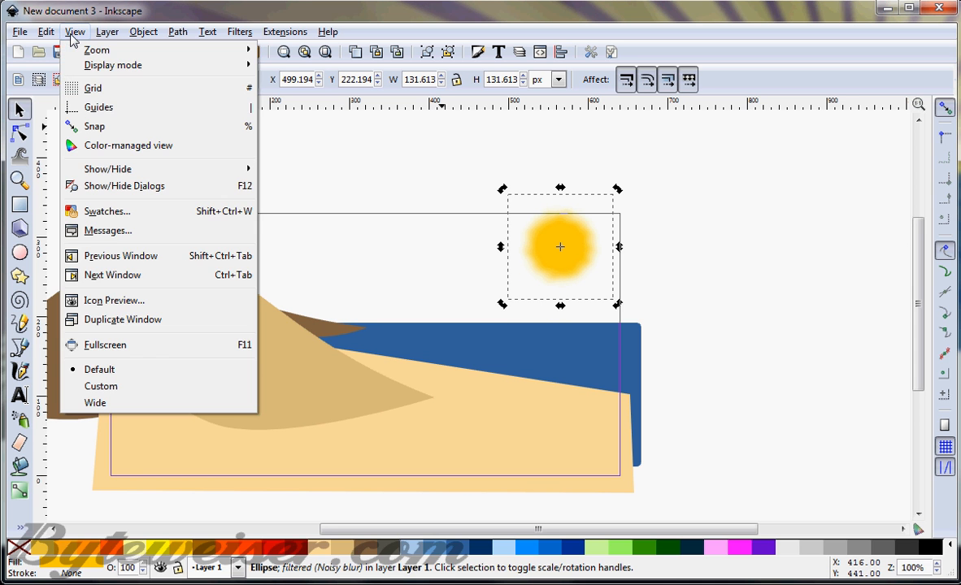
- Turn on View > Grid so a grid covers the canvas
{"action": "left_click", "coordinate": [90, 87]}
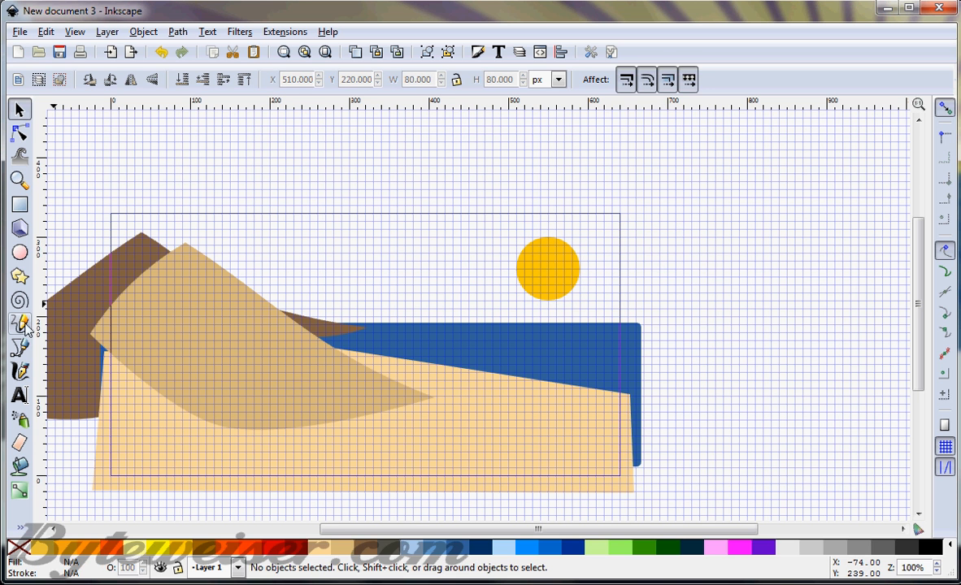
- Draw a thin triangular ray path from the sun's centre toward the left, snapped to grid points
{"action": "left_click", "coordinate": [20, 346]}
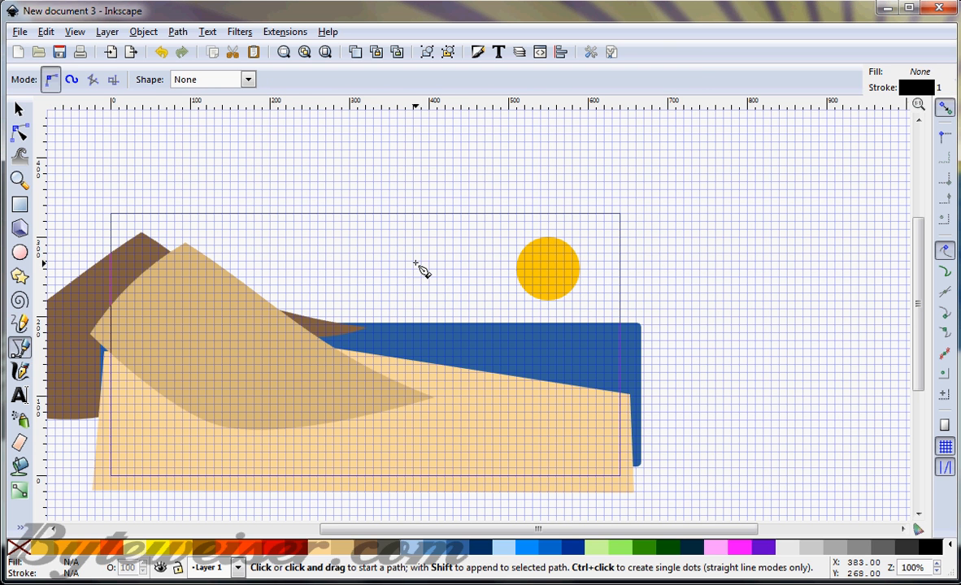
{"action": "left_click", "coordinate": [546, 269]}
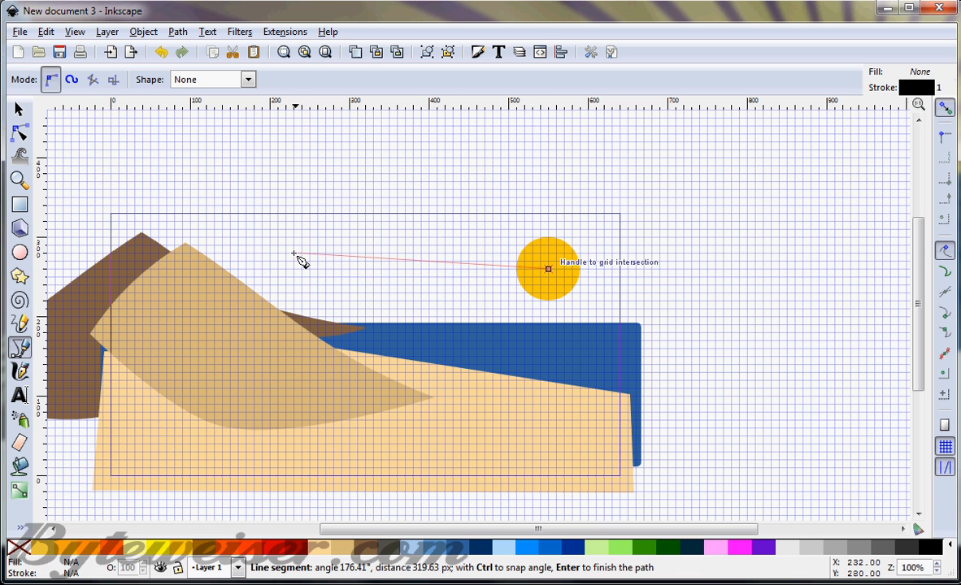
{"action": "mouse_move", "coordinate": [253, 248]}
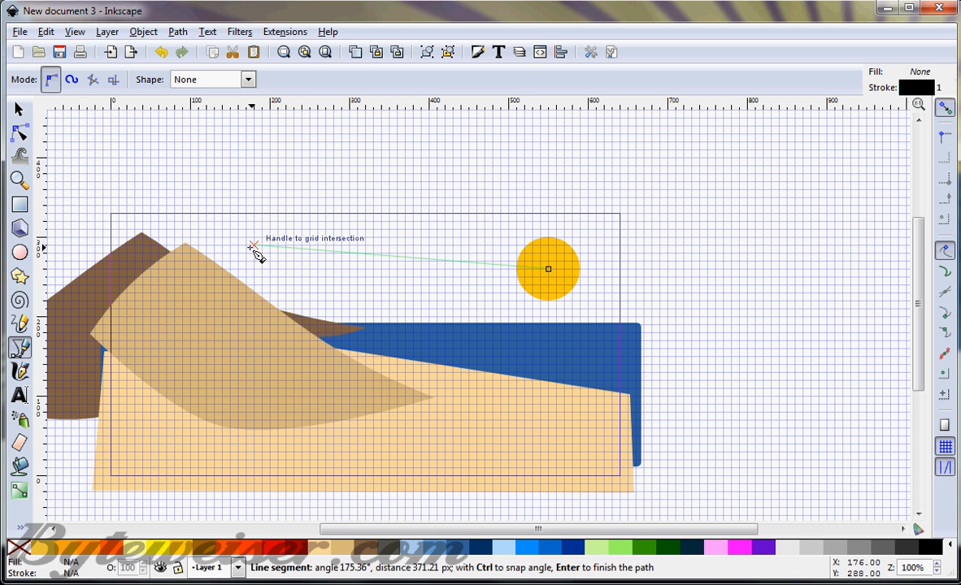
{"action": "mouse_move", "coordinate": [256, 288]}
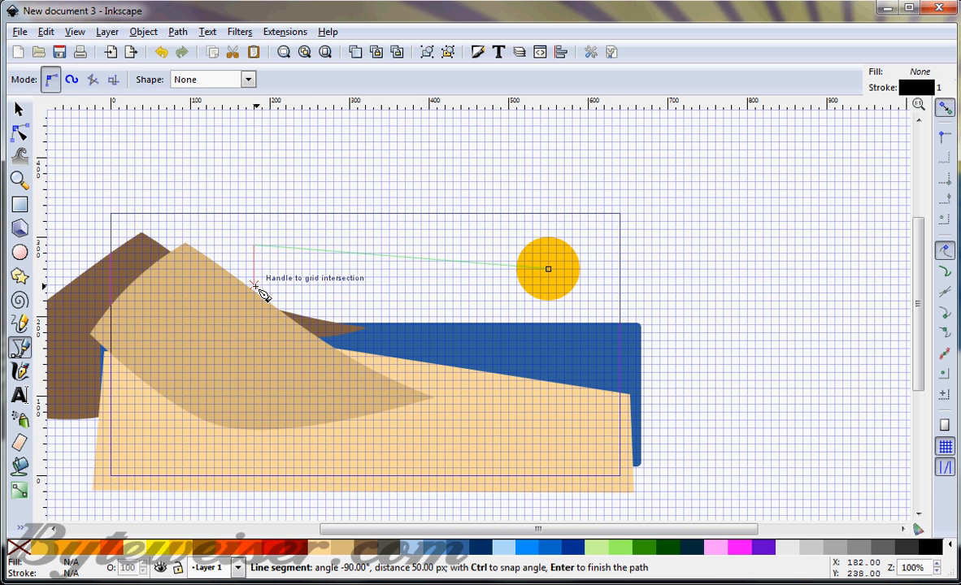
{"action": "left_click", "coordinate": [547, 269]}
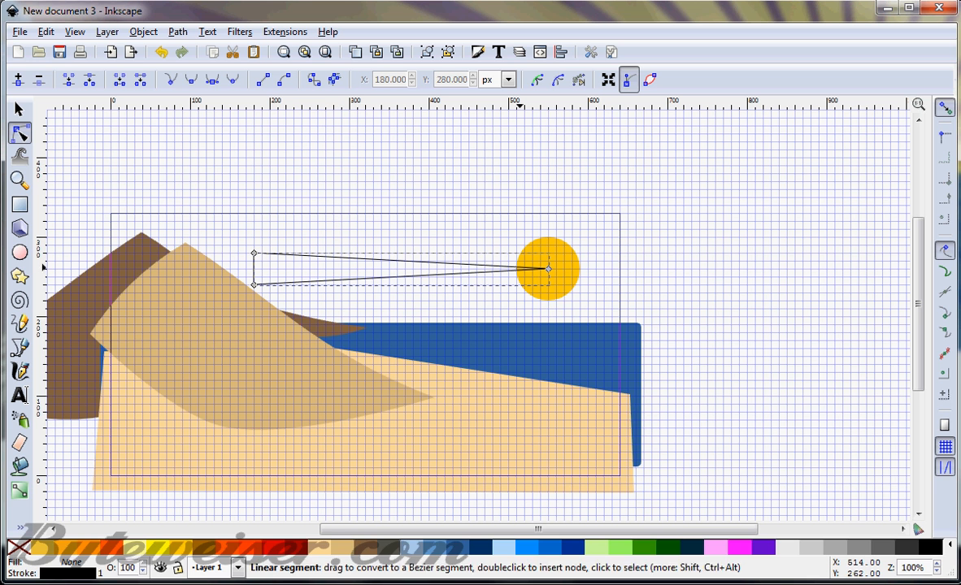
{"action": "mouse_move", "coordinate": [183, 549]}
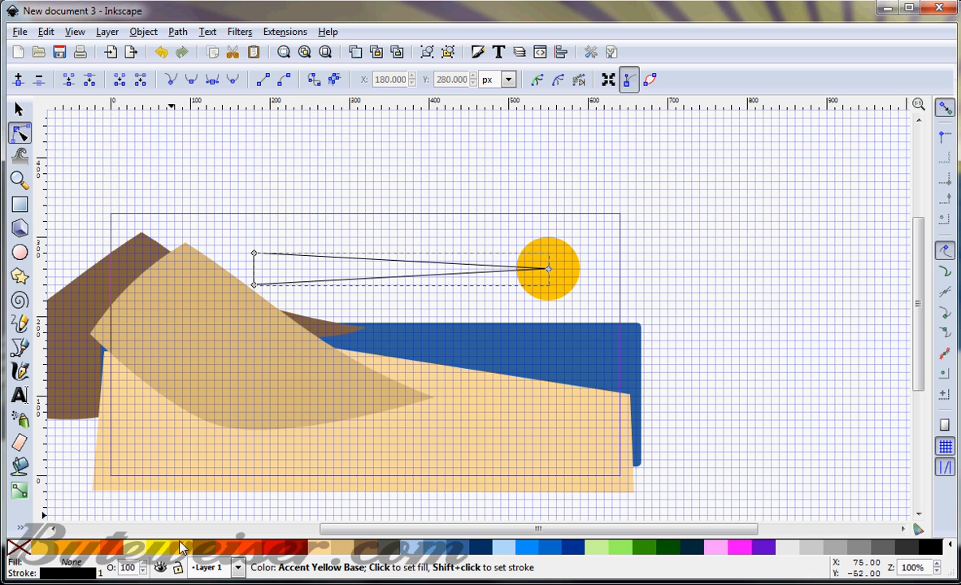
- Fill the ray yellow and convert its fill to a linear gradient
{"action": "left_click", "coordinate": [181, 547]}
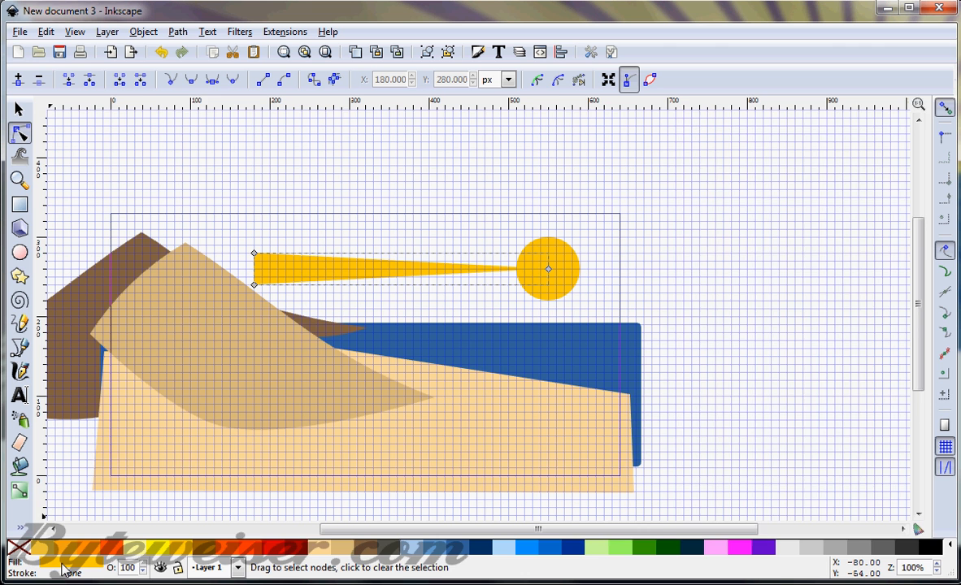
{"action": "key", "text": "ctrl+shift+f"}
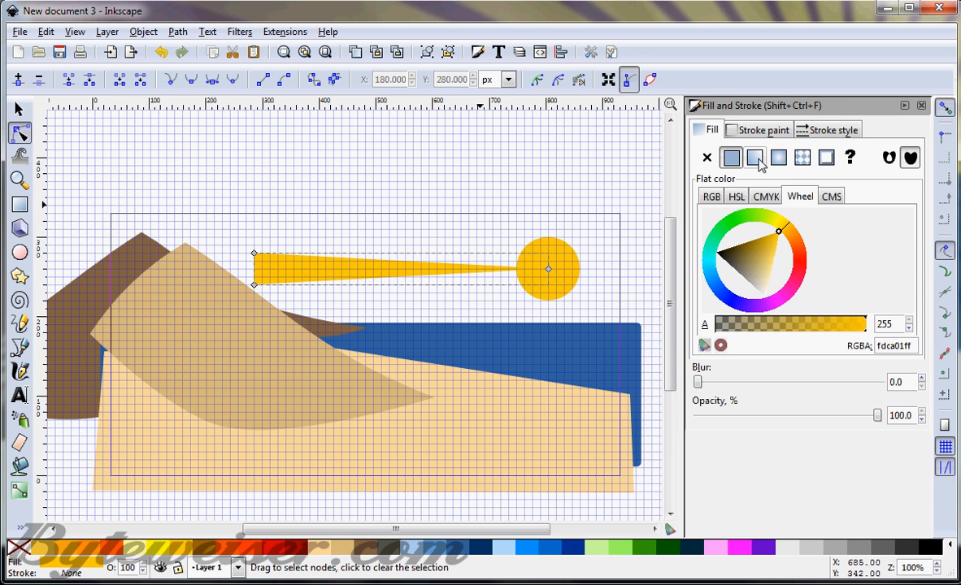
{"action": "left_click", "coordinate": [755, 158]}
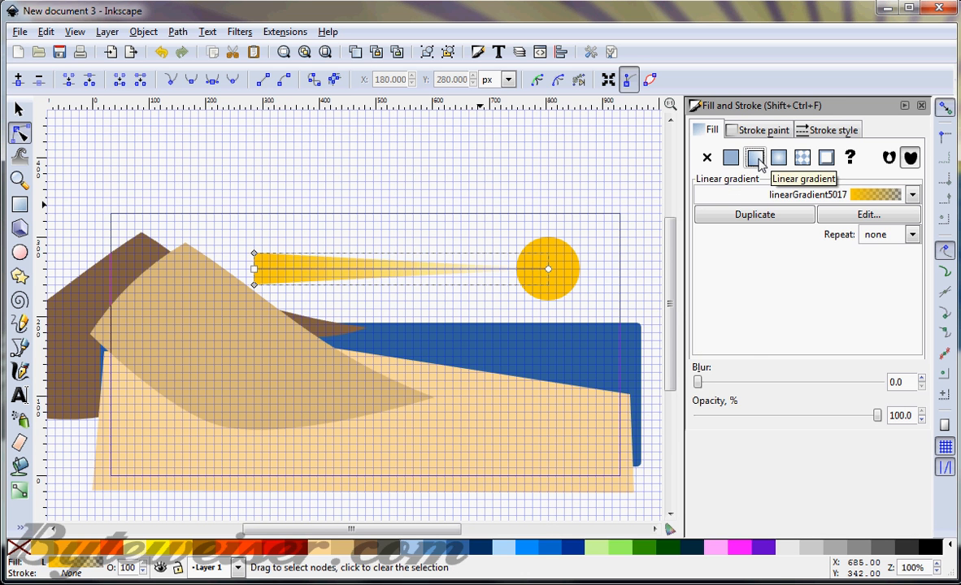
{"action": "mouse_move", "coordinate": [319, 272]}
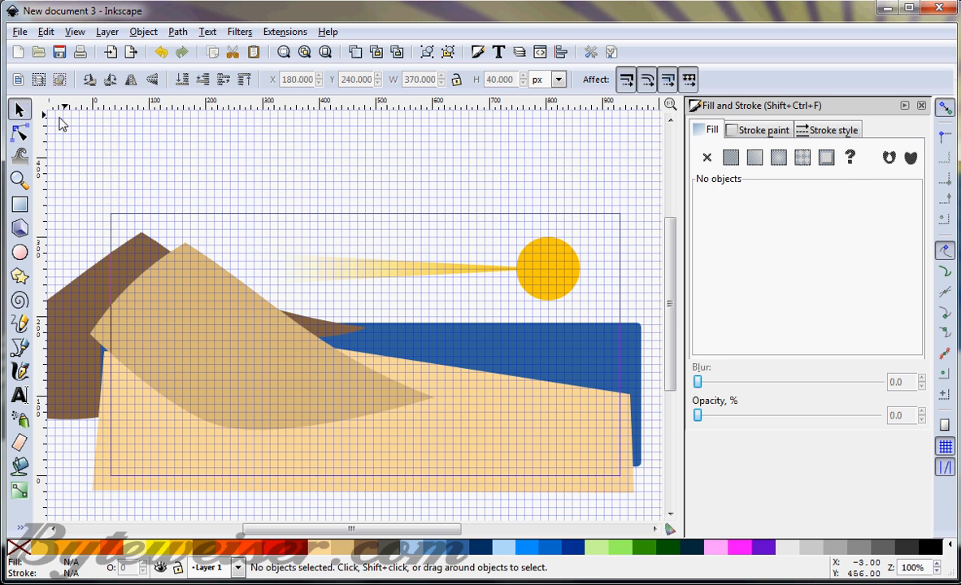
- Duplicate the sun ray and rotate the copy upward around the sun centre
{"action": "left_click", "coordinate": [435, 272]}
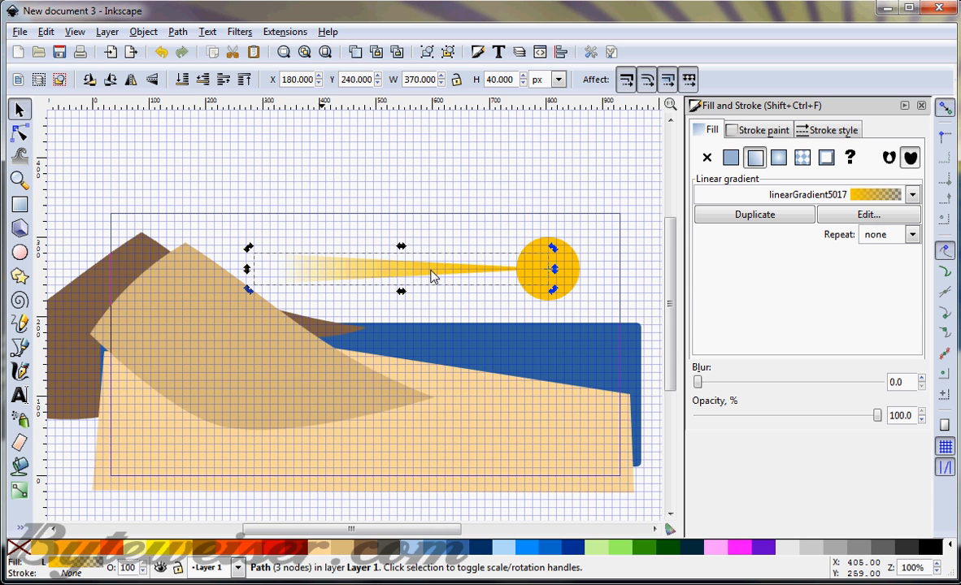
{"action": "mouse_move", "coordinate": [267, 254]}
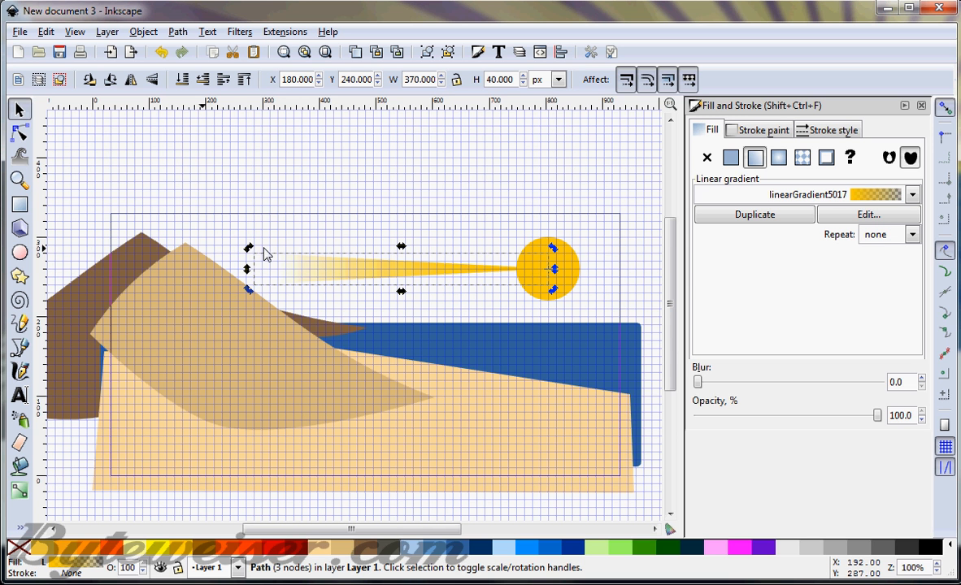
{"action": "mouse_move", "coordinate": [251, 248]}
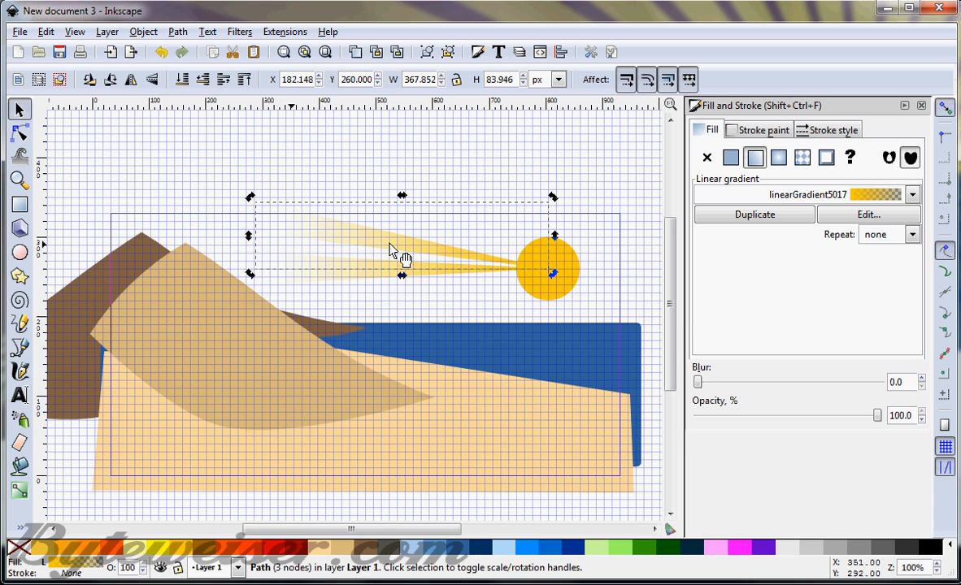
{"action": "left_click", "coordinate": [35, 31]}
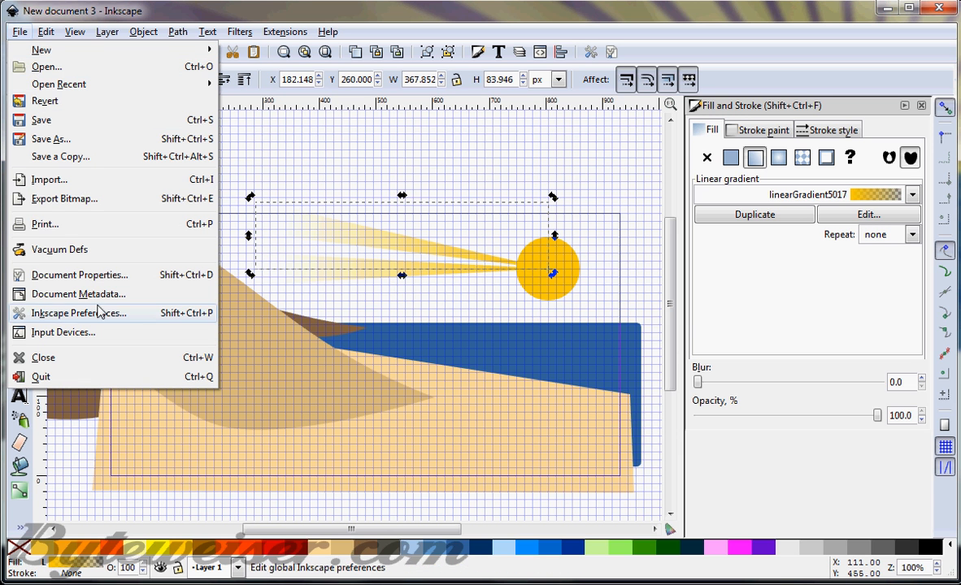
- In Preferences > Steps, set 'Rotation snaps every' to 10 degrees
{"action": "left_click", "coordinate": [78, 313]}
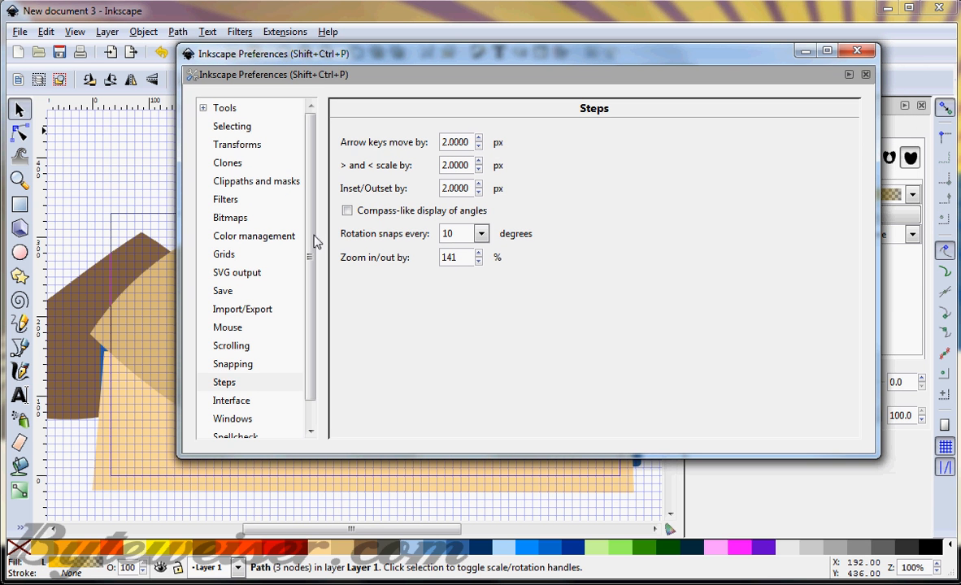
{"action": "left_click", "coordinate": [224, 382]}
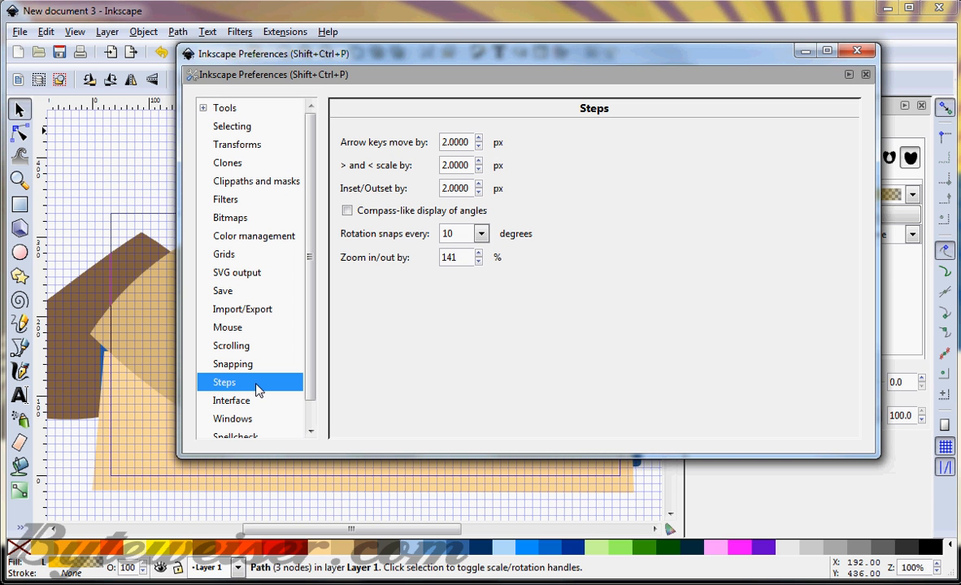
{"action": "mouse_move", "coordinate": [368, 243]}
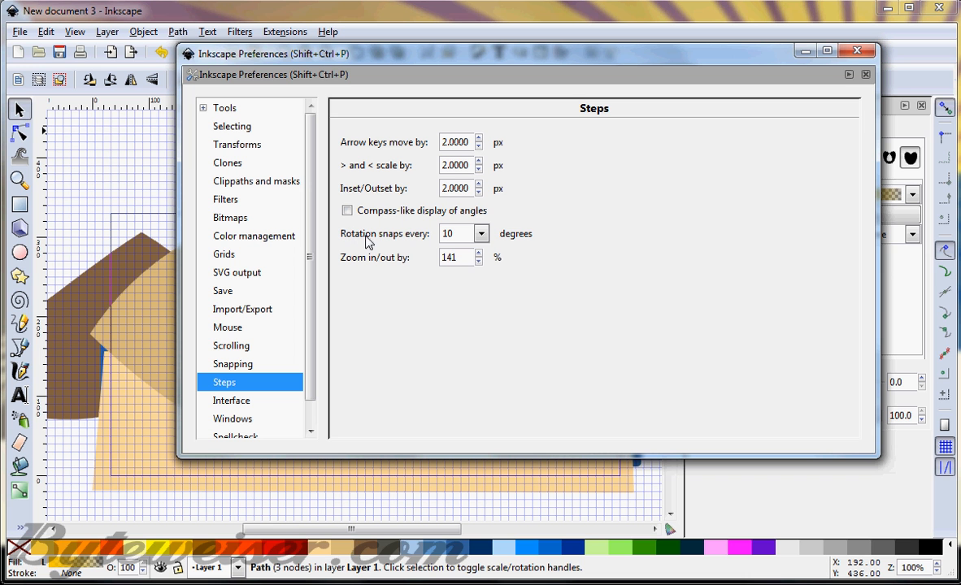
{"action": "mouse_move", "coordinate": [523, 240]}
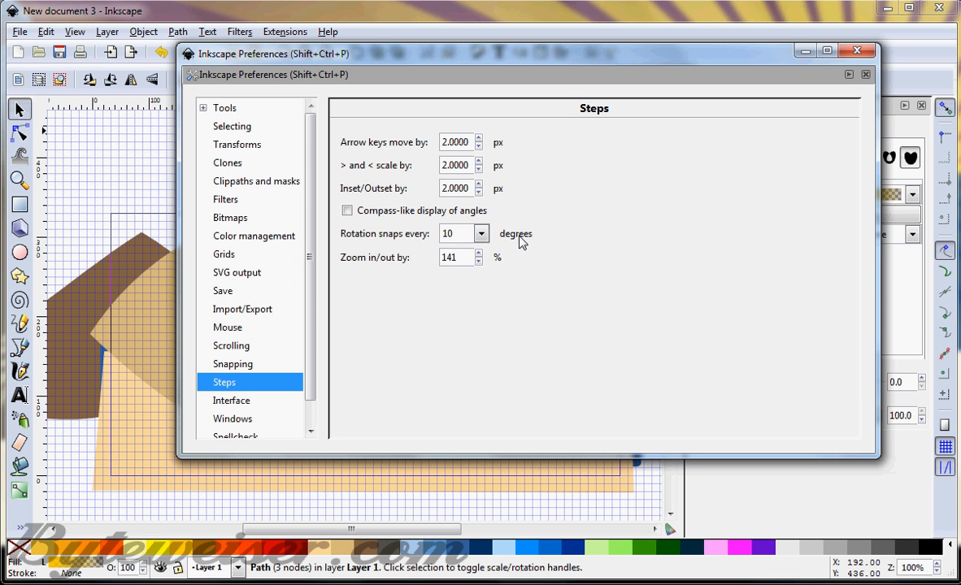
{"action": "mouse_move", "coordinate": [667, 100]}
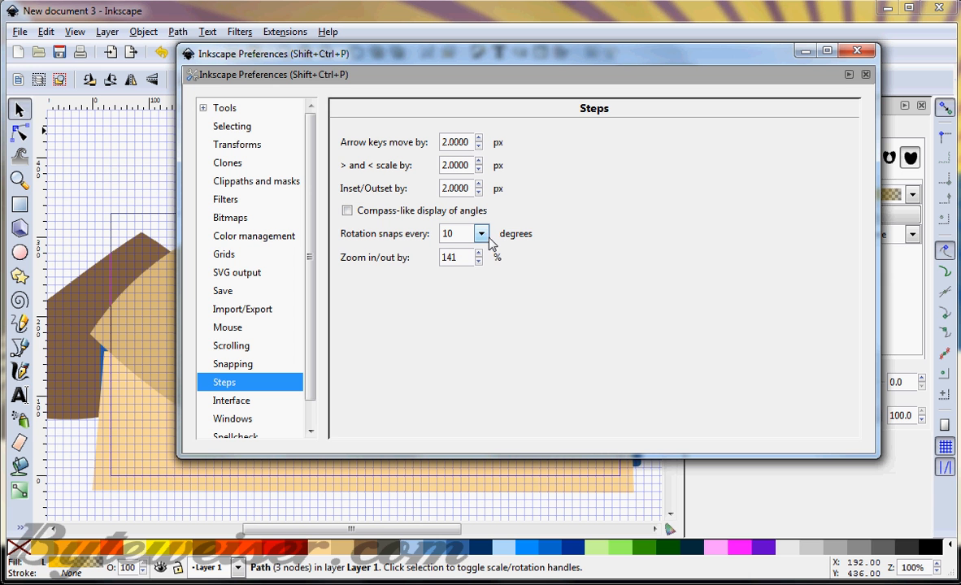
{"action": "mouse_move", "coordinate": [858, 50]}
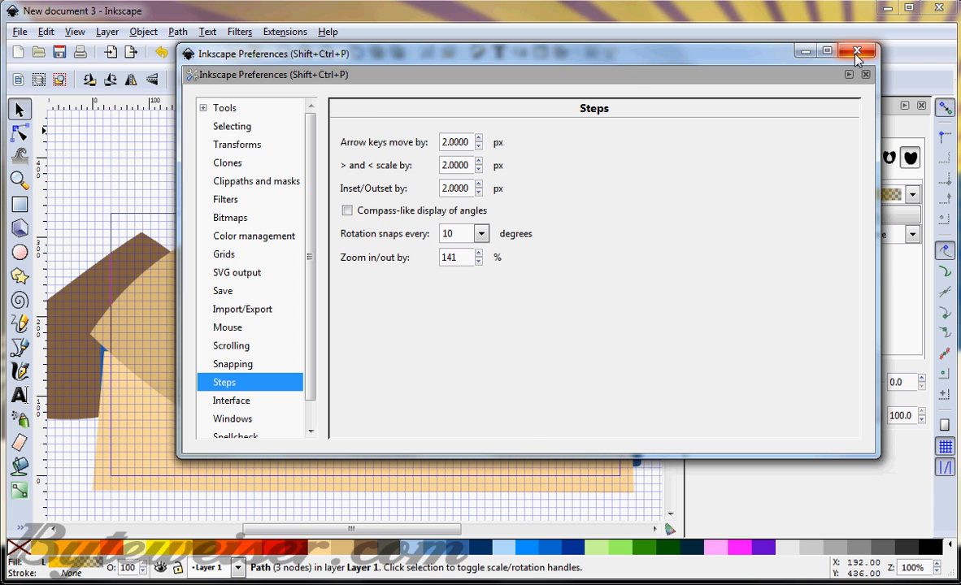
- Rotate ray duplicates around the sun into a half-circle fan and group them
{"action": "left_click", "coordinate": [855, 51]}
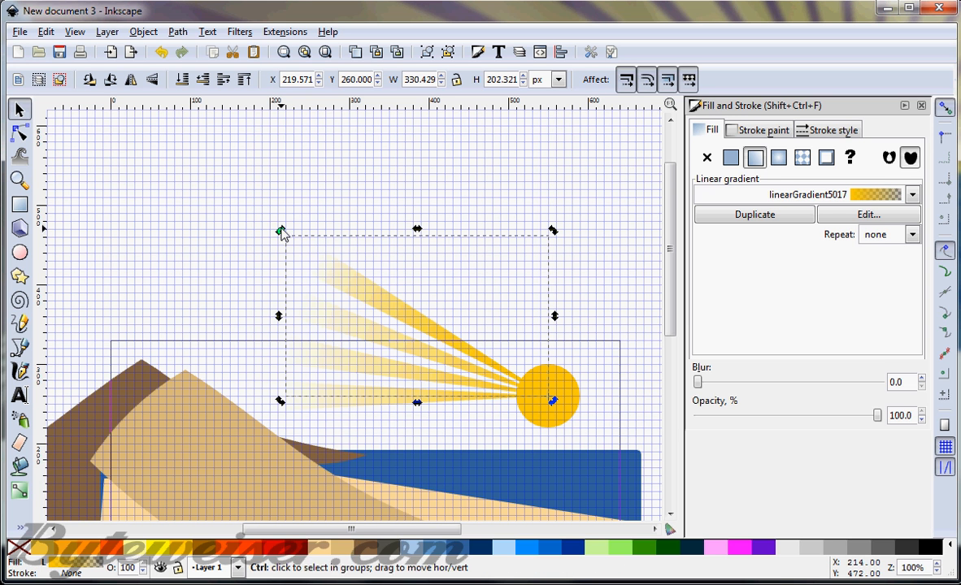
{"action": "left_click_drag", "start_coordinate": [279, 230], "coordinate": [307, 190]}
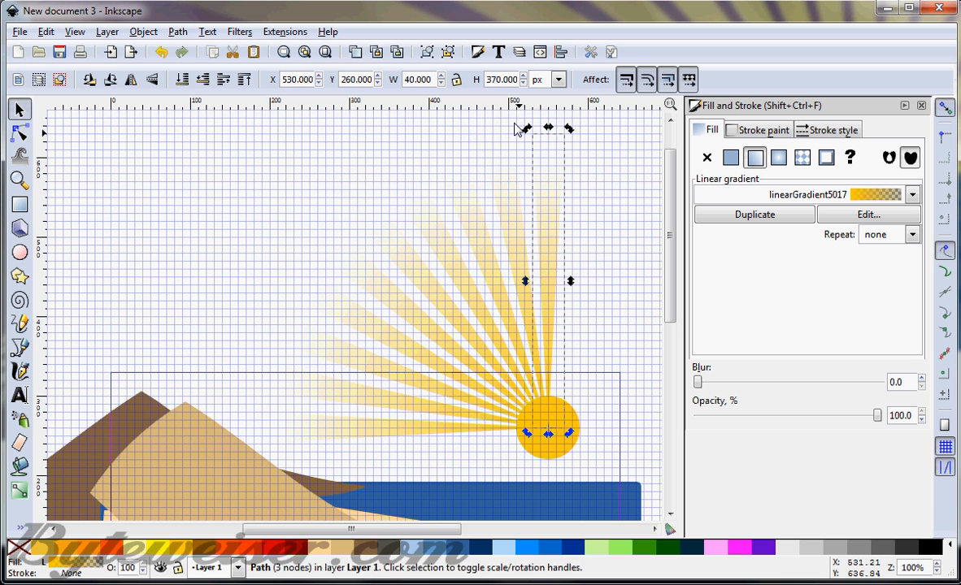
{"action": "mouse_move", "coordinate": [527, 131]}
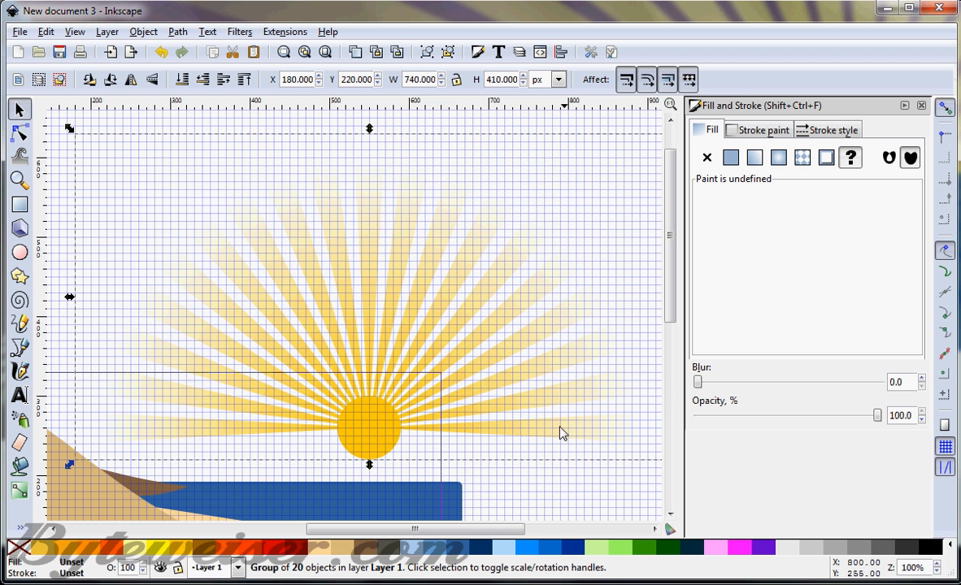
{"action": "scroll", "scroll_direction": "down", "scroll_amount": 3}
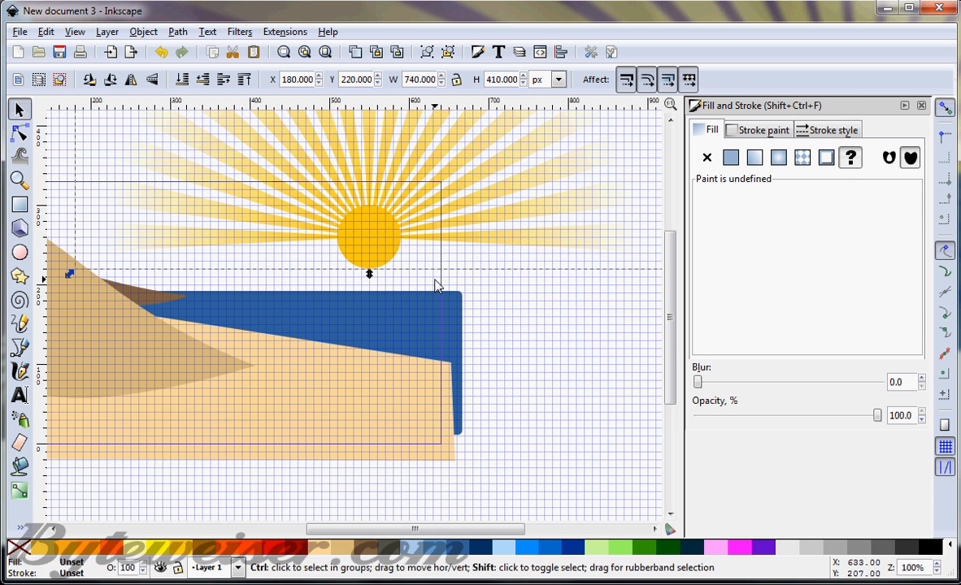
- Apply a blur filter from Filters > Blurs to the sun circle
{"action": "left_click", "coordinate": [538, 306]}
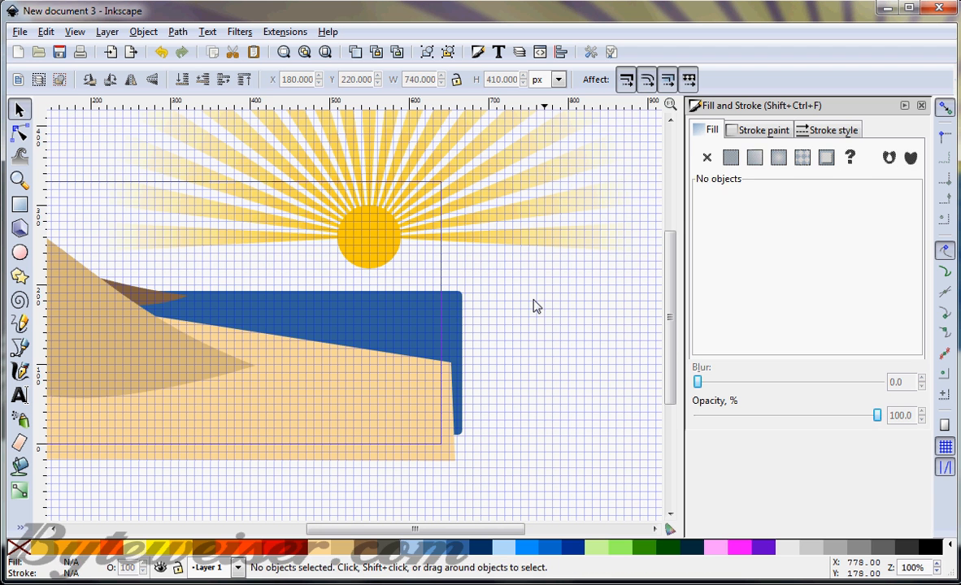
{"action": "left_click", "coordinate": [373, 240]}
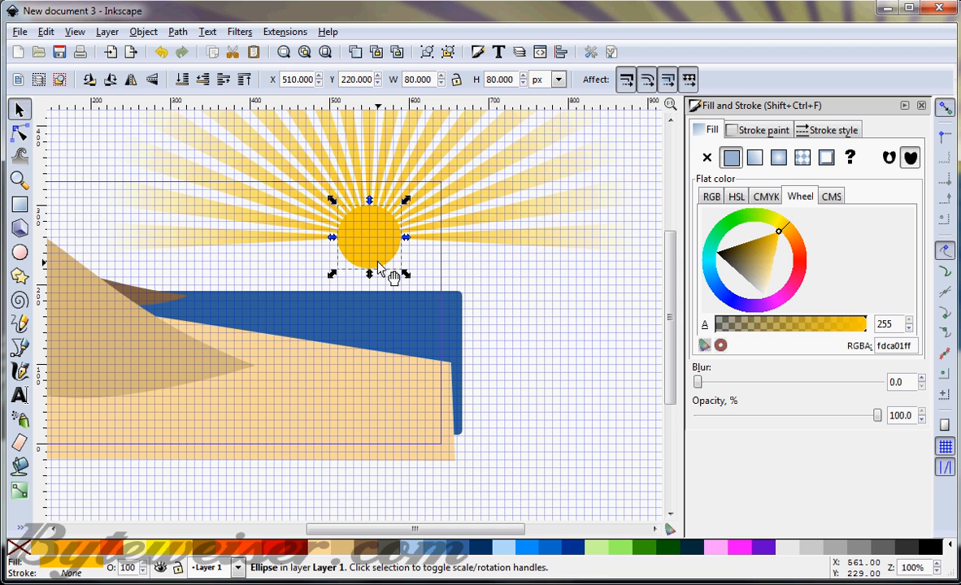
{"action": "left_click", "coordinate": [239, 31]}
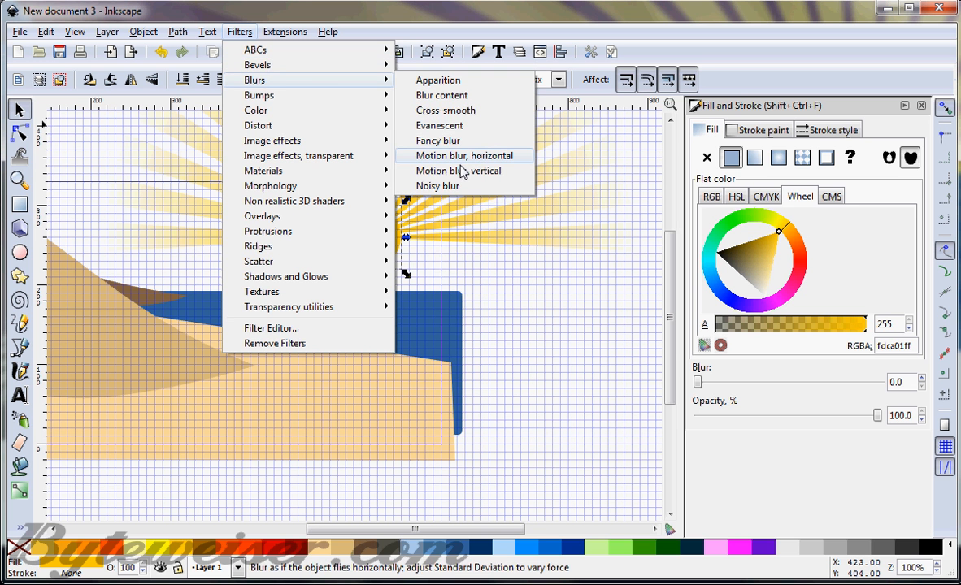
{"action": "left_click", "coordinate": [437, 186]}
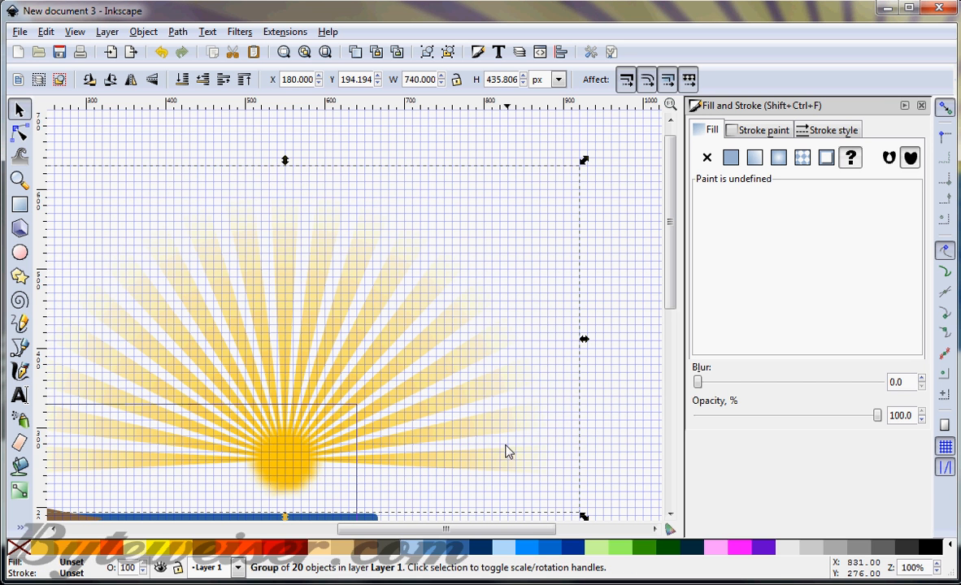
- Move the sunburst group down so the sun sits half-set on the horizon
{"action": "left_click_drag", "start_coordinate": [508, 451], "coordinate": [288, 333]}
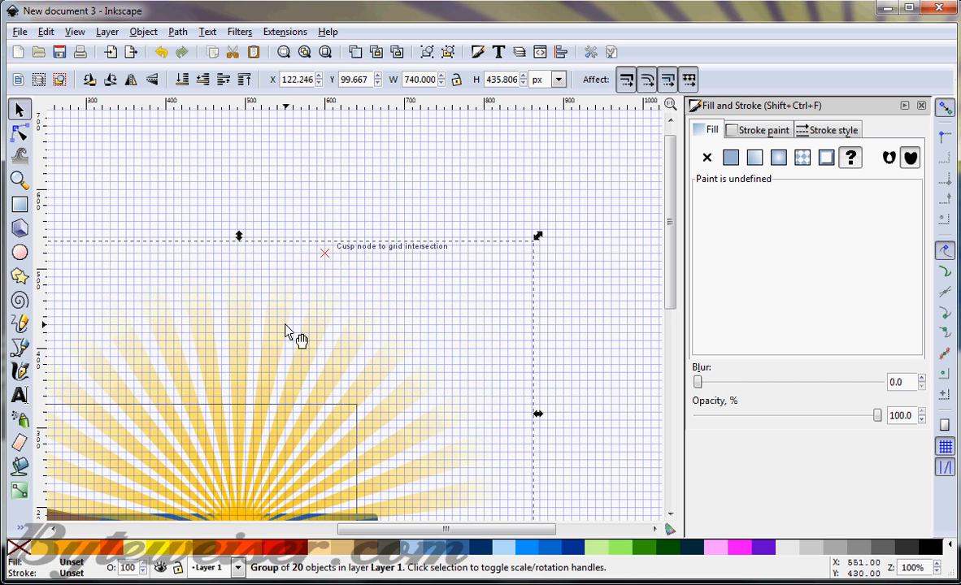
{"action": "scroll", "scroll_direction": "down", "scroll_amount": 3}
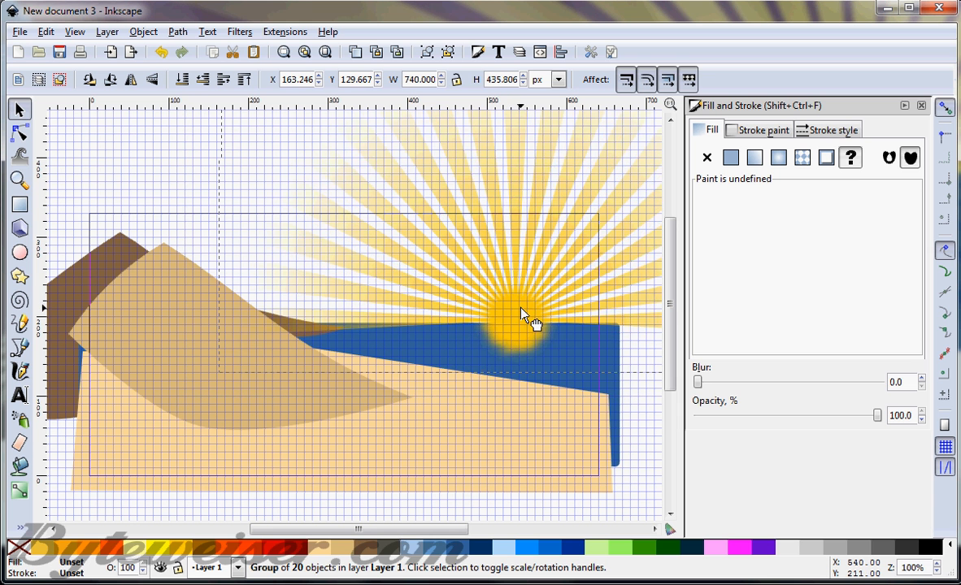
{"action": "left_click_drag", "start_coordinate": [525, 316], "coordinate": [535, 325]}
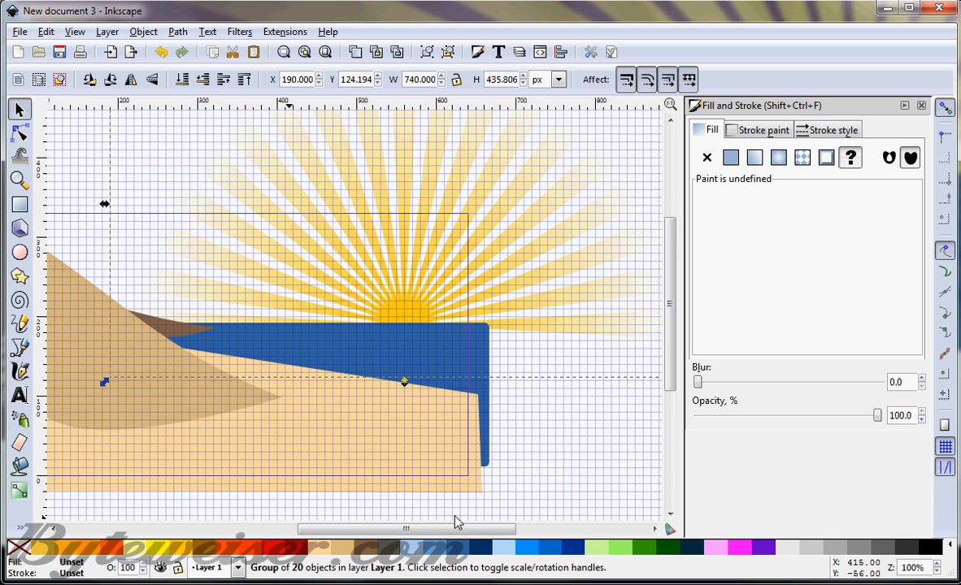
{"action": "mouse_move", "coordinate": [425, 543]}
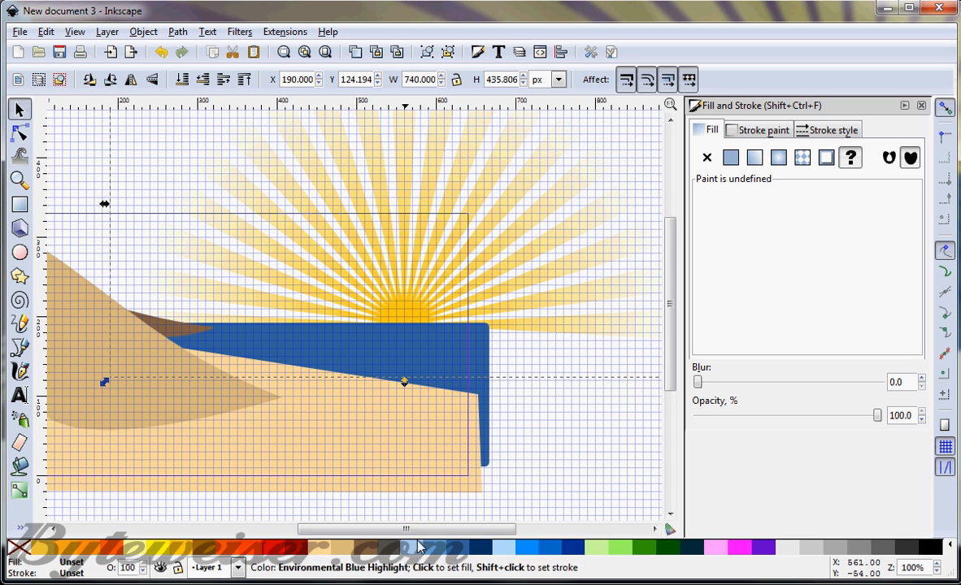
- Draw a wide rectangle across the sky above the sea and give it a linear gradient fill
{"action": "left_click_drag", "start_coordinate": [423, 529], "coordinate": [398, 529]}
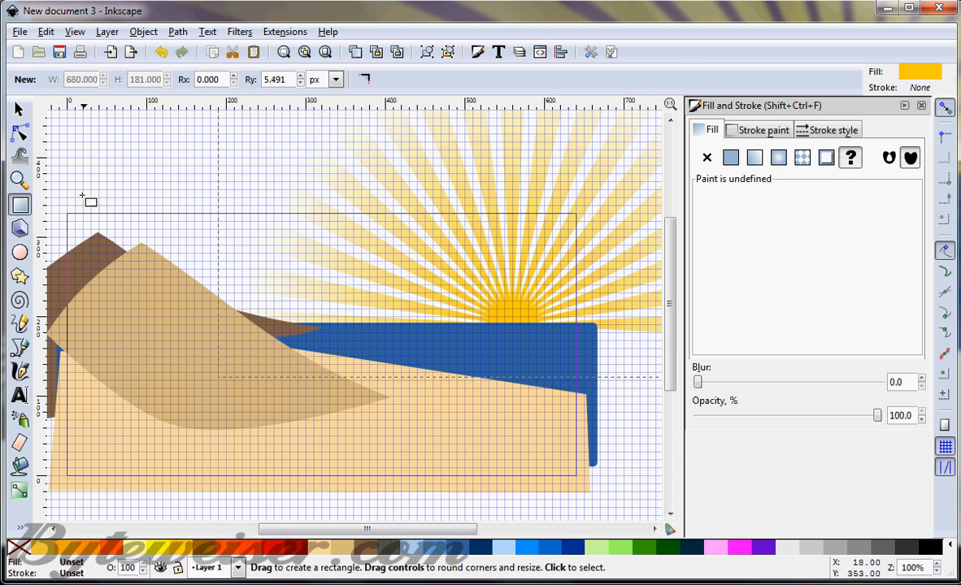
{"action": "left_click_drag", "start_coordinate": [68, 207], "coordinate": [589, 305]}
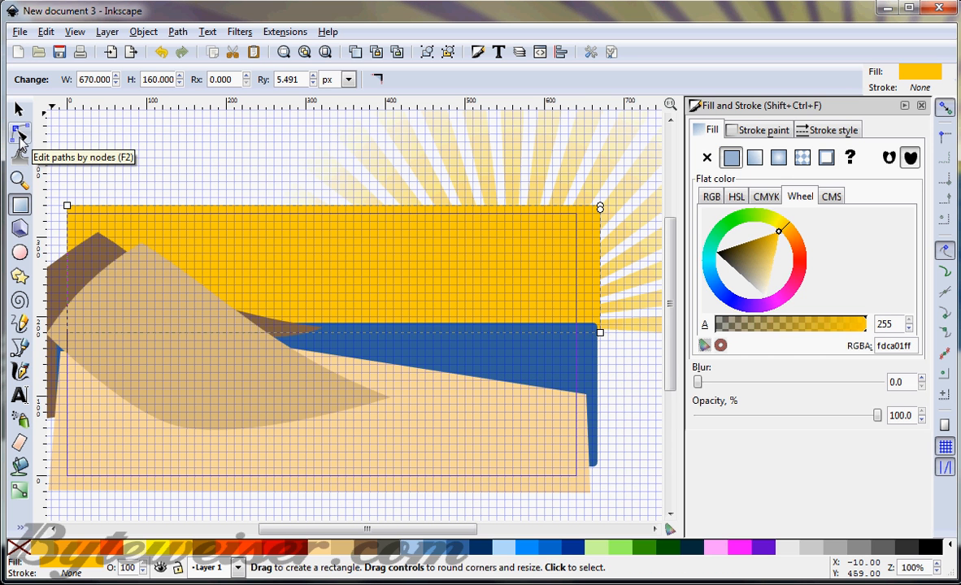
{"action": "mouse_move", "coordinate": [216, 224]}
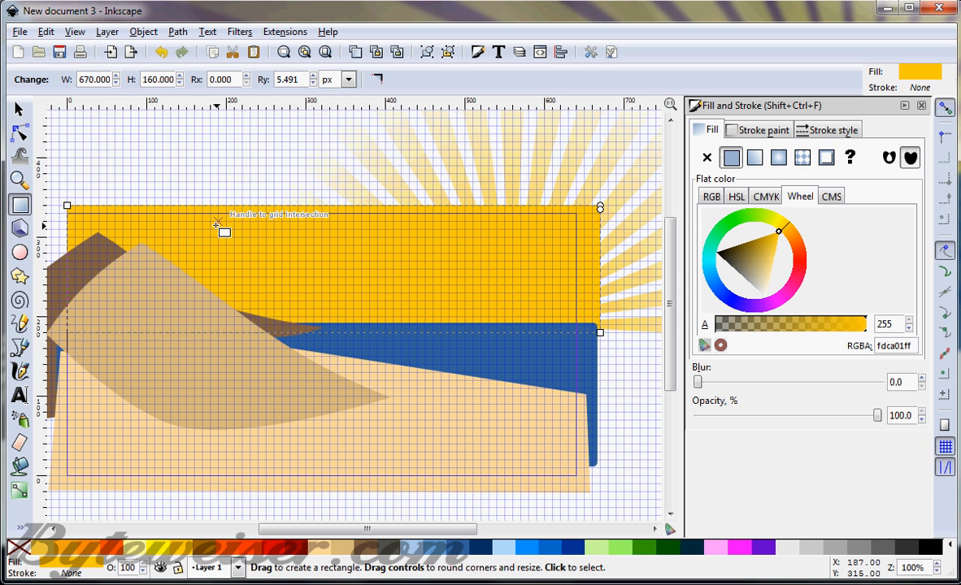
{"action": "left_click", "coordinate": [15, 109]}
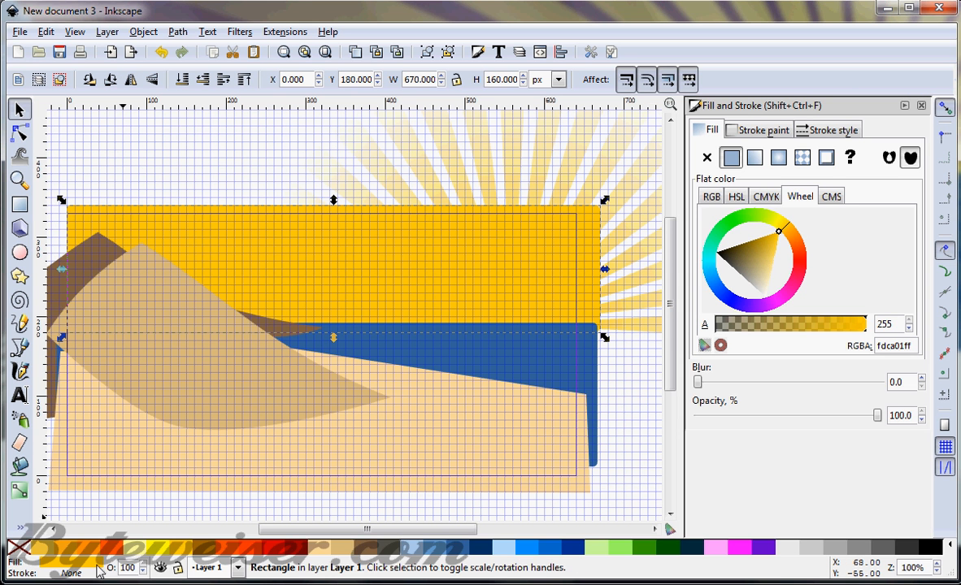
{"action": "left_click", "coordinate": [753, 157]}
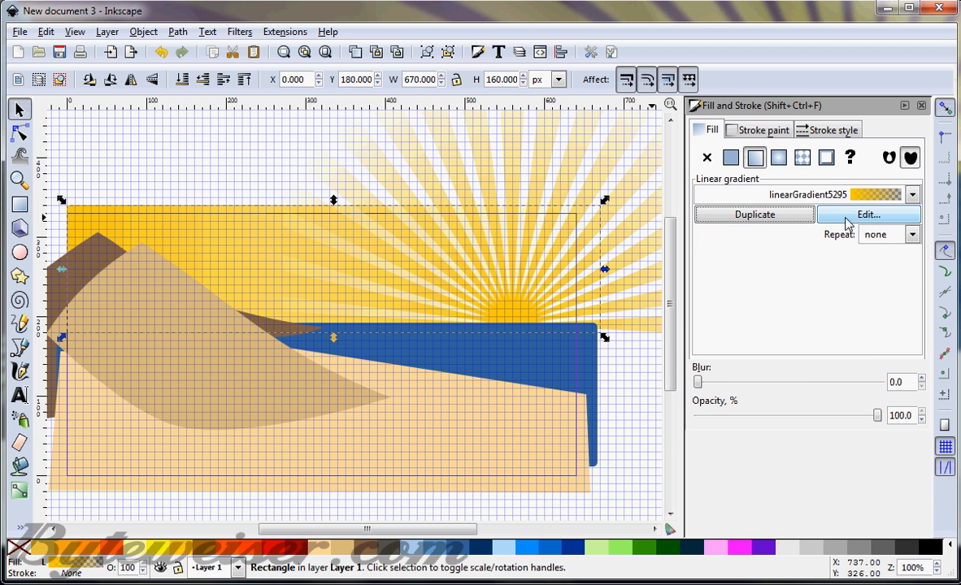
- Set the sky gradient's colour stops to deep purple and orange
{"action": "left_click", "coordinate": [881, 214]}
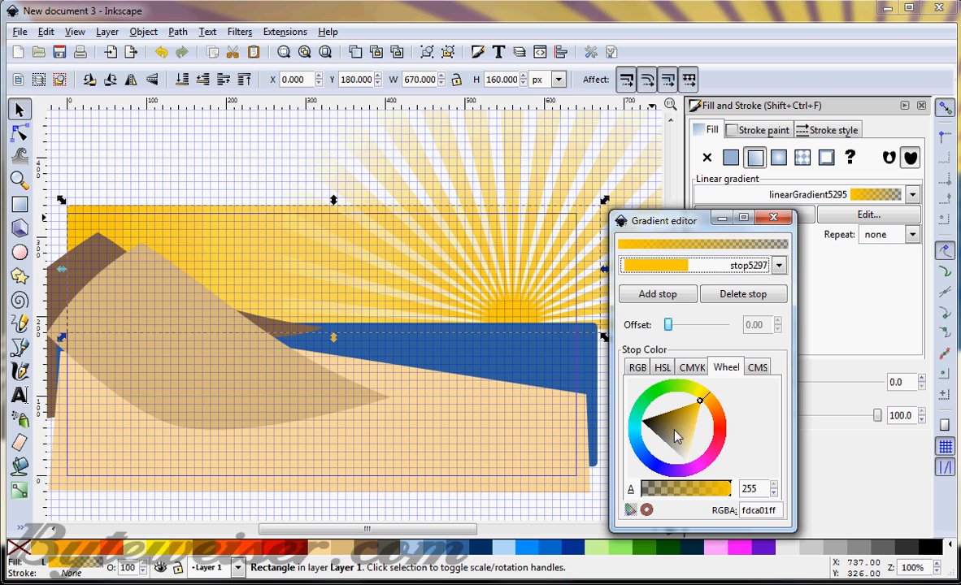
{"action": "left_click", "coordinate": [667, 468]}
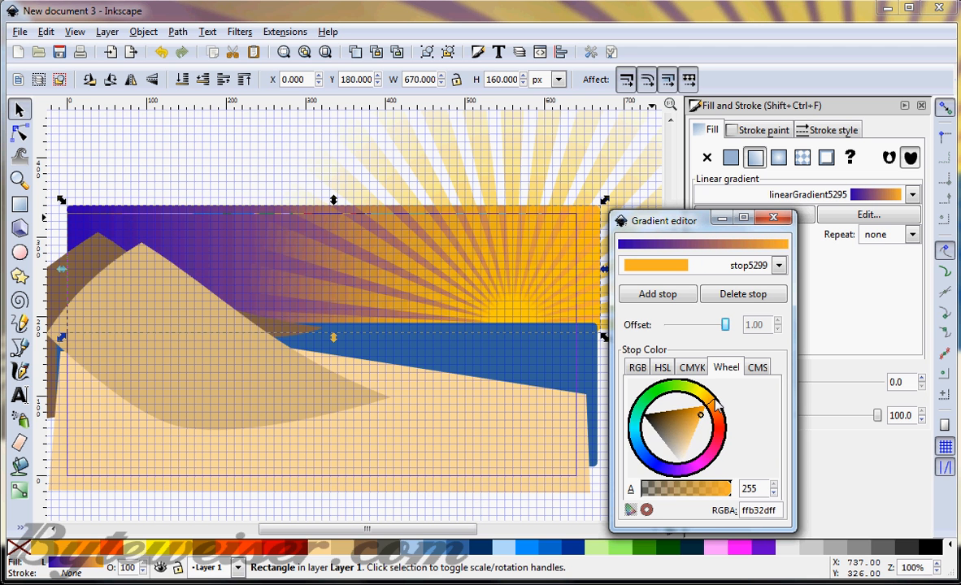
{"action": "left_click", "coordinate": [773, 217]}
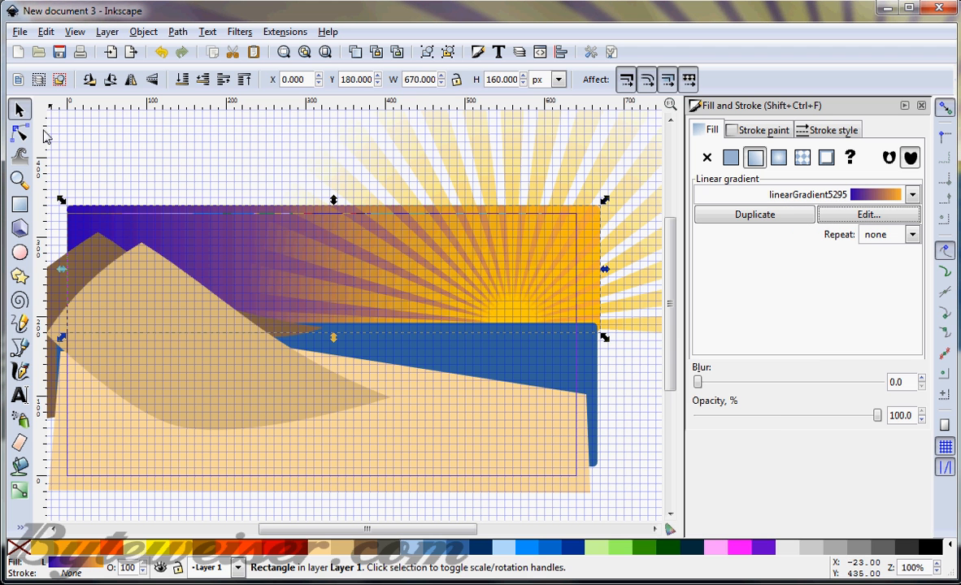
- Drag the gradient vertically, purple at the top, orange at the horizon, and adjust the purple
{"action": "left_click", "coordinate": [14, 134]}
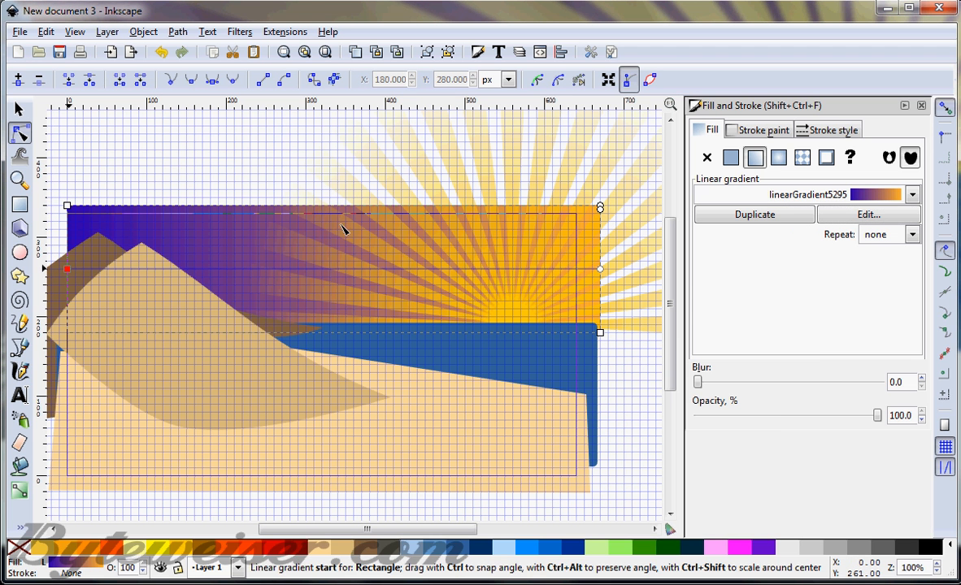
{"action": "left_click", "coordinate": [730, 157]}
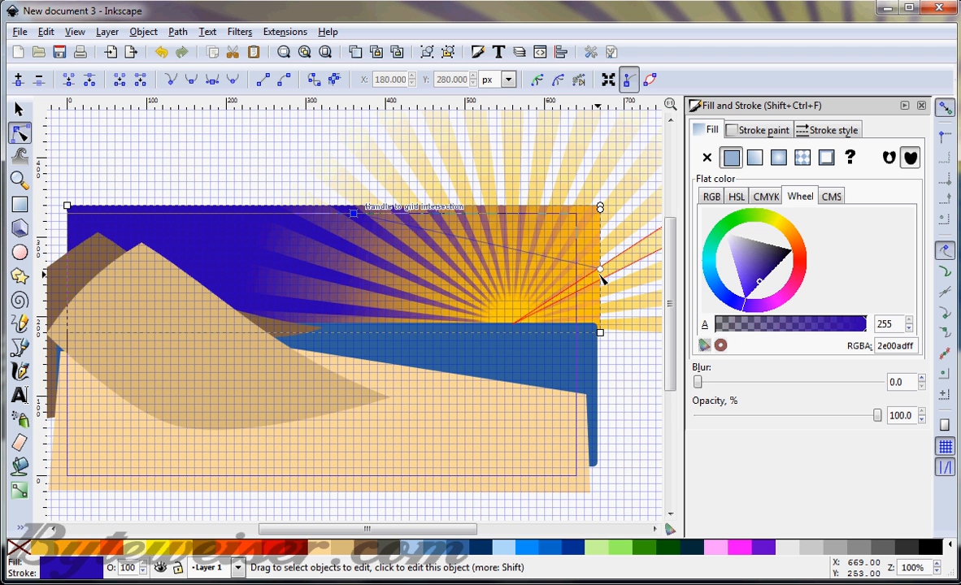
{"action": "left_click_drag", "start_coordinate": [600, 270], "coordinate": [354, 310]}
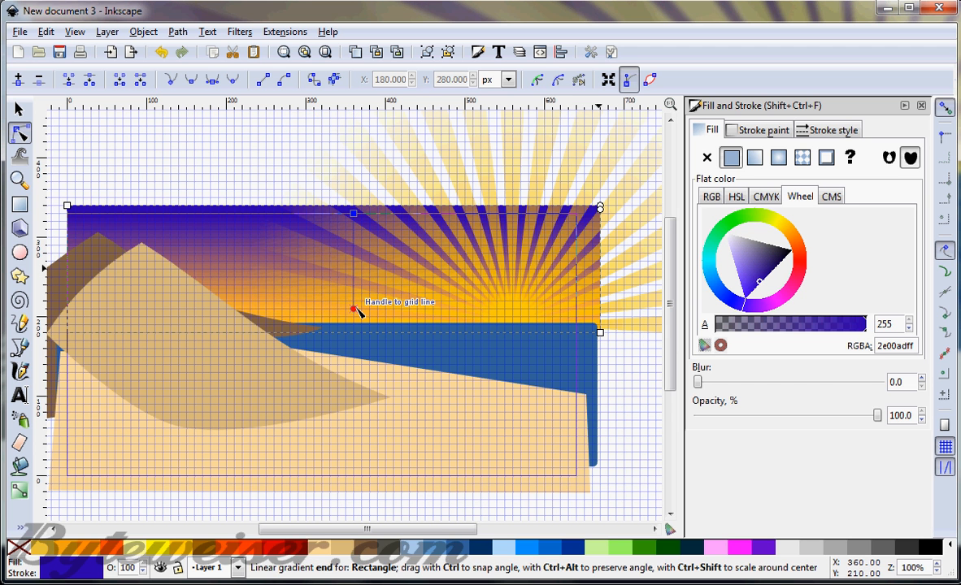
{"action": "left_click_drag", "start_coordinate": [353, 310], "coordinate": [354, 349]}
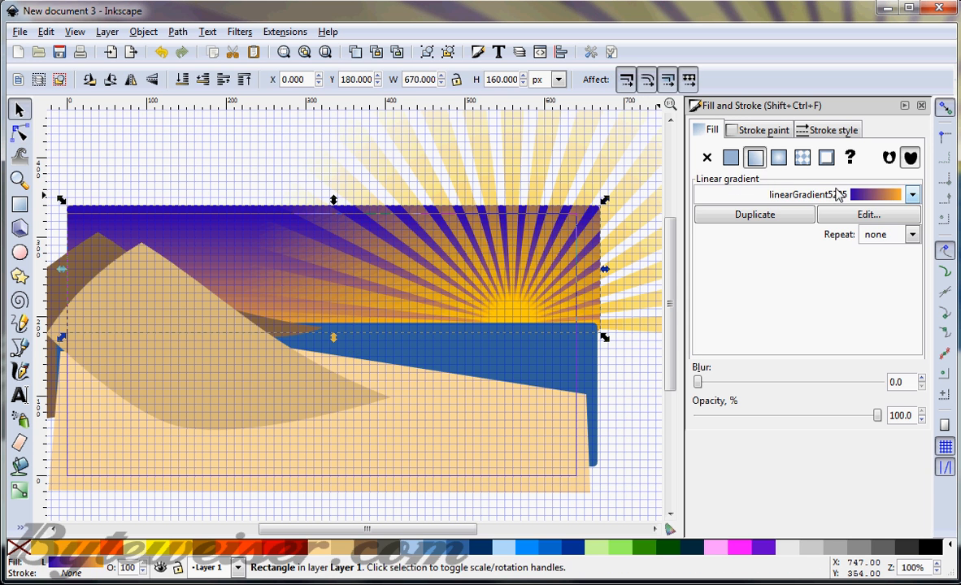
{"action": "left_click", "coordinate": [868, 215]}
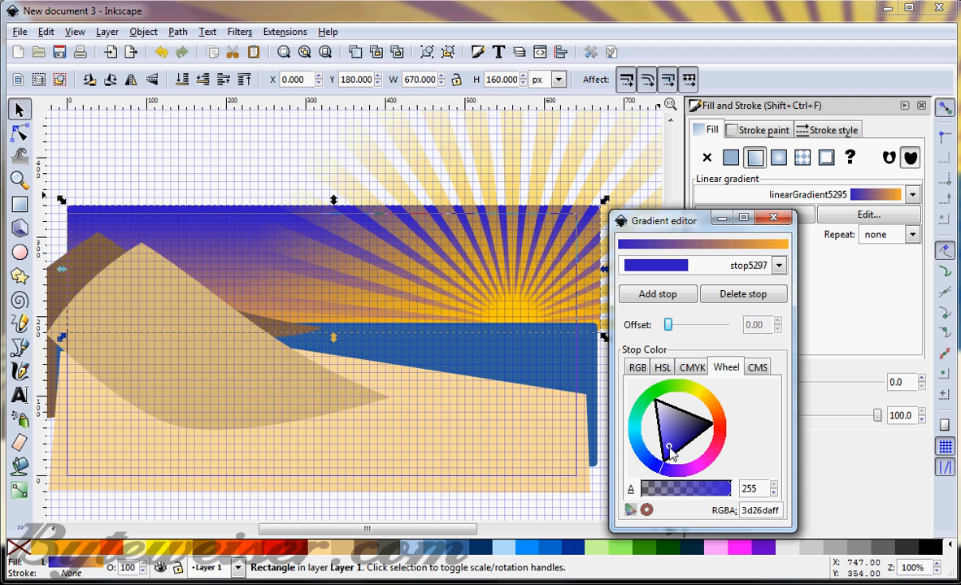
{"action": "left_click", "coordinate": [671, 458]}
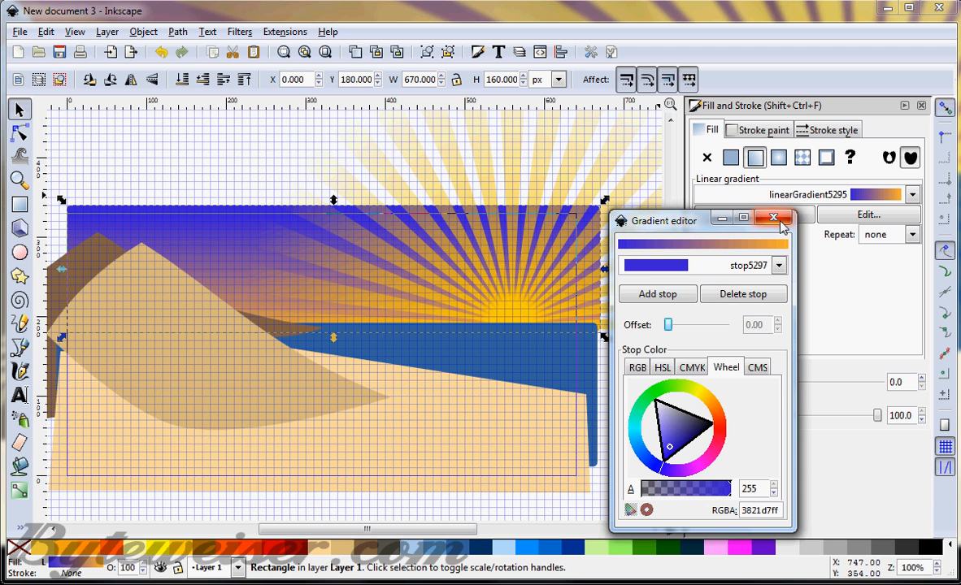
- Select the blurred rays and sun circle and apply Filters > Remove Filters
{"action": "left_click", "coordinate": [773, 218]}
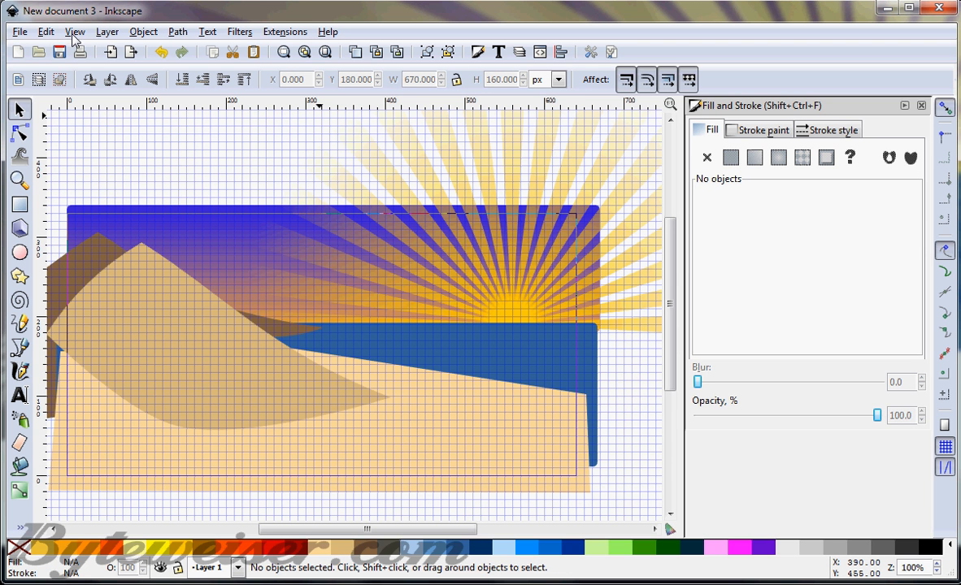
{"action": "mouse_move", "coordinate": [513, 278]}
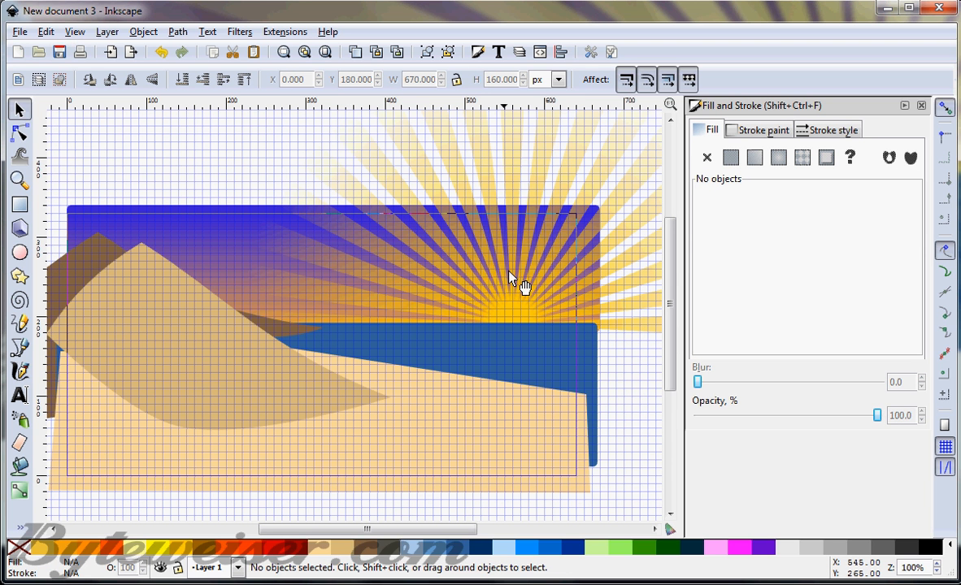
{"action": "mouse_move", "coordinate": [528, 317]}
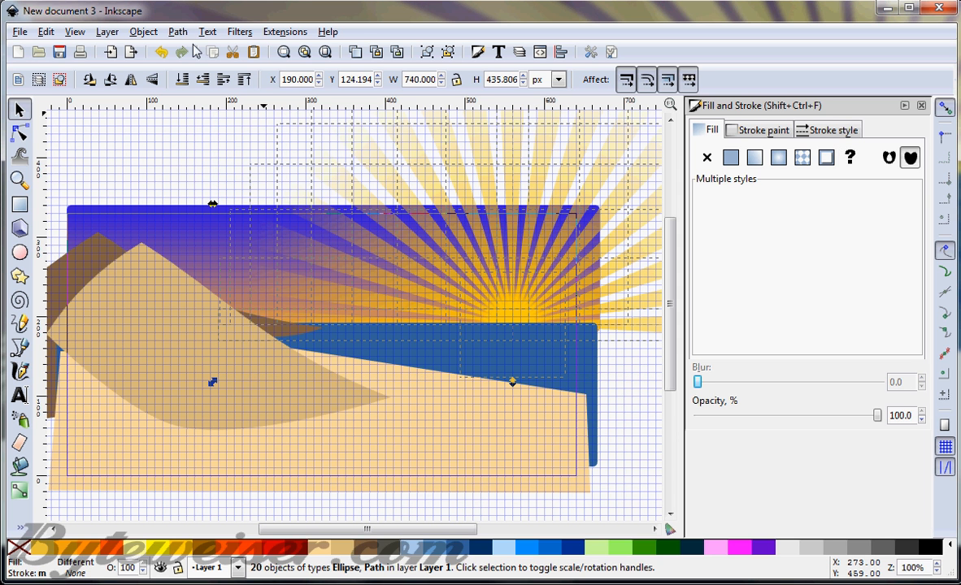
{"action": "left_click", "coordinate": [173, 32]}
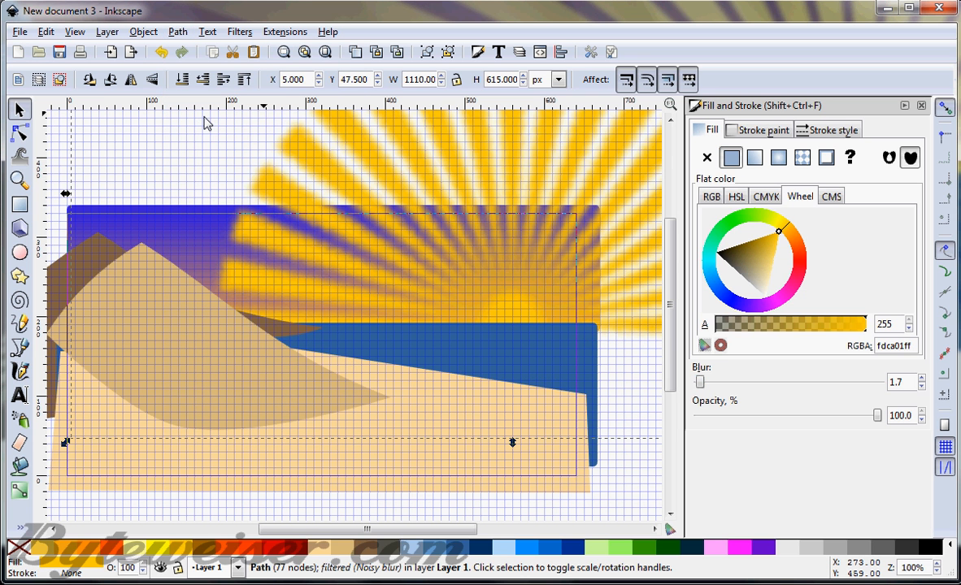
{"action": "mouse_move", "coordinate": [220, 120]}
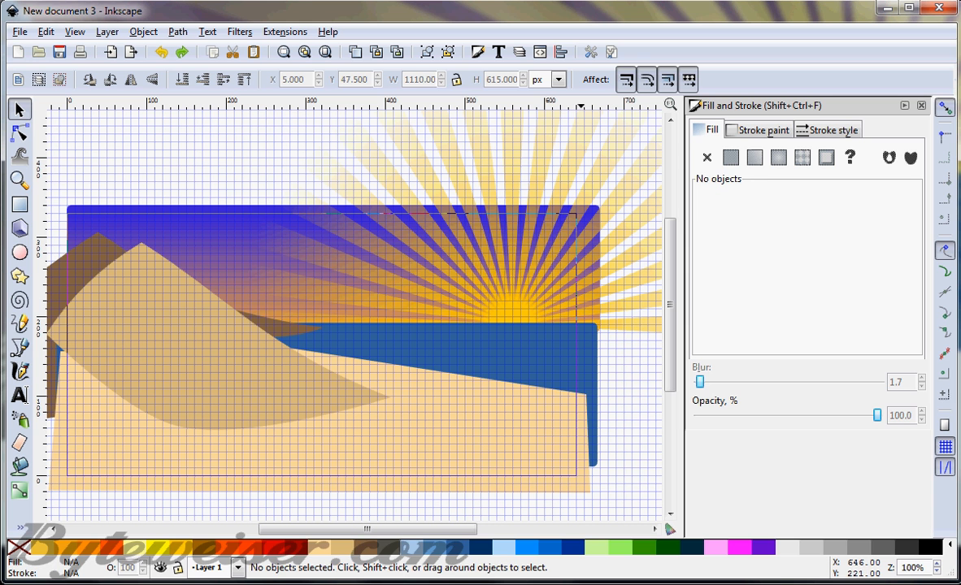
{"action": "left_click", "coordinate": [499, 314]}
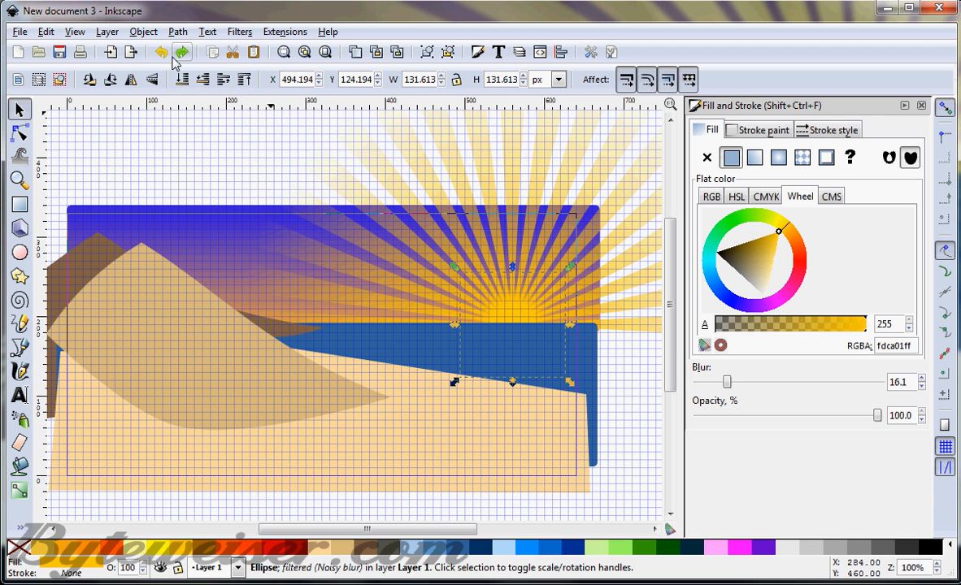
{"action": "left_click", "coordinate": [239, 30]}
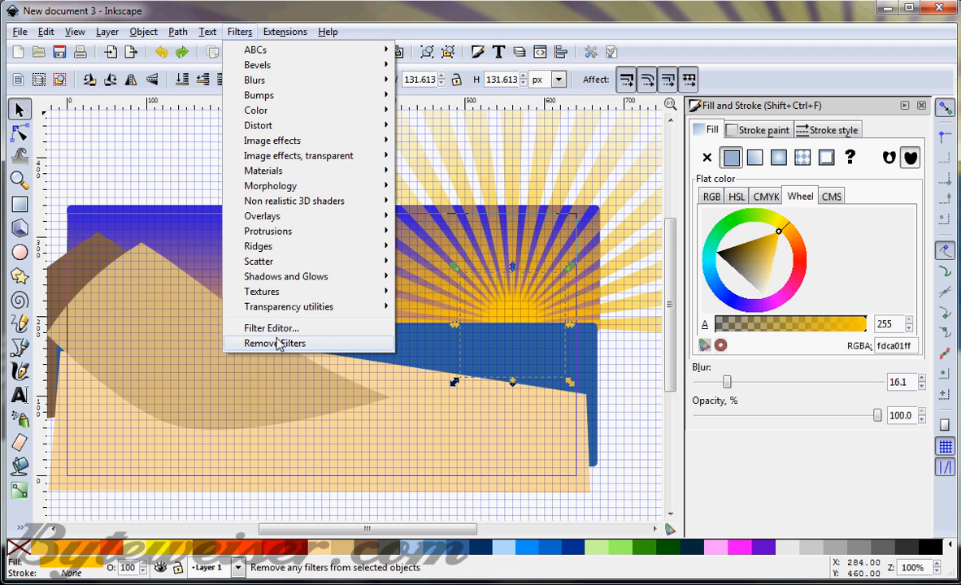
{"action": "left_click", "coordinate": [274, 343]}
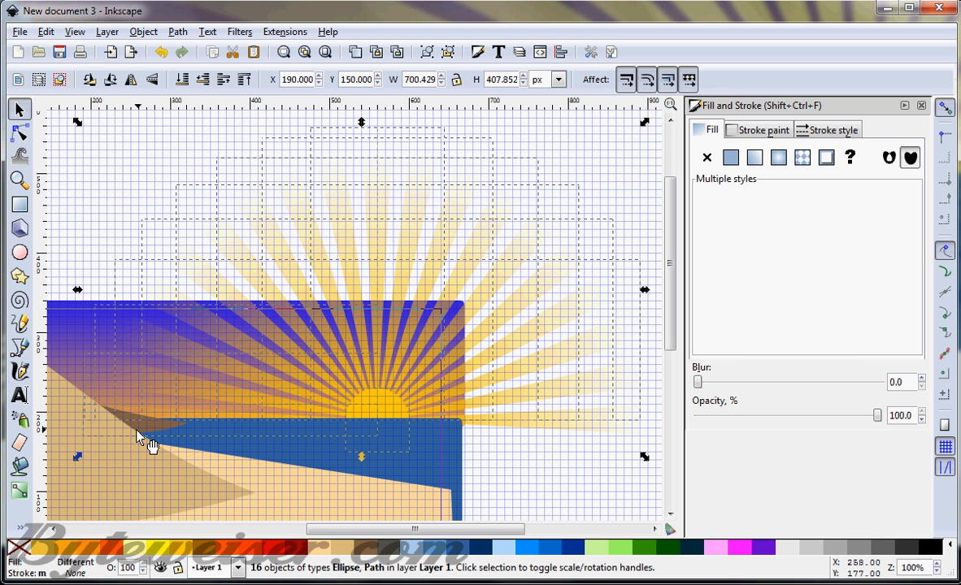
{"action": "mouse_move", "coordinate": [173, 436]}
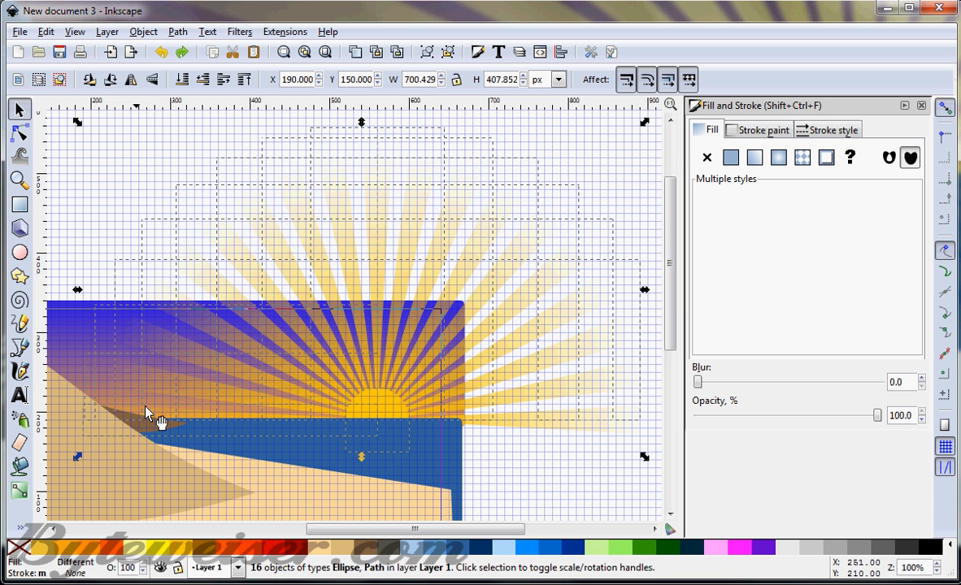
- Select all the ray paths and combine them with Path > Union
{"action": "left_click", "coordinate": [174, 32]}
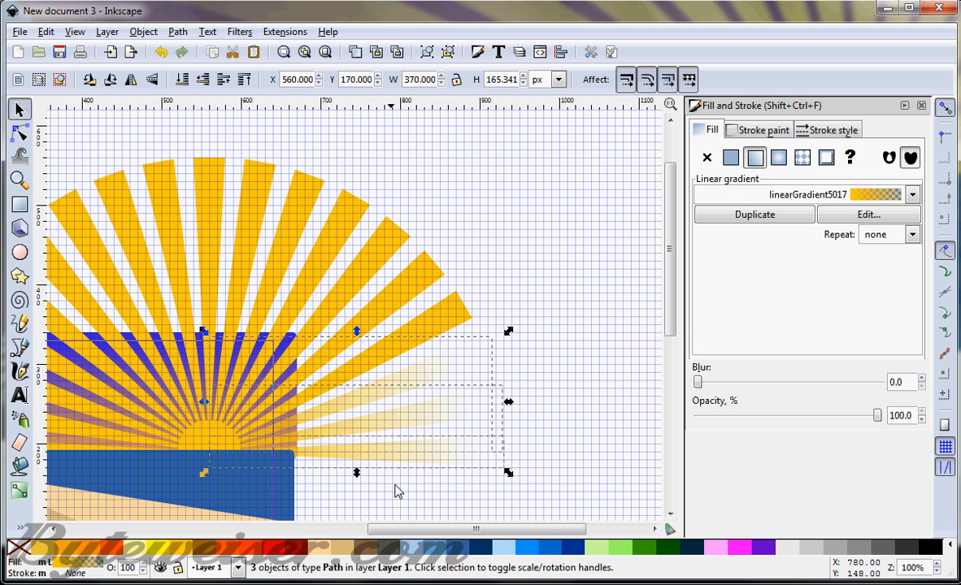
{"action": "left_click", "coordinate": [173, 33]}
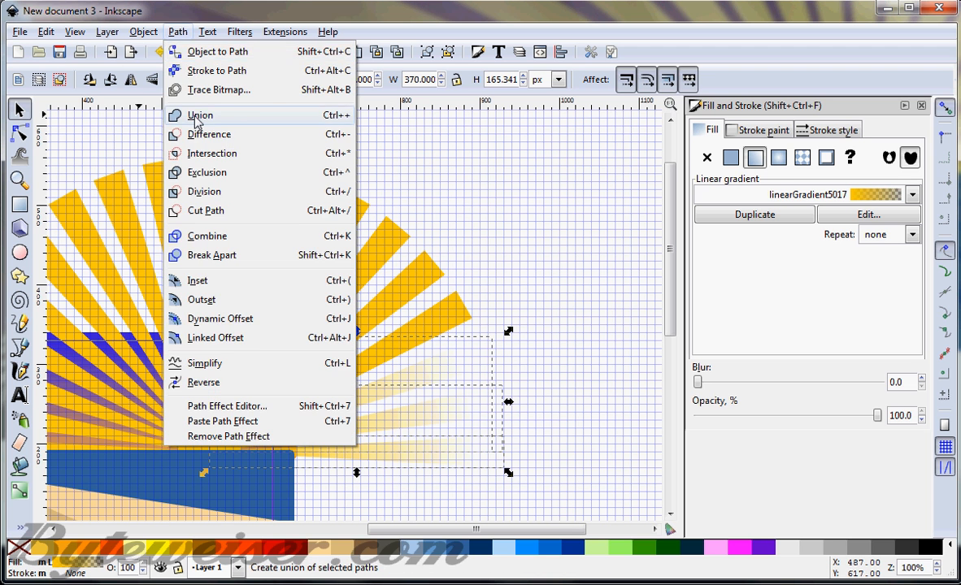
{"action": "left_click", "coordinate": [200, 115]}
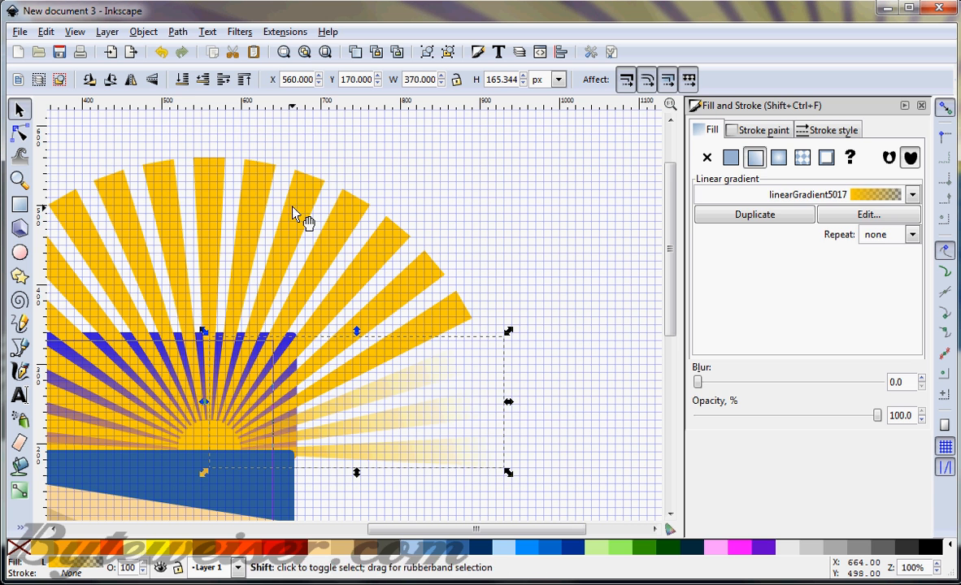
{"action": "left_click", "coordinate": [172, 31]}
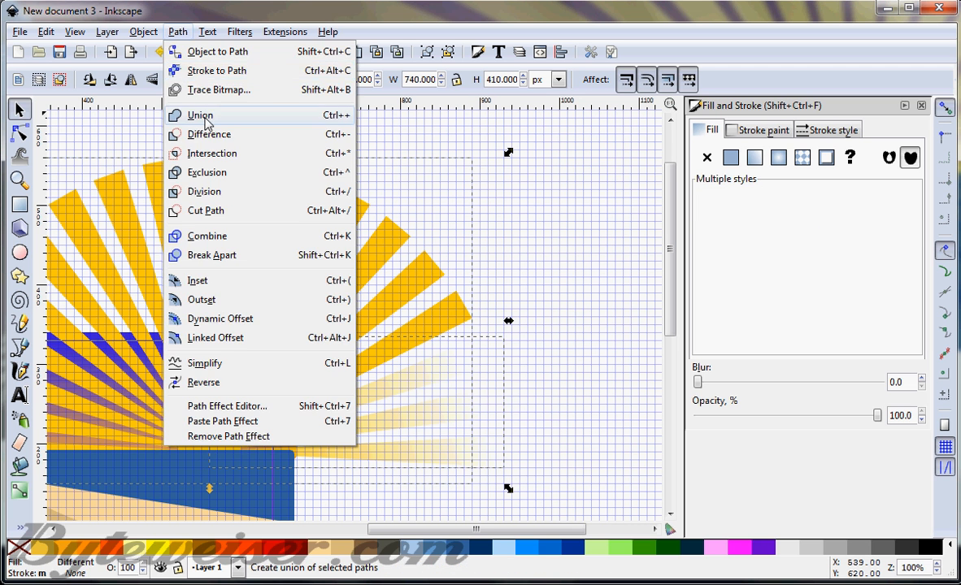
{"action": "left_click", "coordinate": [201, 114]}
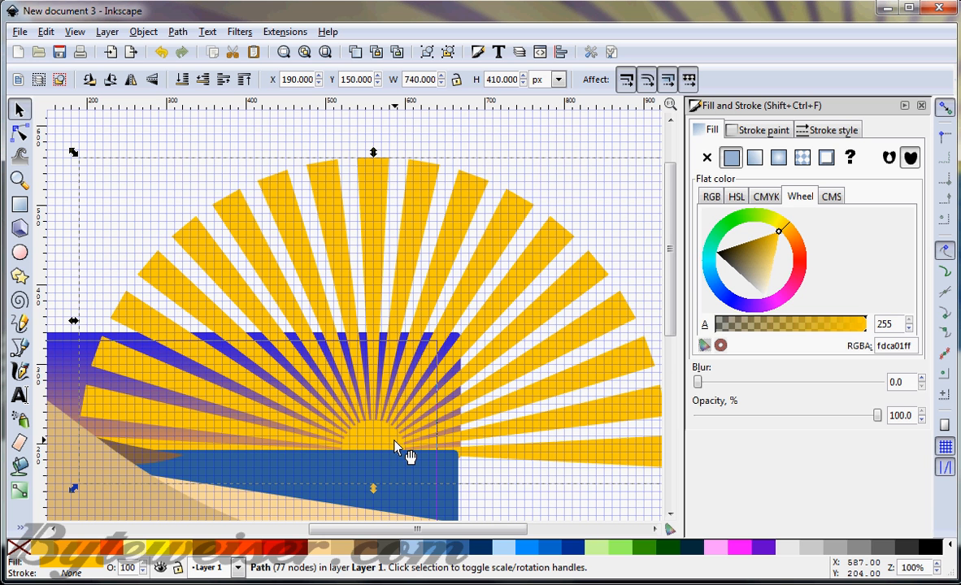
{"action": "mouse_move", "coordinate": [399, 444]}
{"action": "type", "text": "-180"}
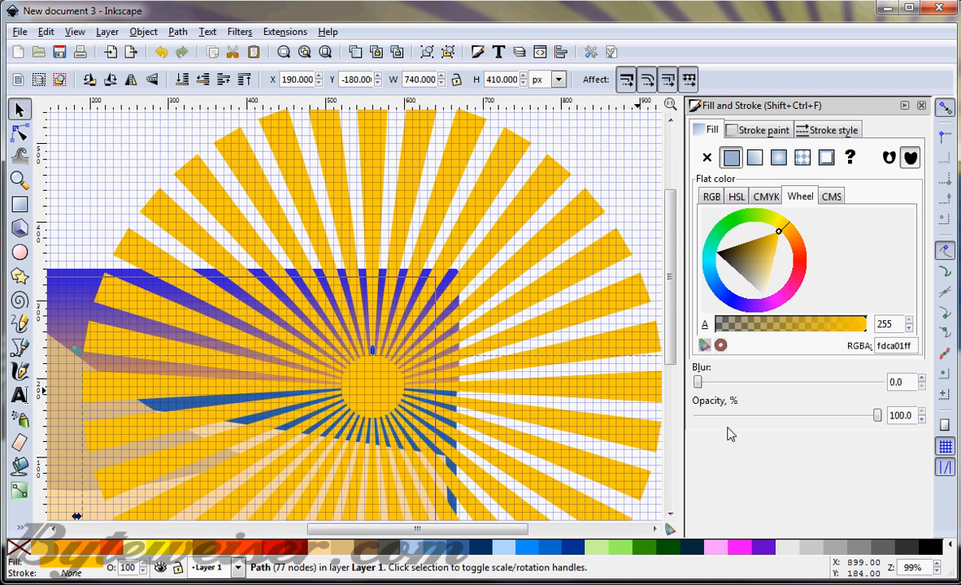
{"action": "mouse_move", "coordinate": [212, 521]}
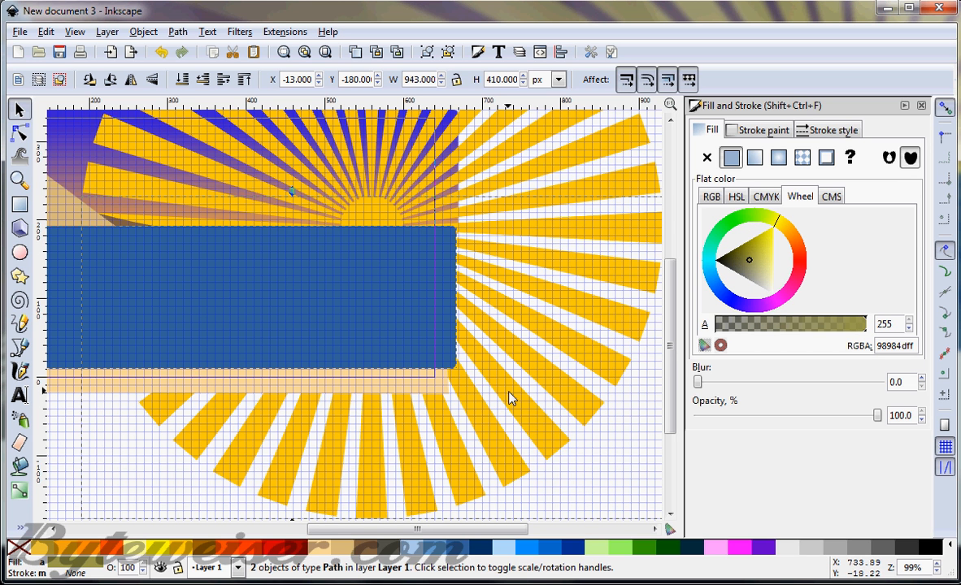
{"action": "mouse_move", "coordinate": [208, 32]}
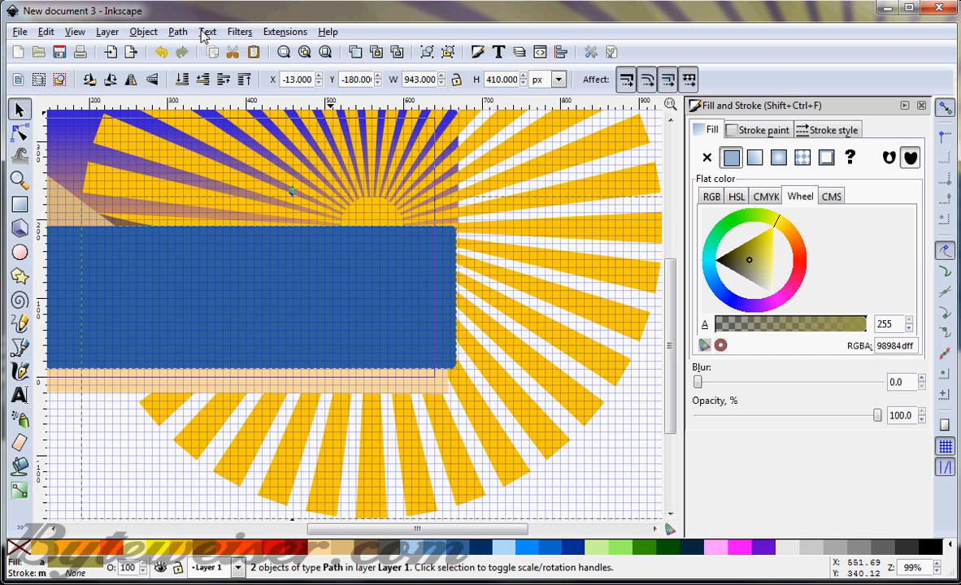
- Trim the flipped rays to the sea rectangle with Path > Intersection
{"action": "left_click", "coordinate": [175, 32]}
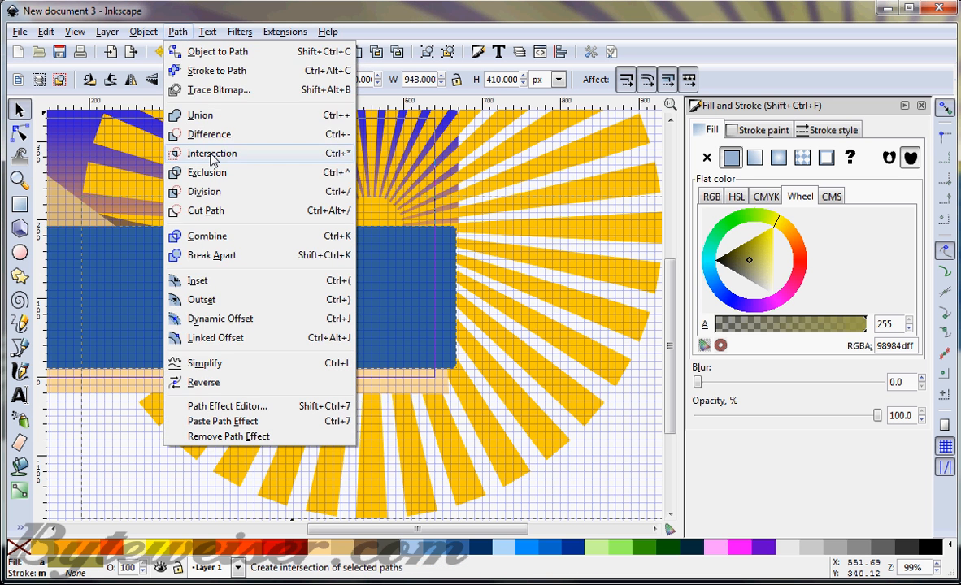
{"action": "left_click", "coordinate": [213, 153]}
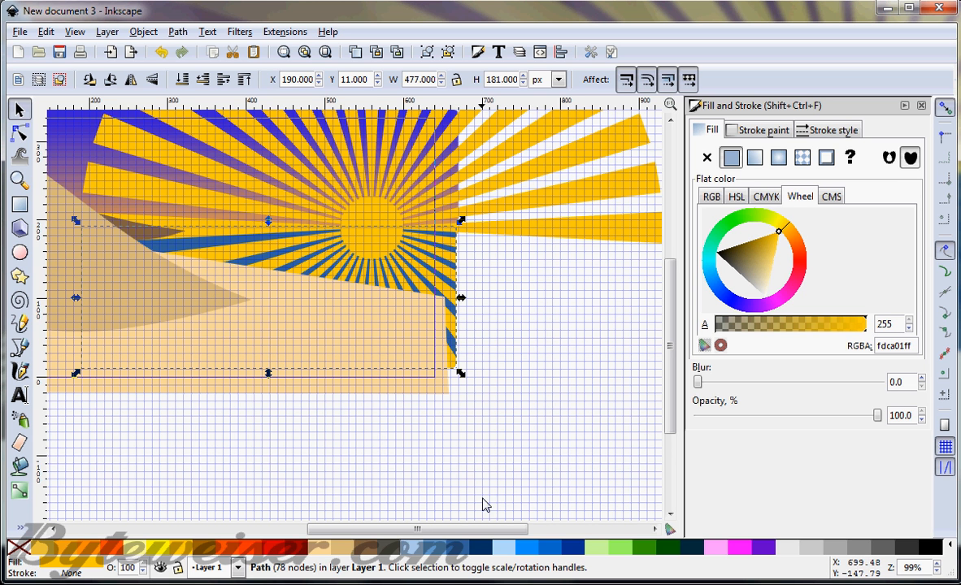
{"action": "mouse_move", "coordinate": [738, 344]}
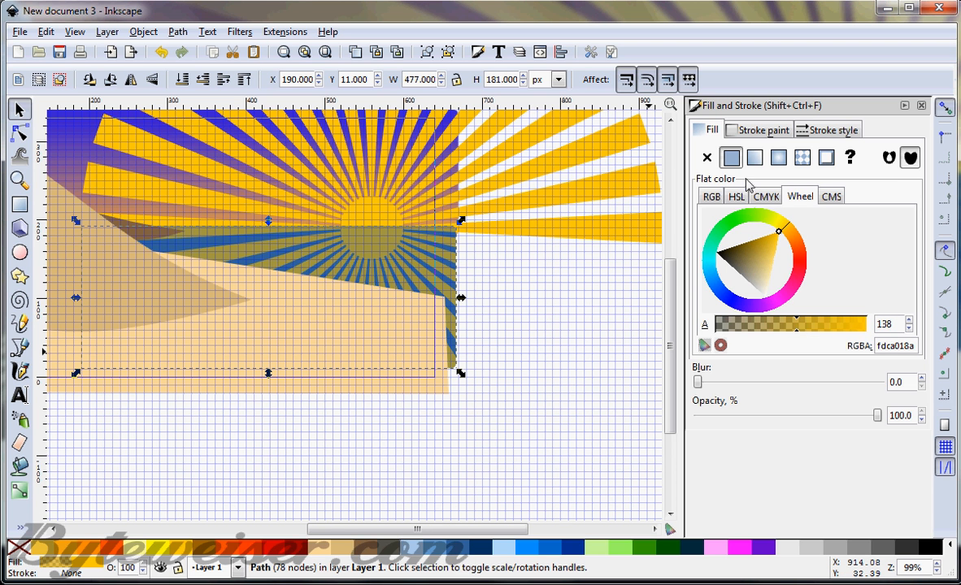
- Give the sun reflection a fading gradient and the sun rays a radial gradient fill
{"action": "left_click", "coordinate": [754, 158]}
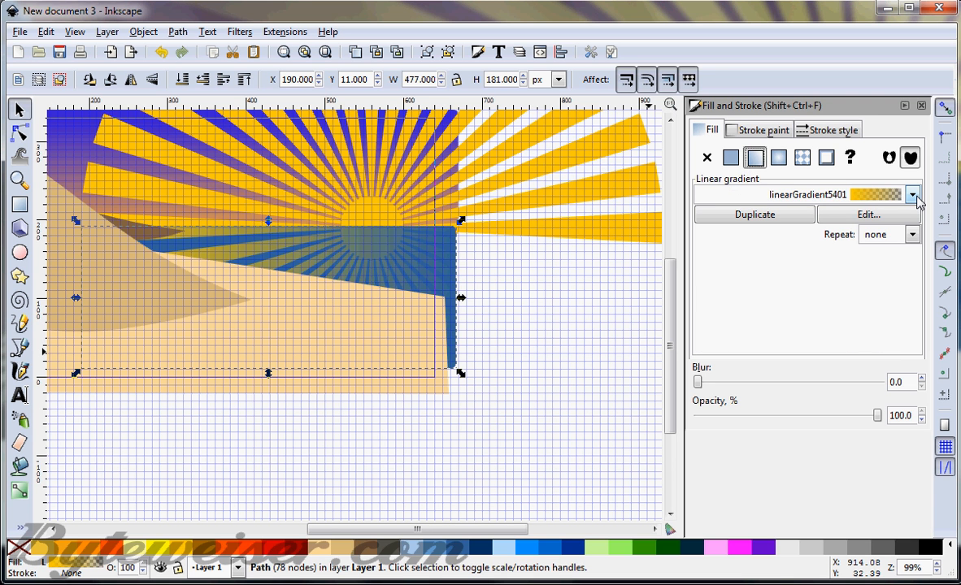
{"action": "left_click", "coordinate": [16, 134]}
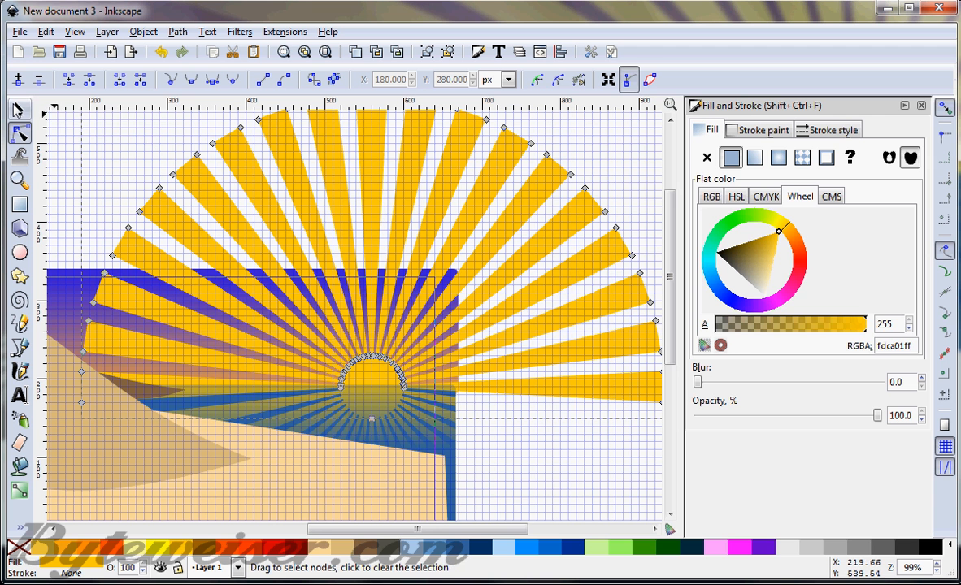
{"action": "left_click", "coordinate": [754, 158]}
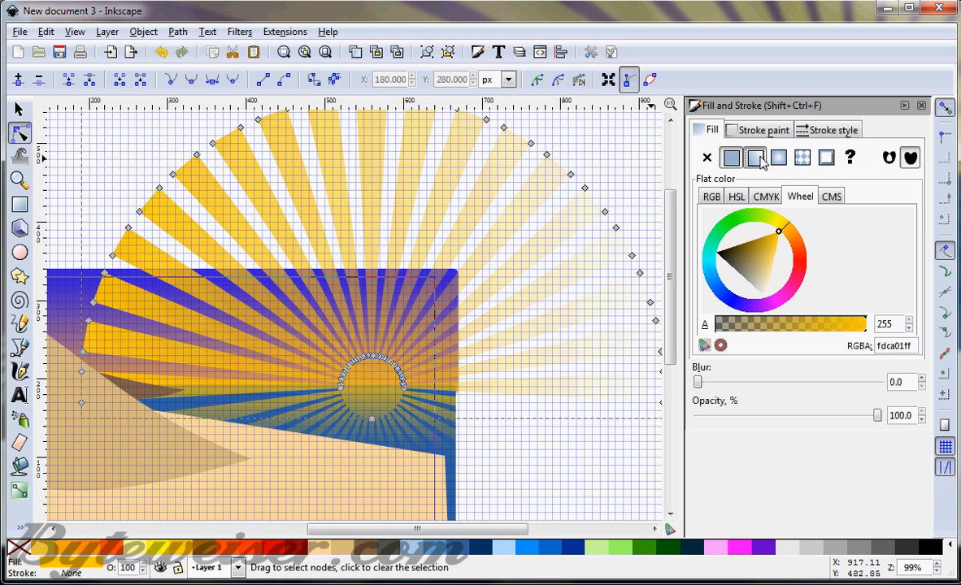
{"action": "left_click", "coordinate": [754, 157]}
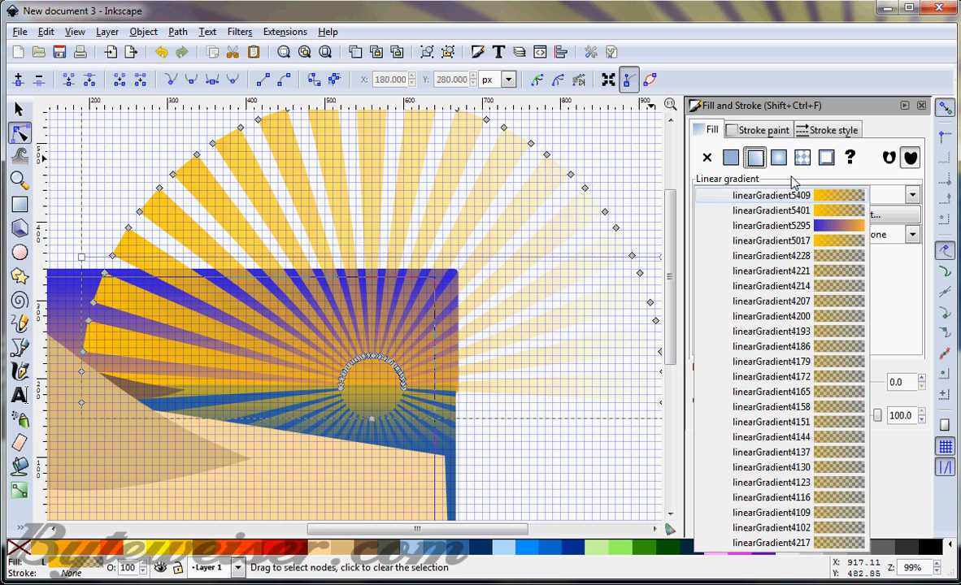
{"action": "left_click", "coordinate": [778, 157]}
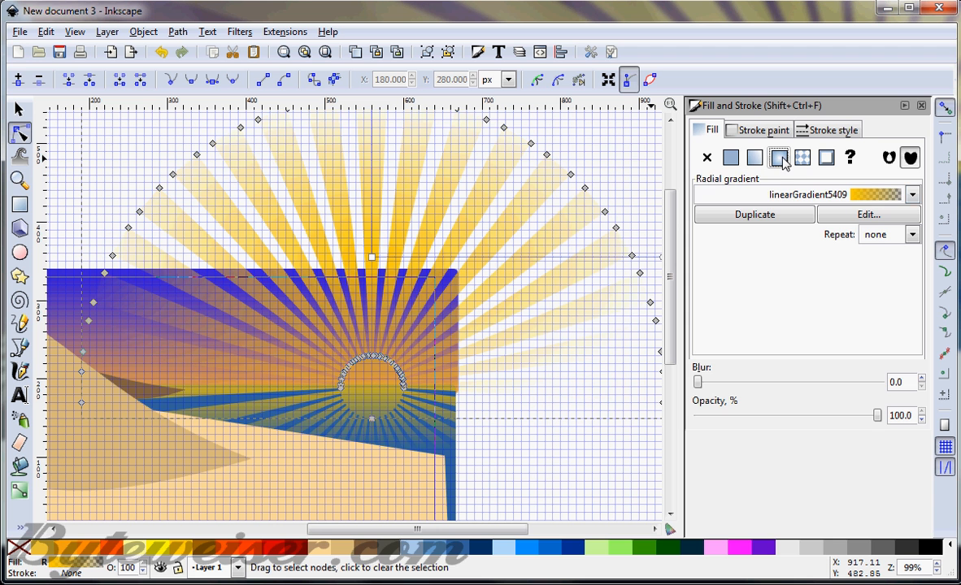
{"action": "left_click", "coordinate": [912, 195]}
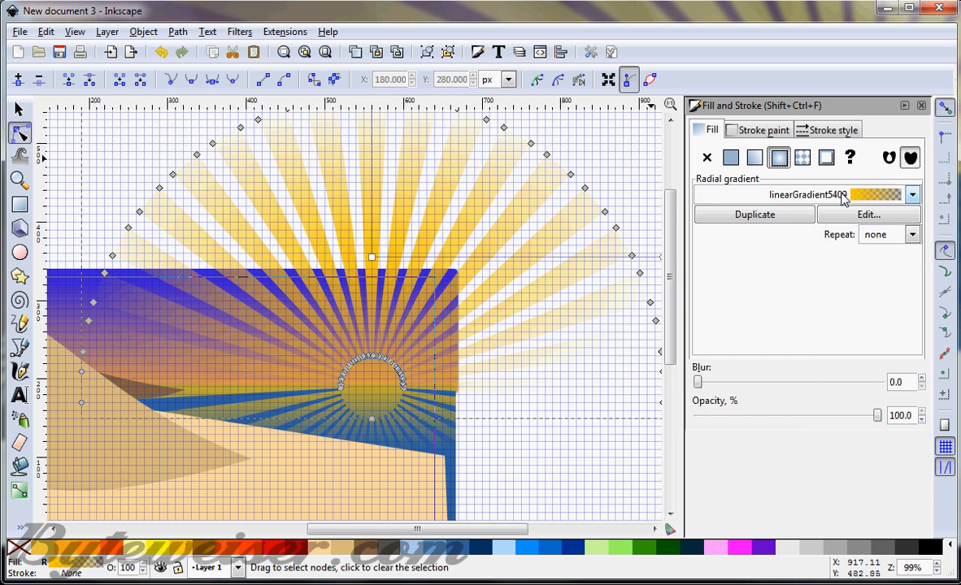
{"action": "left_click", "coordinate": [370, 256]}
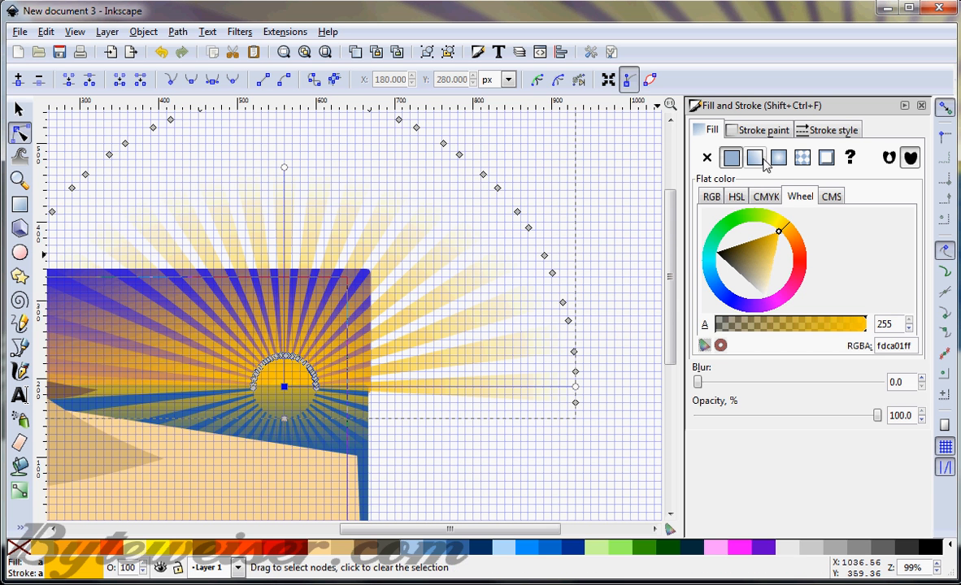
- Add a midway stop to the sun rays' gradient with alpha about 230, then close the editor
{"action": "left_click", "coordinate": [778, 157]}
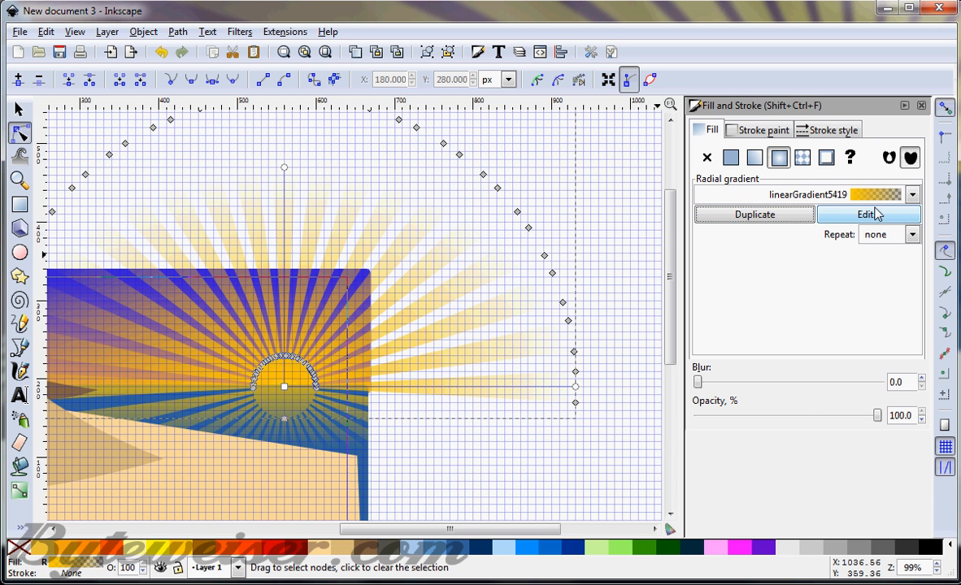
{"action": "left_click", "coordinate": [874, 215]}
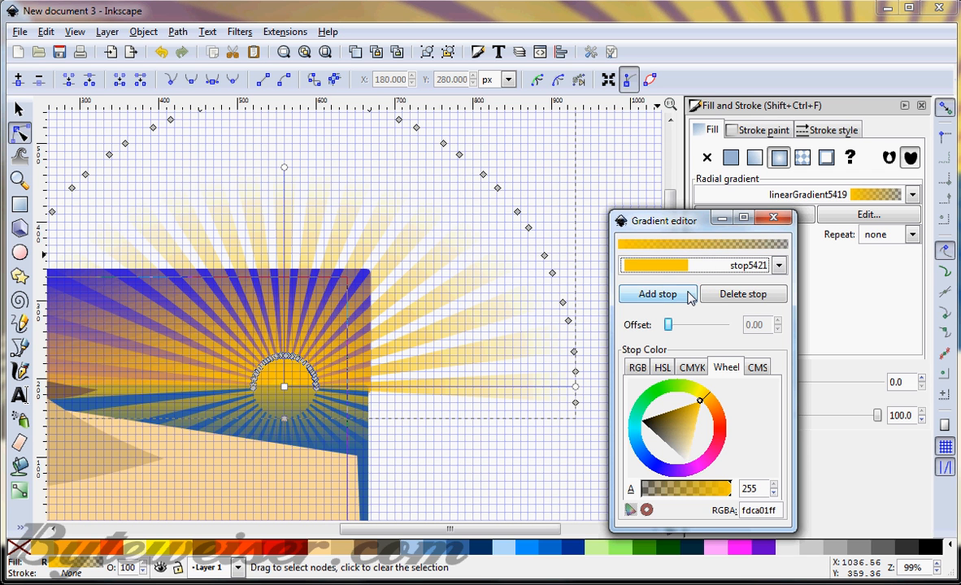
{"action": "left_click", "coordinate": [778, 265]}
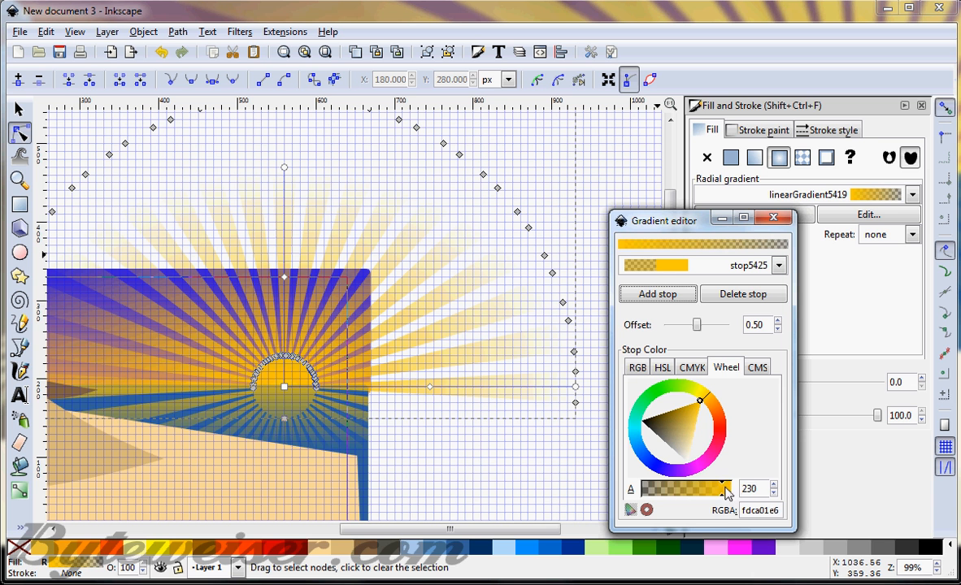
{"action": "left_click_drag", "start_coordinate": [724, 488], "coordinate": [731, 488]}
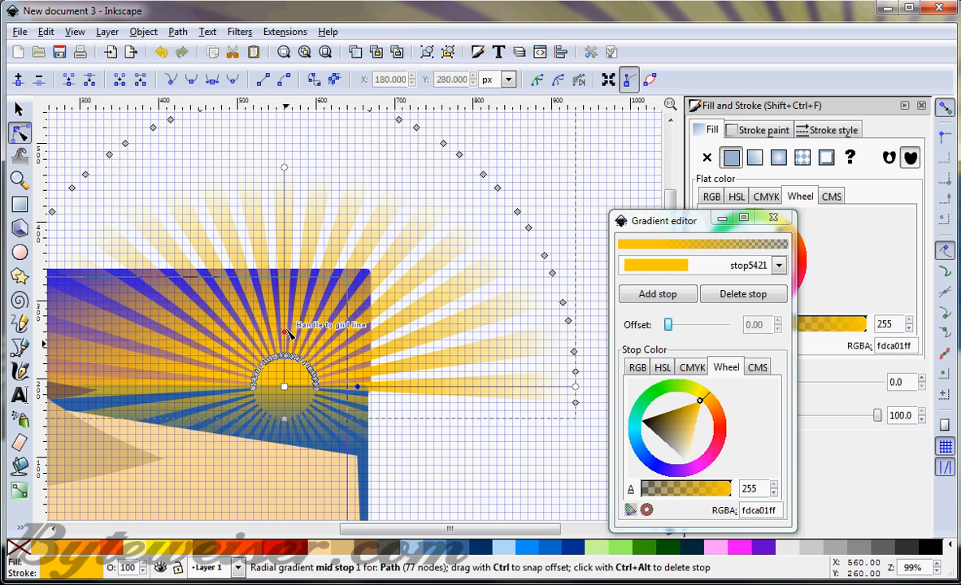
{"action": "mouse_move", "coordinate": [286, 341]}
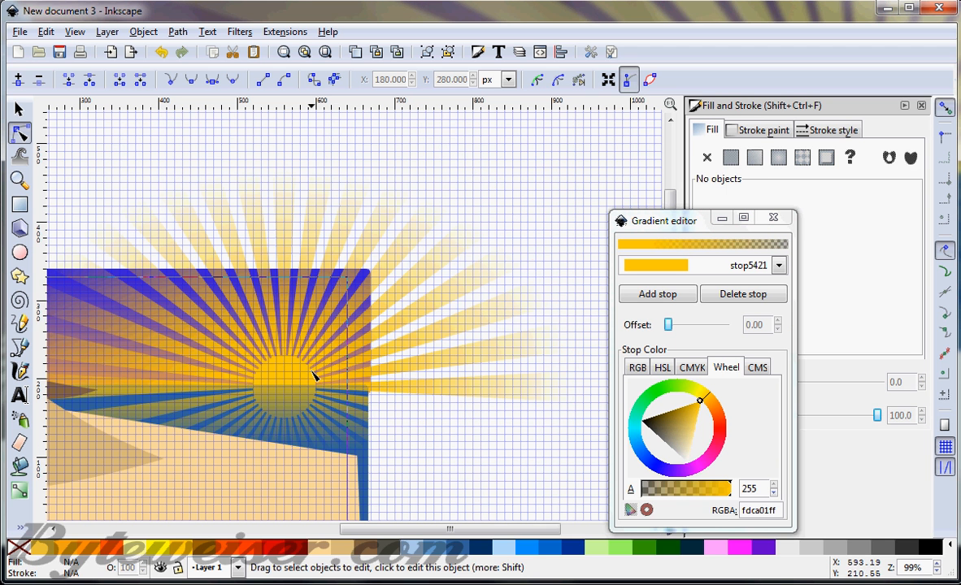
{"action": "mouse_move", "coordinate": [496, 554]}
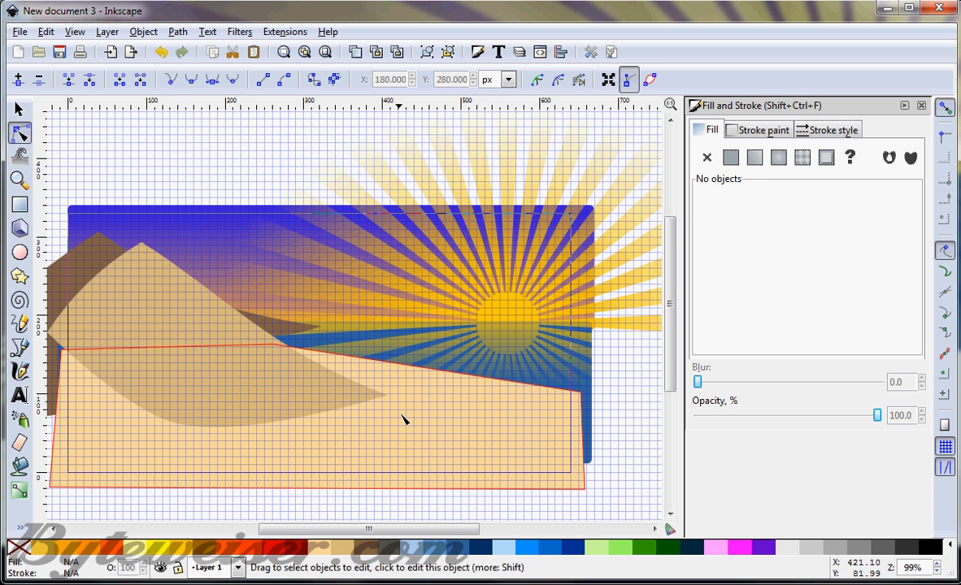
{"action": "left_click", "coordinate": [74, 33]}
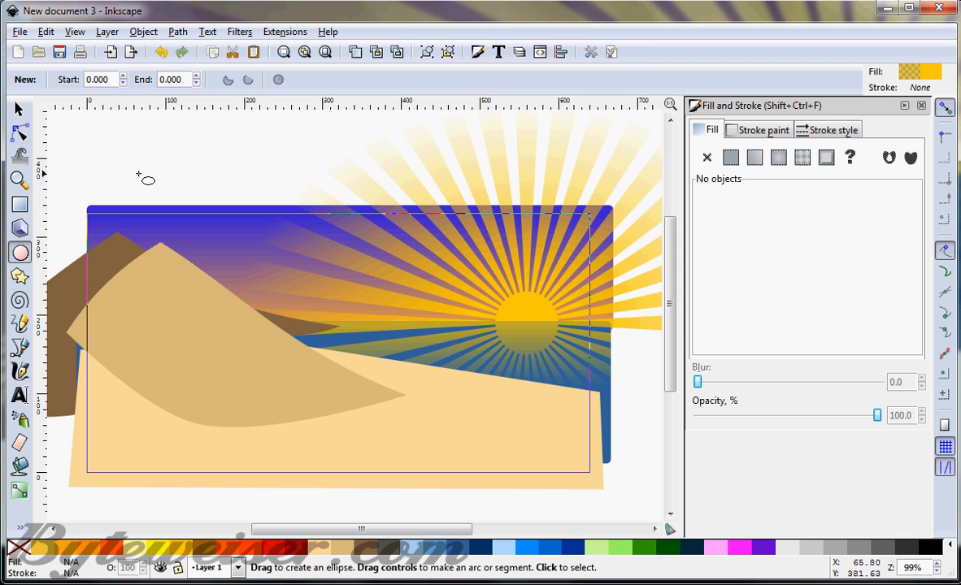
- Draw a small yellow circle above the top-left corner and enlarge a copy
{"action": "left_click_drag", "start_coordinate": [140, 174], "coordinate": [160, 190]}
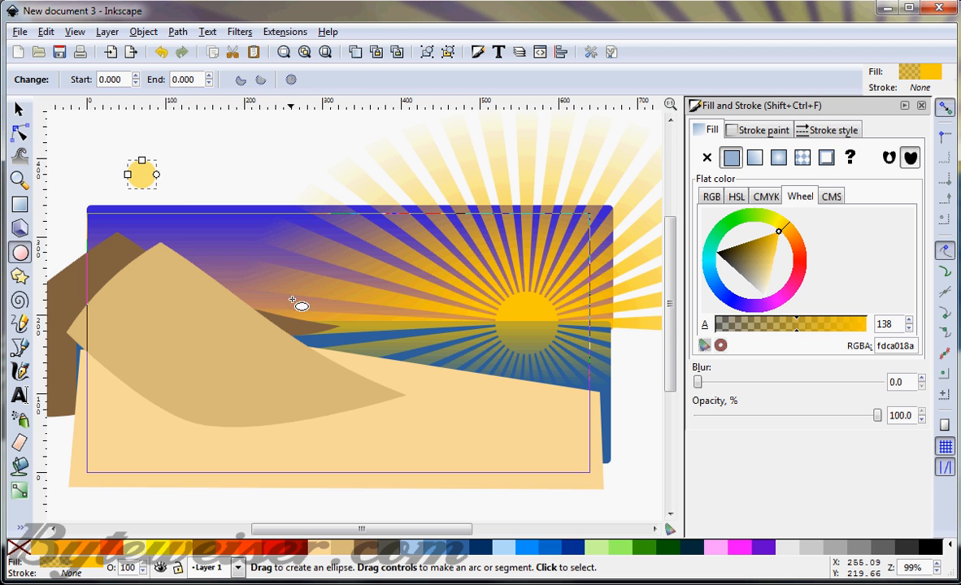
{"action": "left_click", "coordinate": [178, 31]}
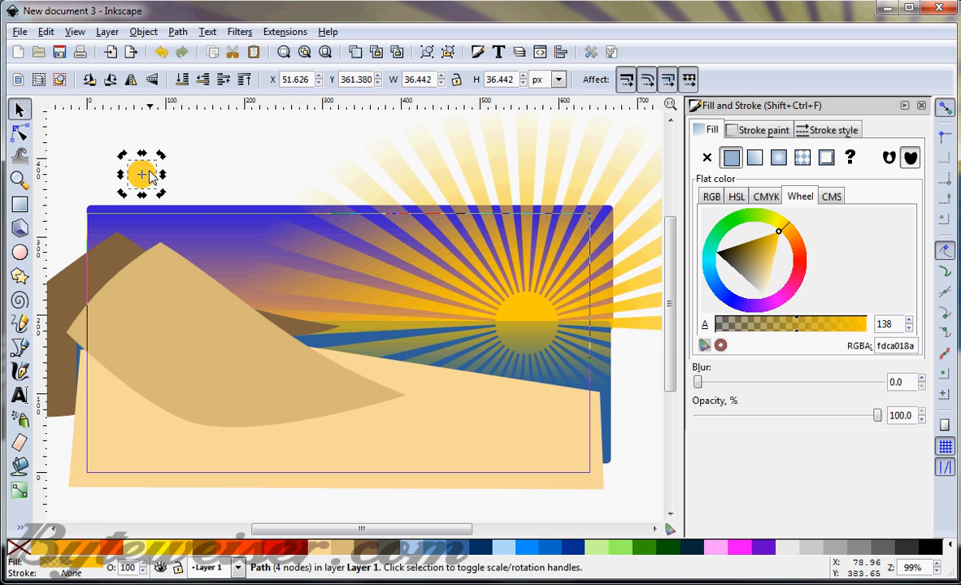
{"action": "left_click_drag", "start_coordinate": [142, 174], "coordinate": [161, 161]}
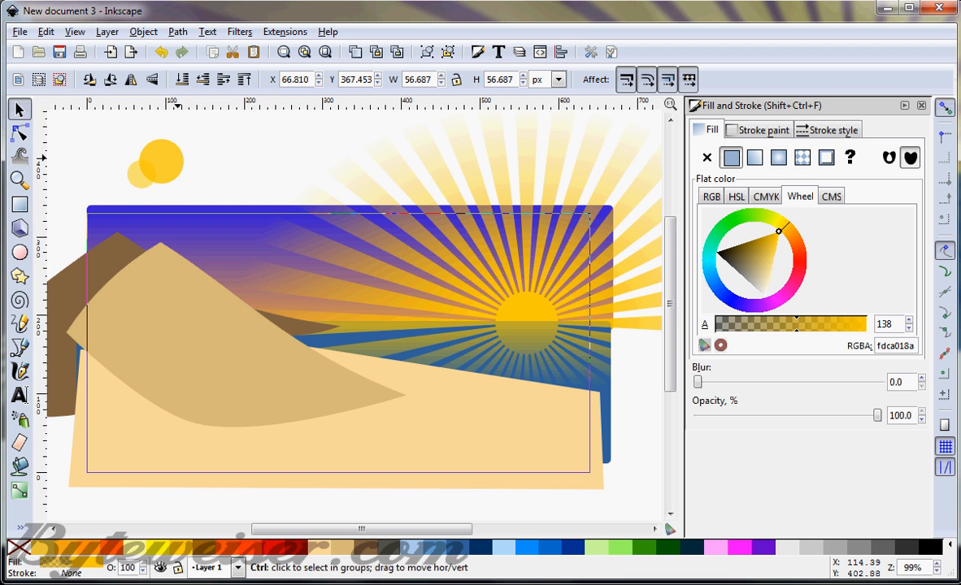
{"action": "left_click", "coordinate": [191, 155]}
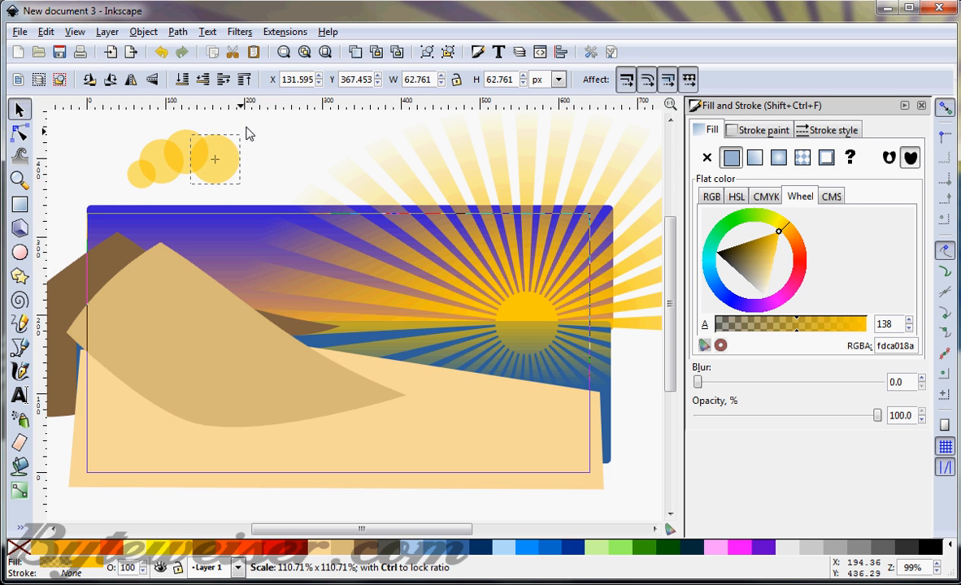
{"action": "left_click", "coordinate": [215, 159]}
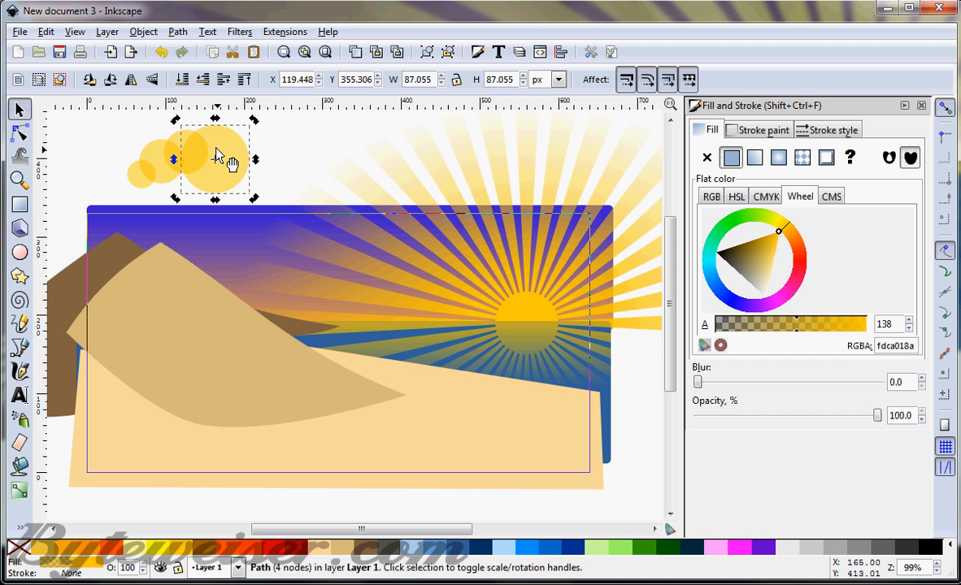
- Move the large and mid-sized circle copies rightward into an overlapping cloud cluster
{"action": "left_click_drag", "start_coordinate": [218, 158], "coordinate": [268, 153]}
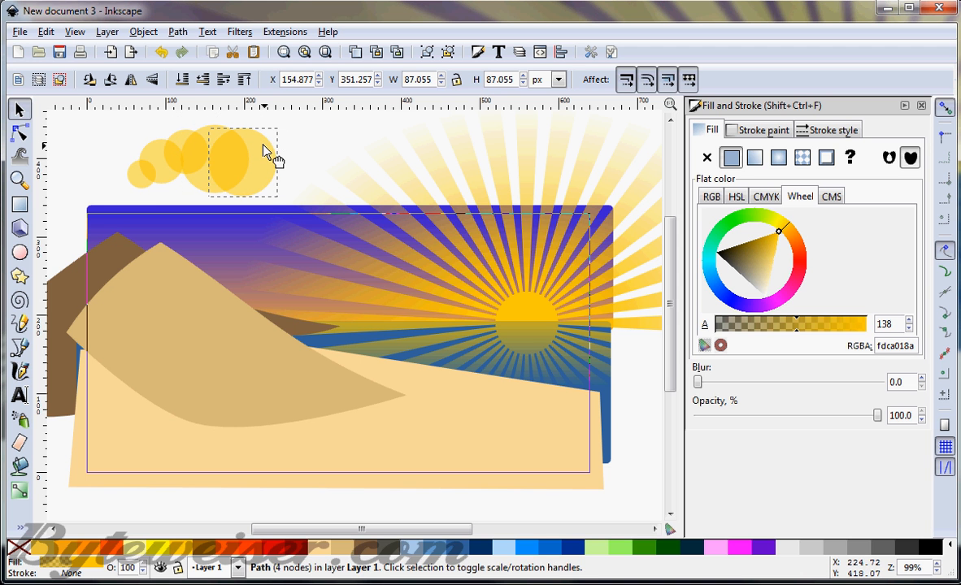
{"action": "left_click", "coordinate": [240, 161]}
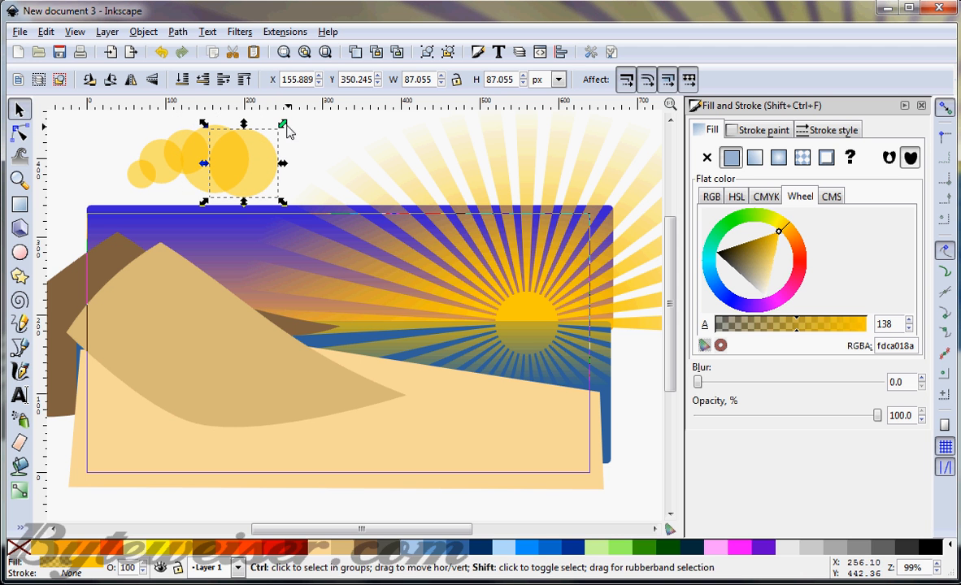
{"action": "left_click_drag", "start_coordinate": [283, 124], "coordinate": [263, 142]}
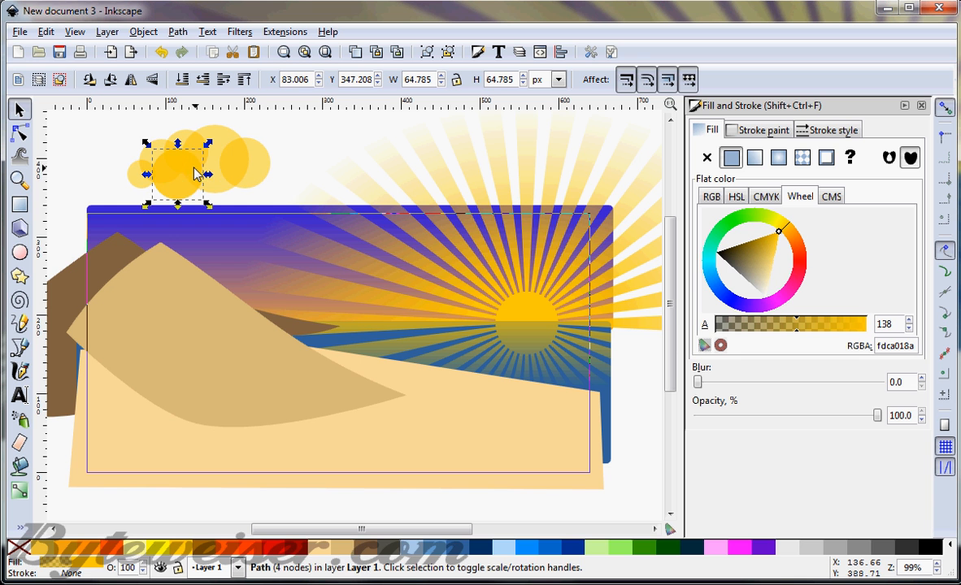
{"action": "left_click_drag", "start_coordinate": [199, 175], "coordinate": [178, 179]}
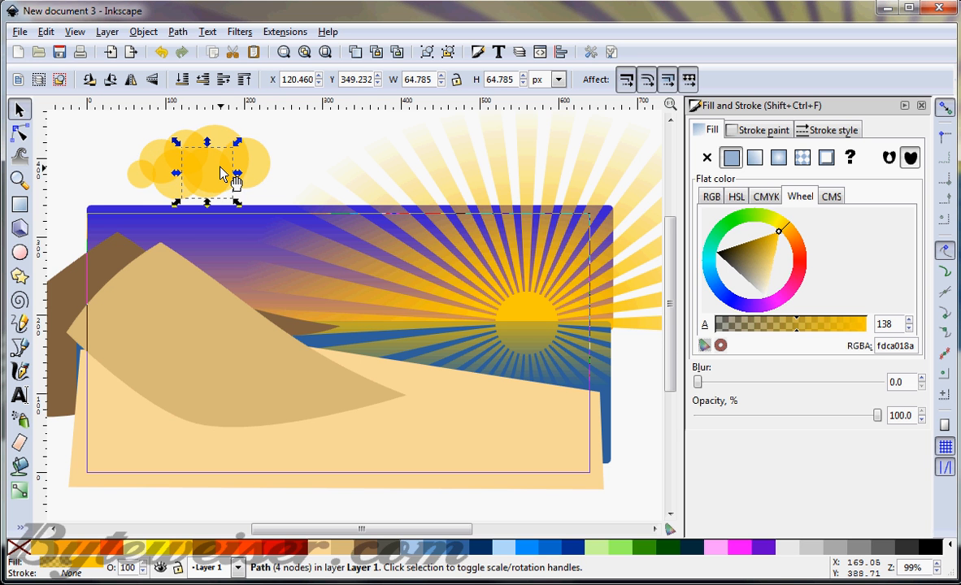
{"action": "left_click_drag", "start_coordinate": [207, 167], "coordinate": [241, 175]}
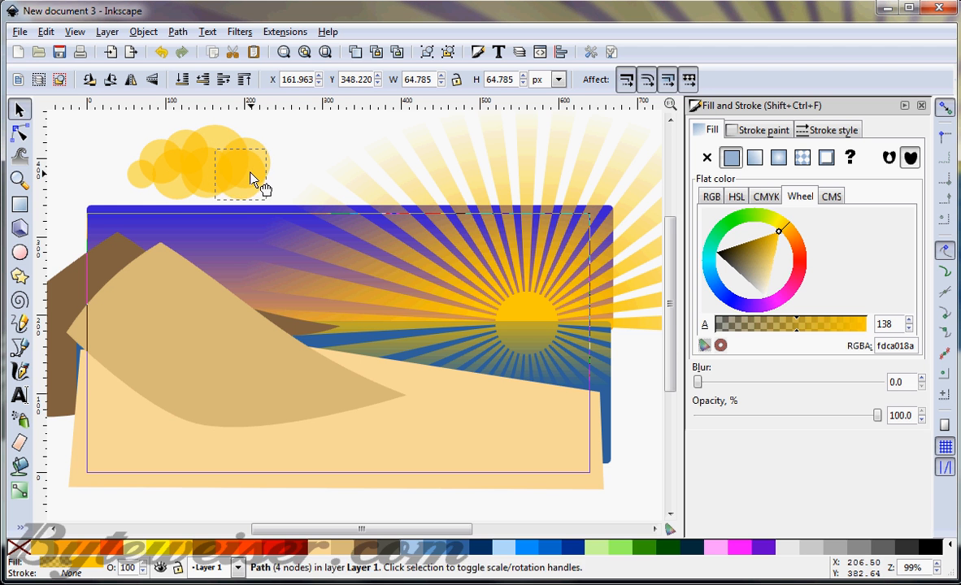
{"action": "left_click", "coordinate": [248, 175]}
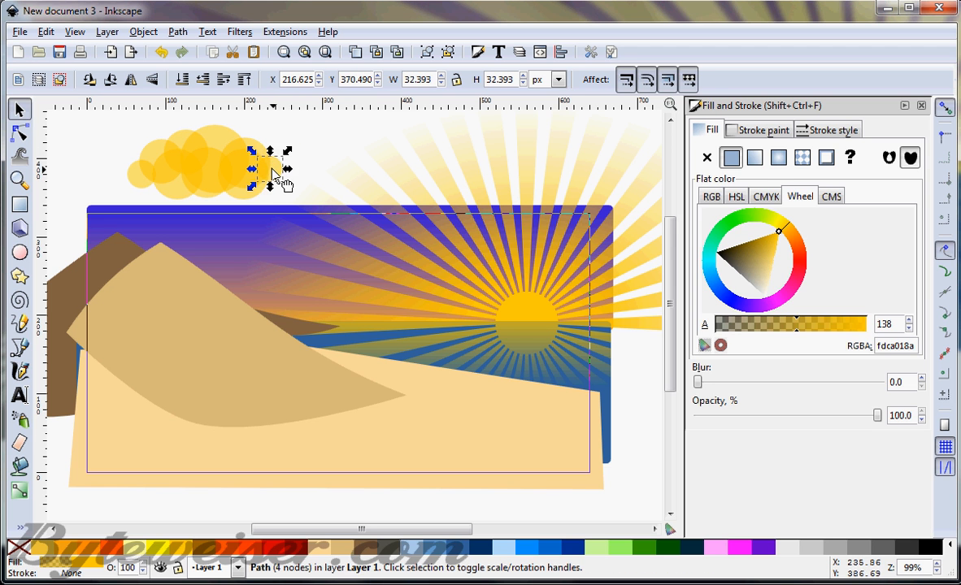
{"action": "left_click", "coordinate": [779, 158]}
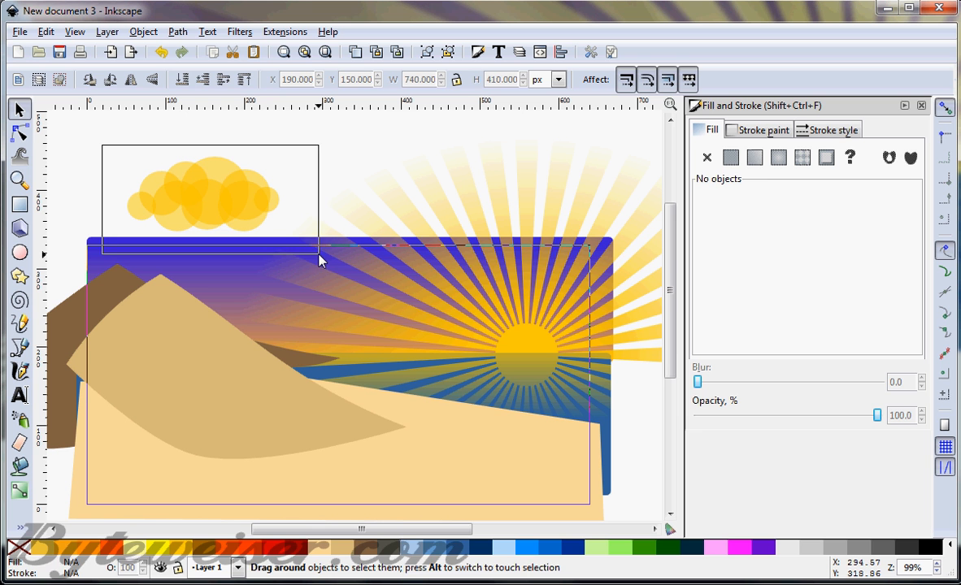
- Union the circles into one cloud with a pale grey linear gradient, redirecting its handles
{"action": "left_click", "coordinate": [203, 196]}
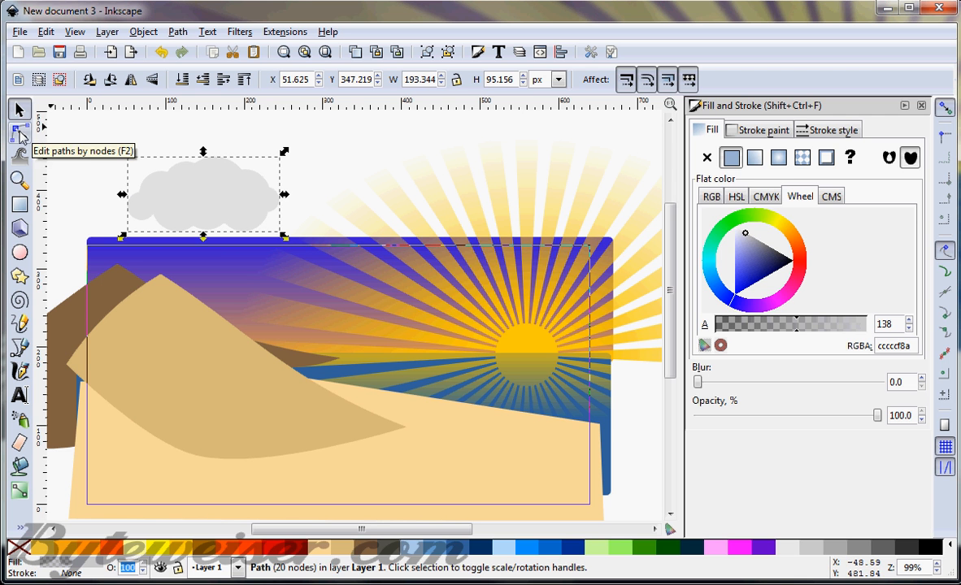
{"action": "left_click", "coordinate": [753, 157]}
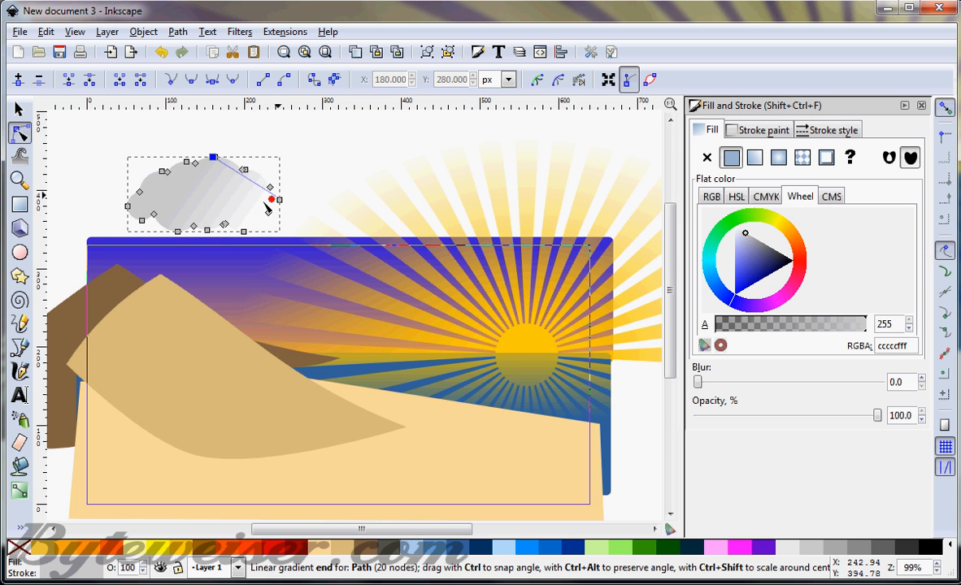
{"action": "left_click_drag", "start_coordinate": [271, 197], "coordinate": [213, 211]}
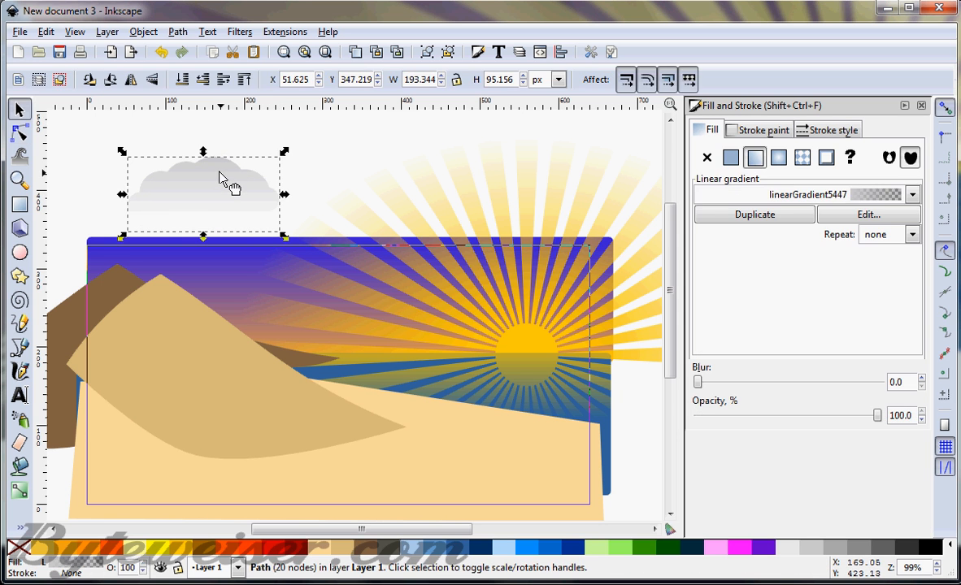
- Move the cloud down into the sky and lengthen its gradient fade
{"action": "left_click_drag", "start_coordinate": [224, 179], "coordinate": [220, 313]}
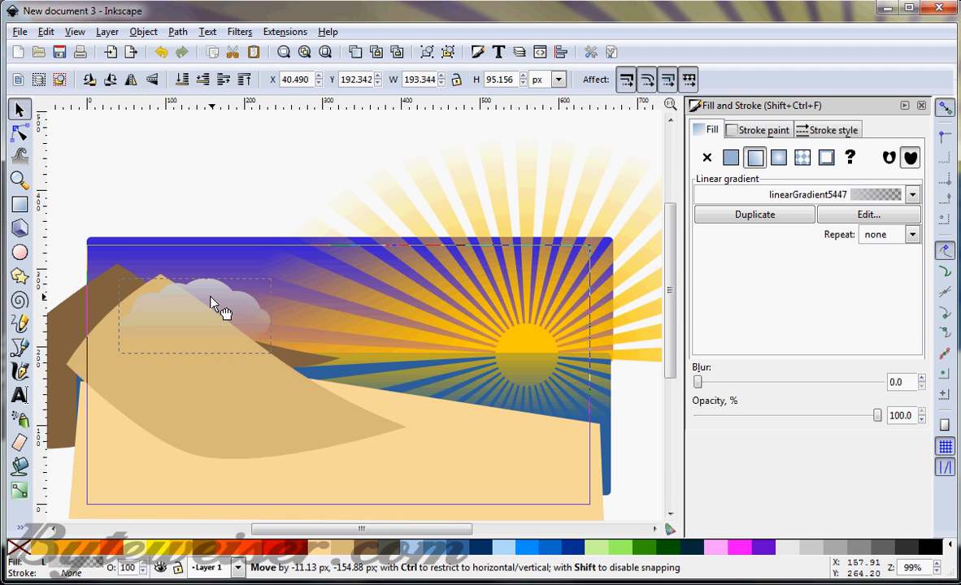
{"action": "left_click", "coordinate": [17, 134]}
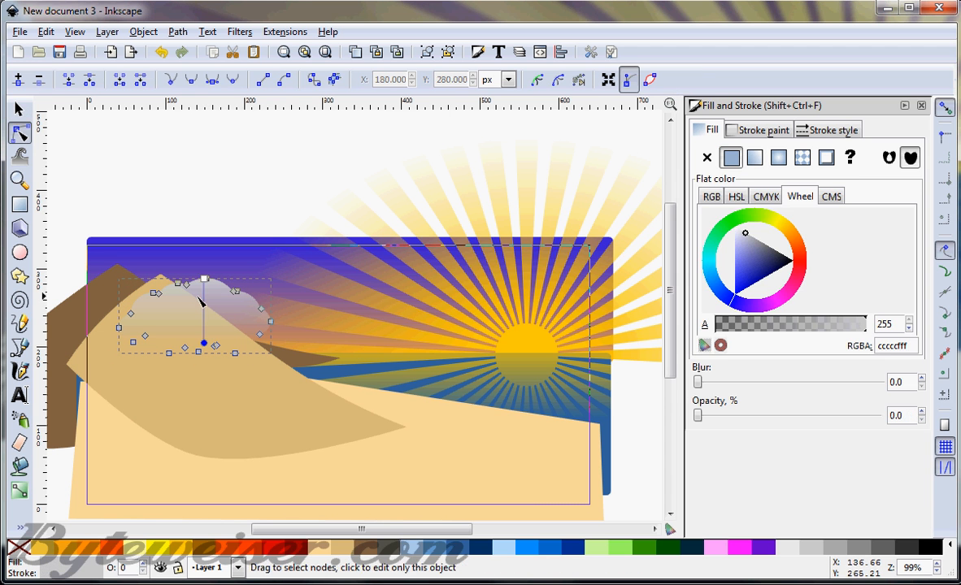
{"action": "left_click", "coordinate": [202, 298]}
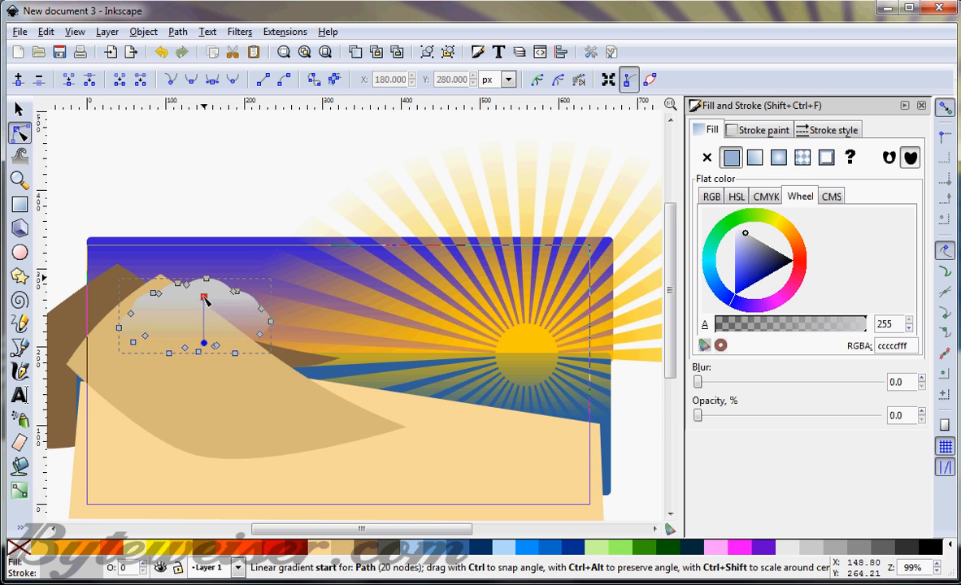
{"action": "left_click_drag", "start_coordinate": [204, 297], "coordinate": [204, 354]}
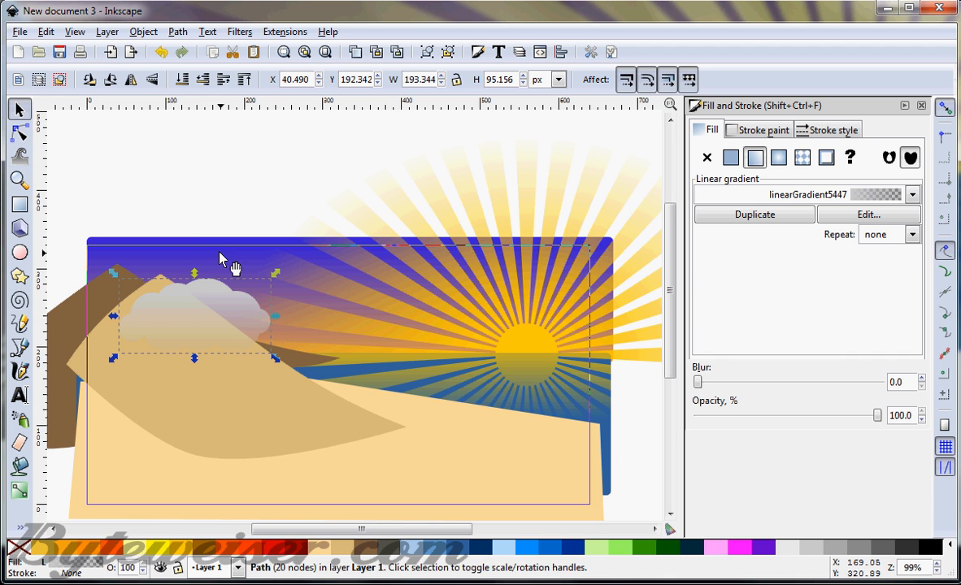
{"action": "mouse_move", "coordinate": [261, 308]}
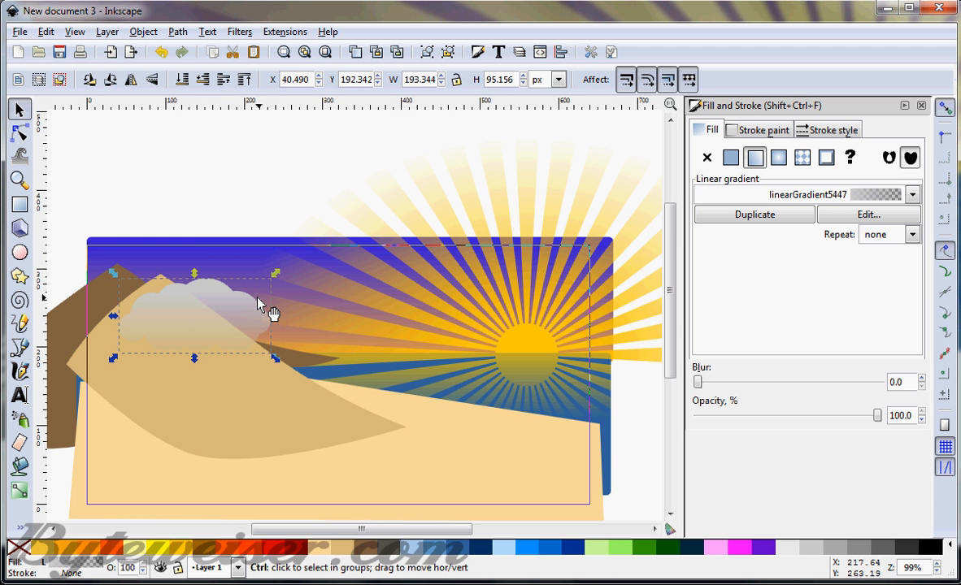
{"action": "mouse_move", "coordinate": [260, 302]}
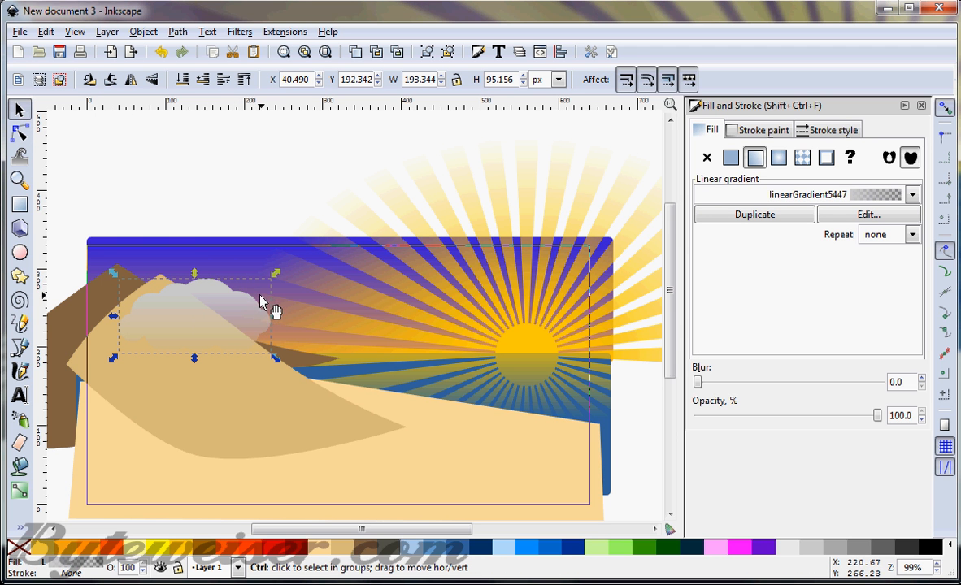
- Overlap a second cloud to the left and shift the clouds over the upper-left sky
{"action": "left_click_drag", "start_coordinate": [260, 305], "coordinate": [178, 316]}
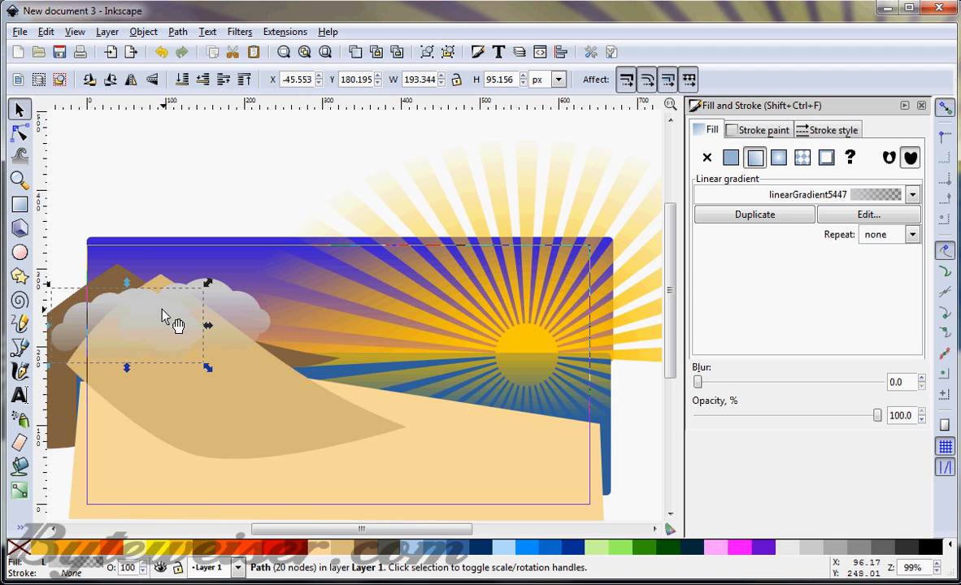
{"action": "left_click_drag", "start_coordinate": [162, 316], "coordinate": [203, 285]}
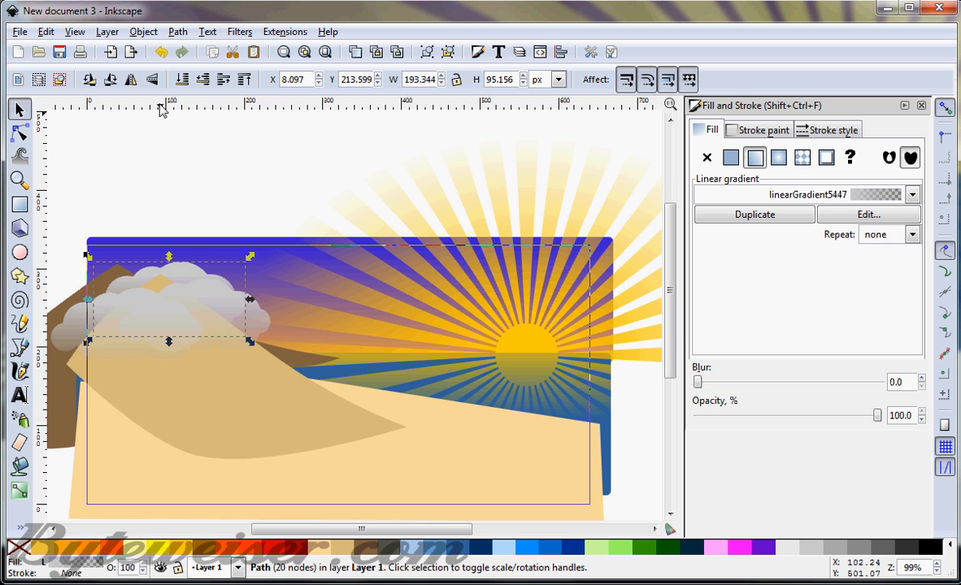
{"action": "mouse_move", "coordinate": [183, 239]}
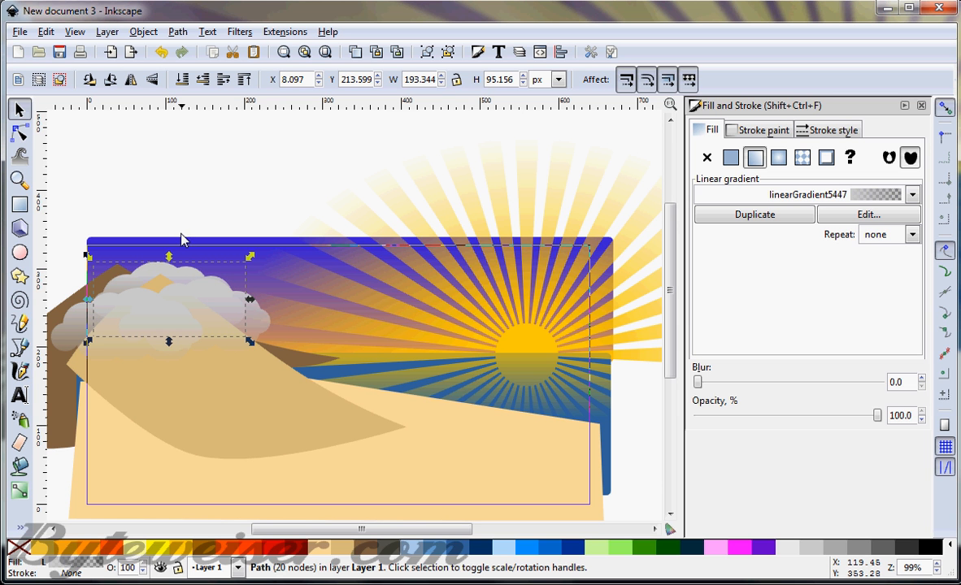
{"action": "mouse_move", "coordinate": [183, 281]}
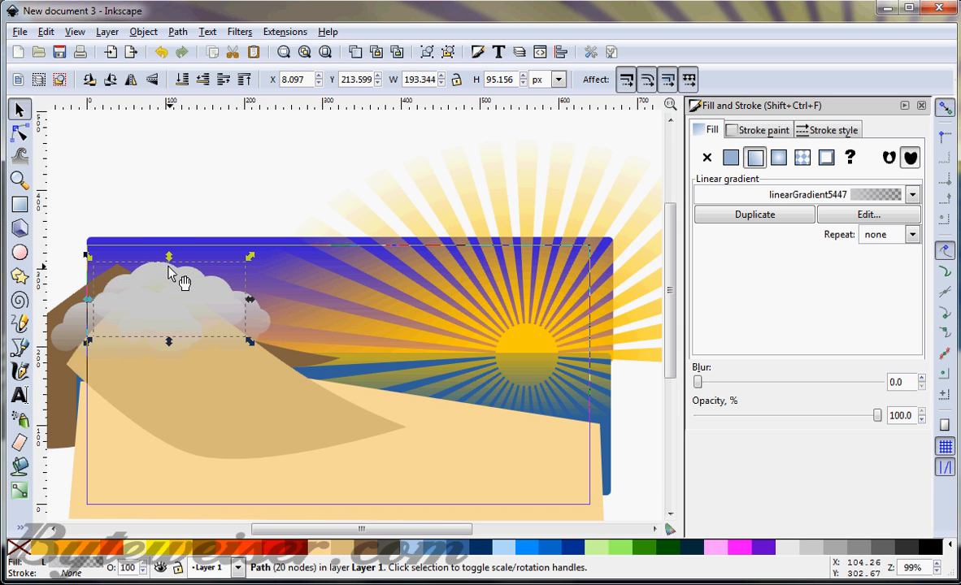
{"action": "left_click_drag", "start_coordinate": [185, 282], "coordinate": [125, 261]}
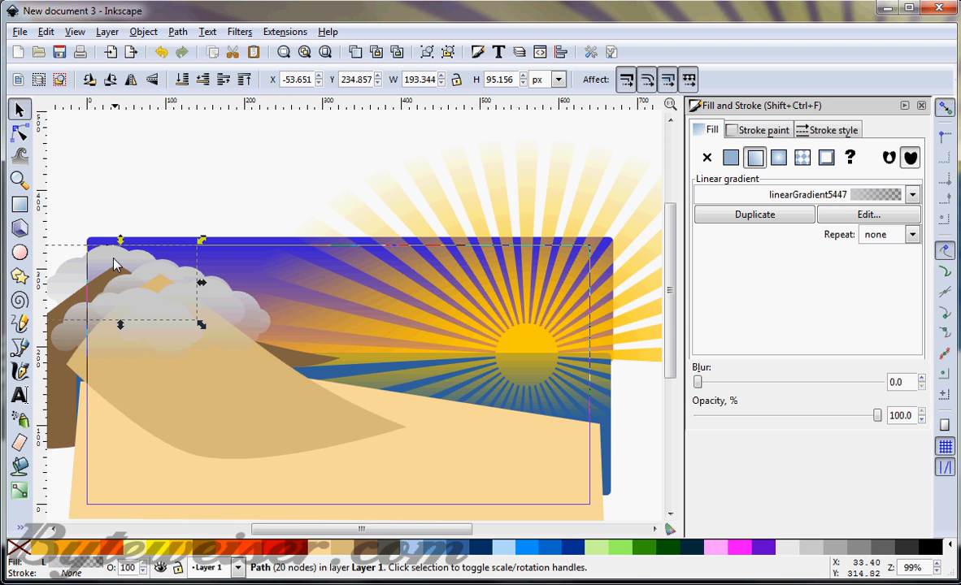
{"action": "mouse_move", "coordinate": [226, 165]}
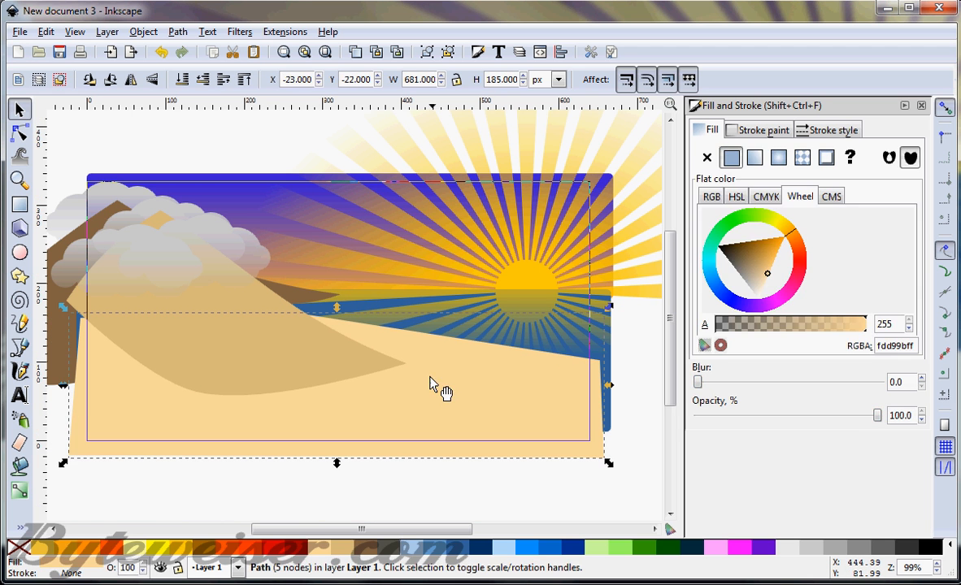
- Drag the sand path's top segment with the Node tool into a curve
{"action": "left_click", "coordinate": [15, 135]}
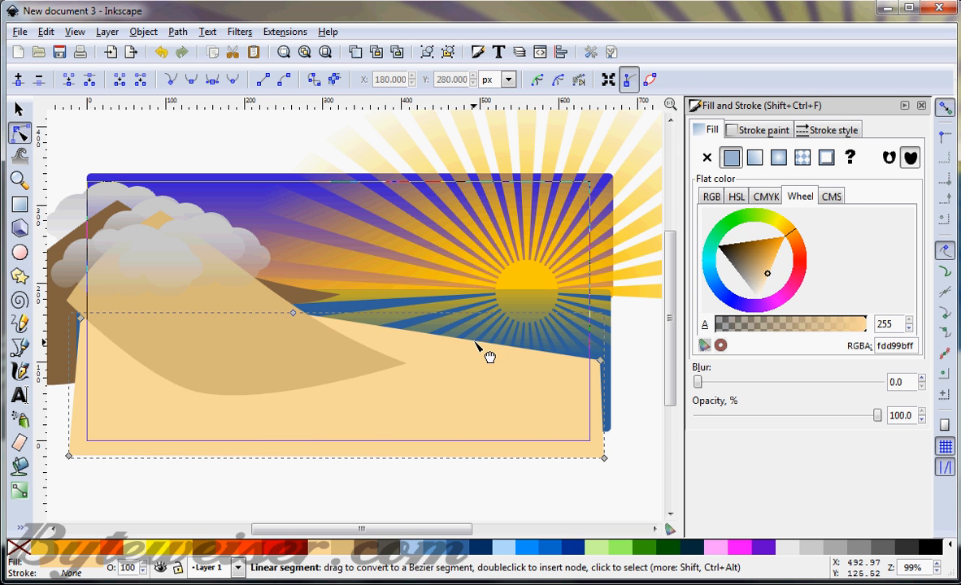
{"action": "mouse_move", "coordinate": [475, 359]}
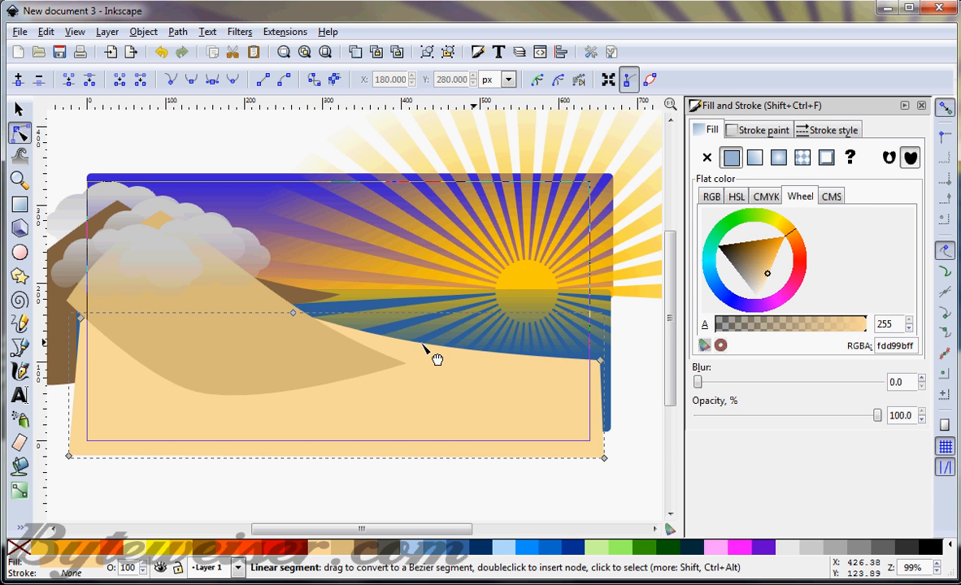
{"action": "left_click_drag", "start_coordinate": [437, 359], "coordinate": [293, 317]}
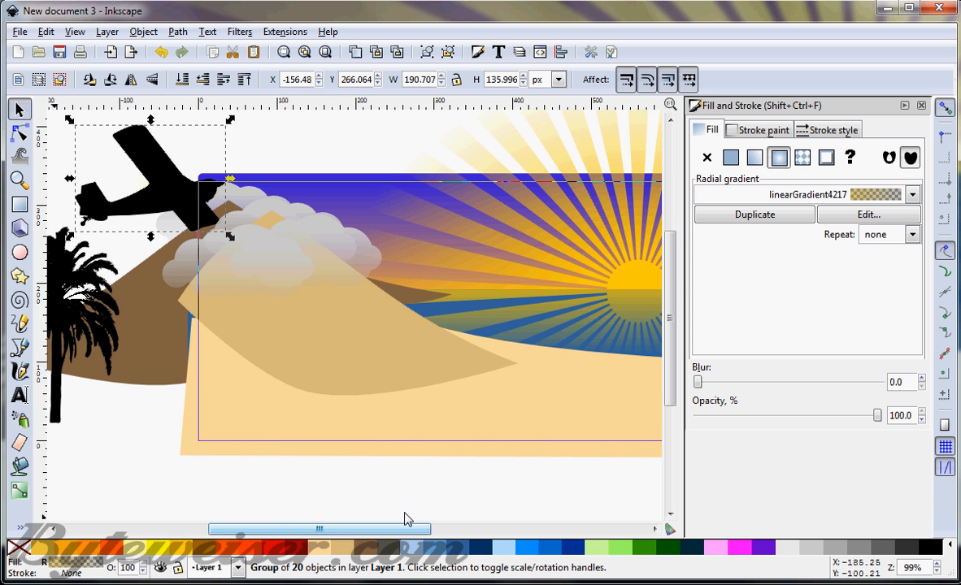
- Shrink the black plane silhouette and place it in the sky left of the sun
{"action": "left_click_drag", "start_coordinate": [150, 175], "coordinate": [460, 236]}
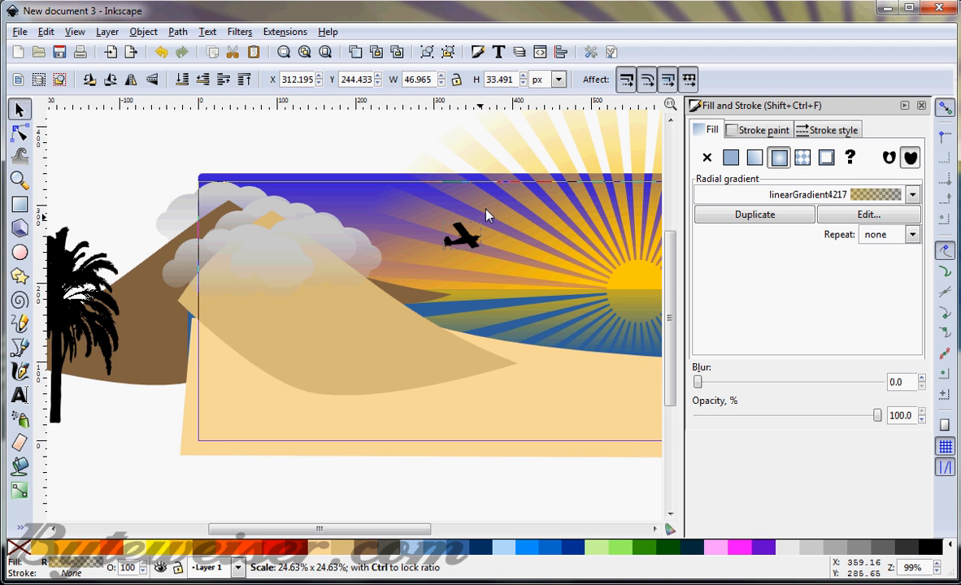
{"action": "left_click", "coordinate": [462, 235]}
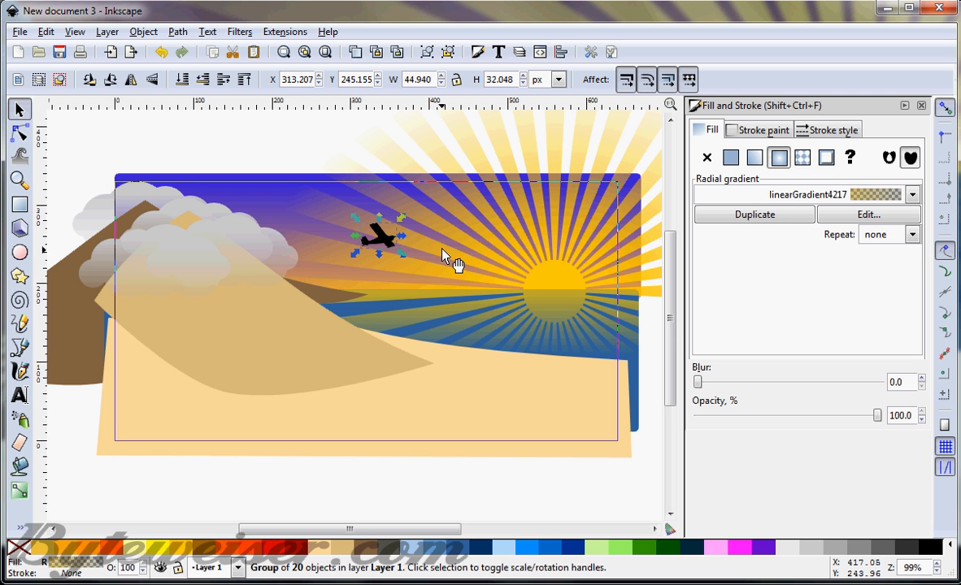
{"action": "mouse_move", "coordinate": [413, 255]}
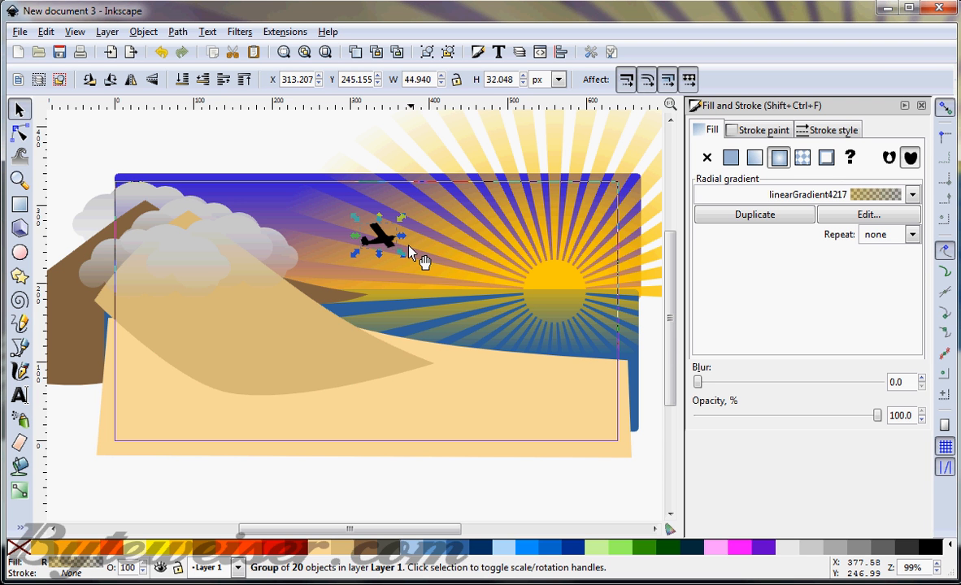
{"action": "mouse_move", "coordinate": [411, 256]}
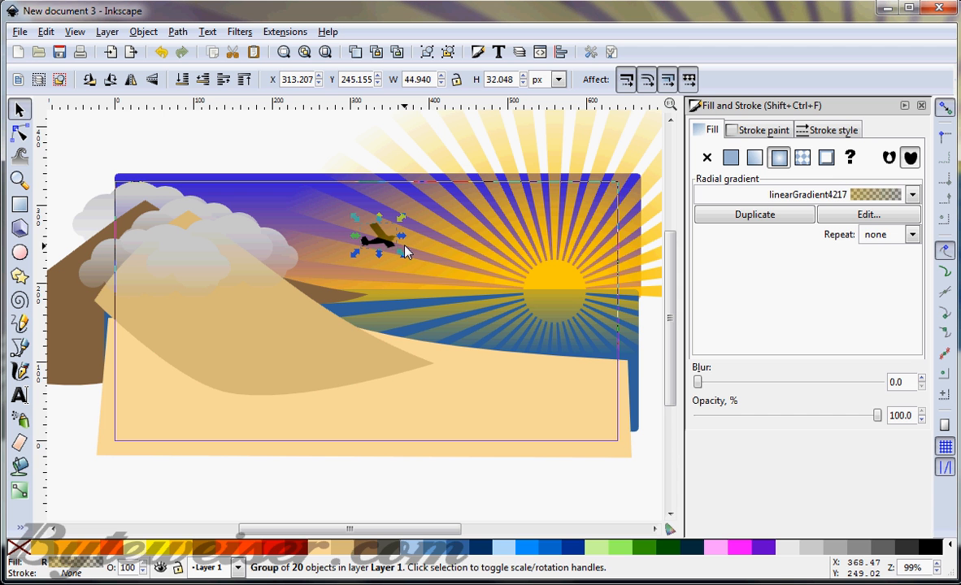
{"action": "left_click", "coordinate": [434, 483]}
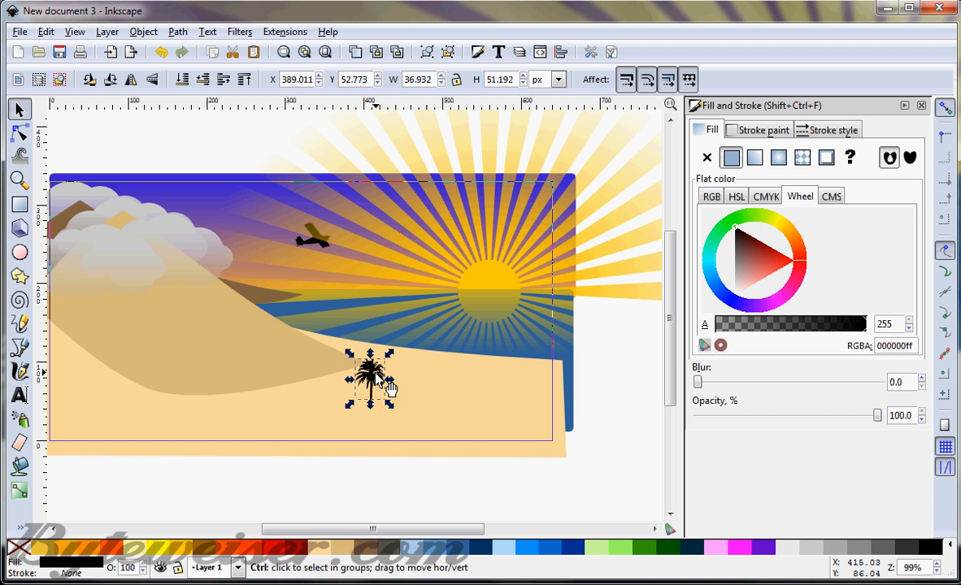
- Drag the small palm tree and its copies into a clustered row on the lower-right sand
{"action": "left_click_drag", "start_coordinate": [370, 380], "coordinate": [390, 388]}
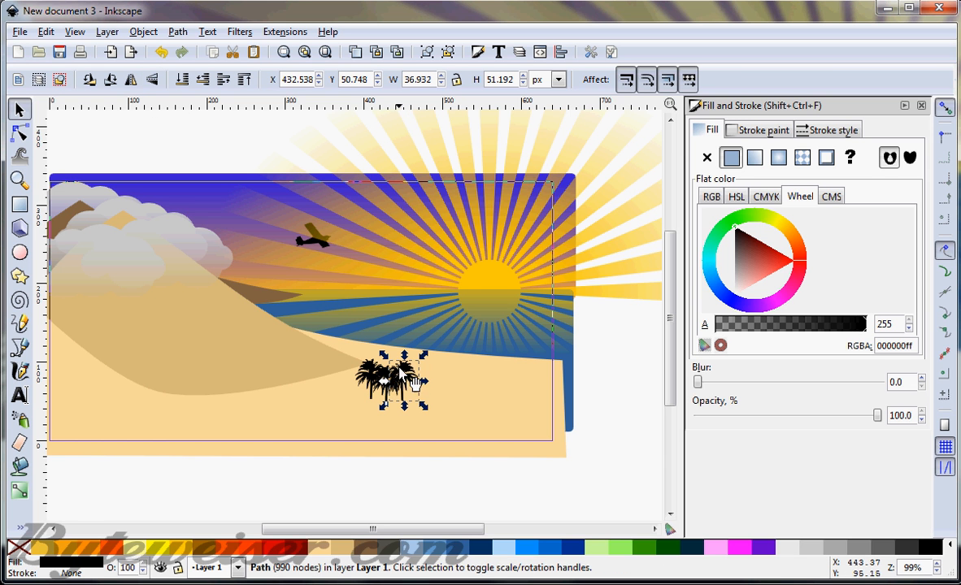
{"action": "left_click_drag", "start_coordinate": [404, 382], "coordinate": [437, 411]}
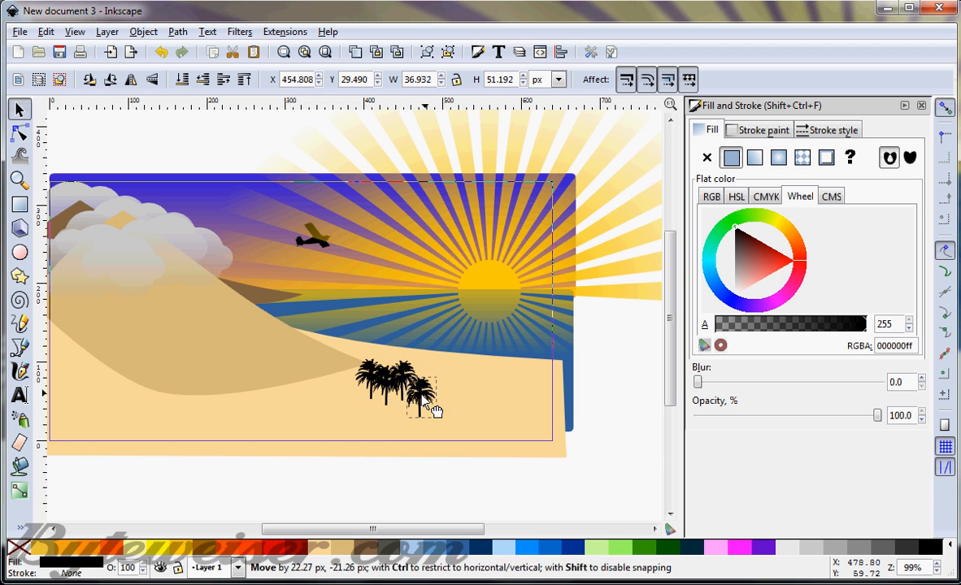
{"action": "left_click_drag", "start_coordinate": [415, 394], "coordinate": [398, 398]}
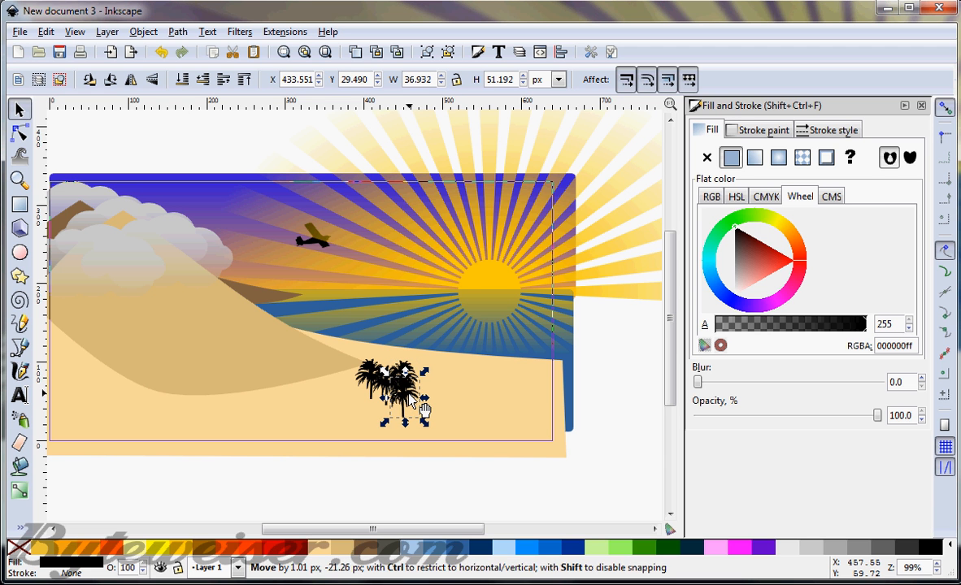
{"action": "left_click_drag", "start_coordinate": [394, 399], "coordinate": [415, 407]}
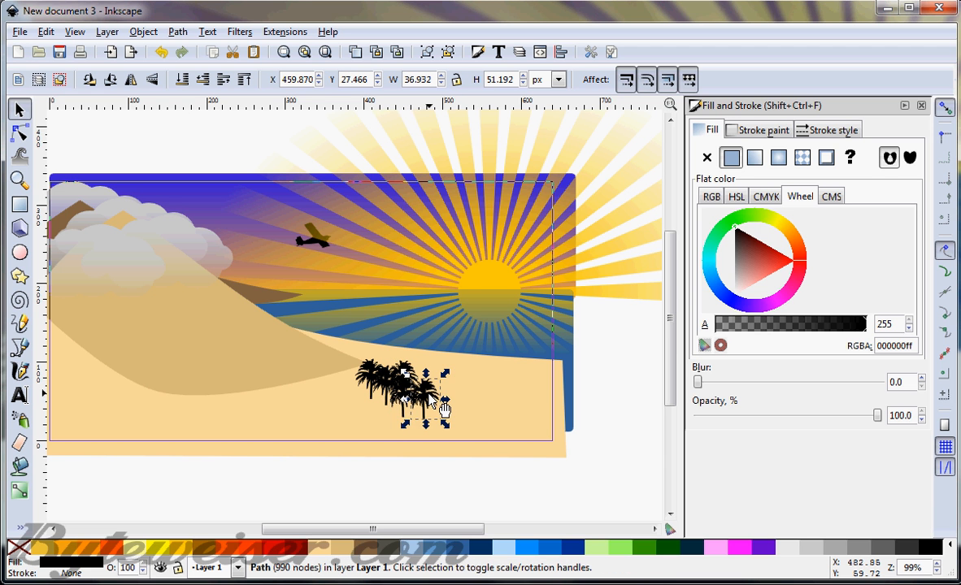
{"action": "left_click_drag", "start_coordinate": [415, 398], "coordinate": [435, 410]}
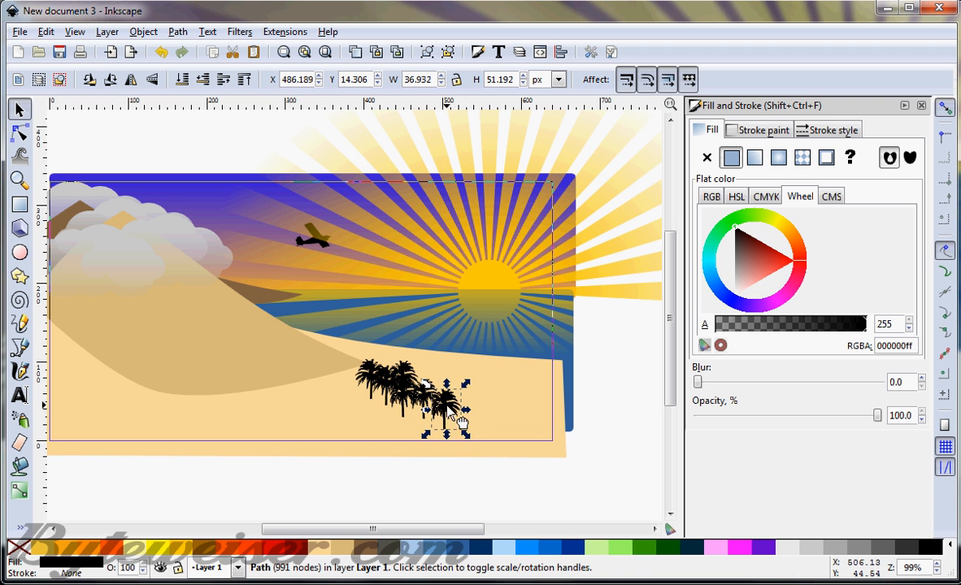
{"action": "left_click_drag", "start_coordinate": [445, 409], "coordinate": [472, 407]}
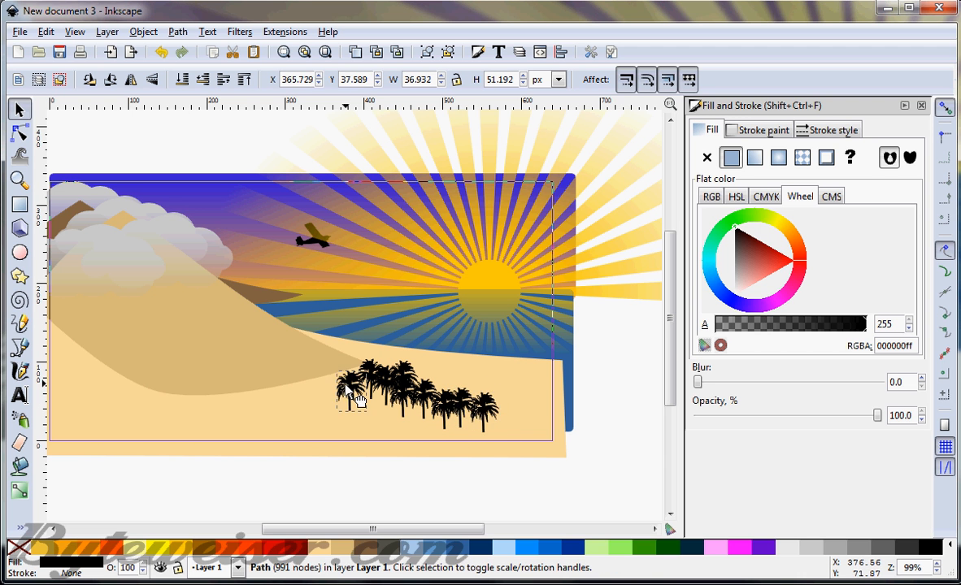
{"action": "left_click_drag", "start_coordinate": [353, 390], "coordinate": [281, 403]}
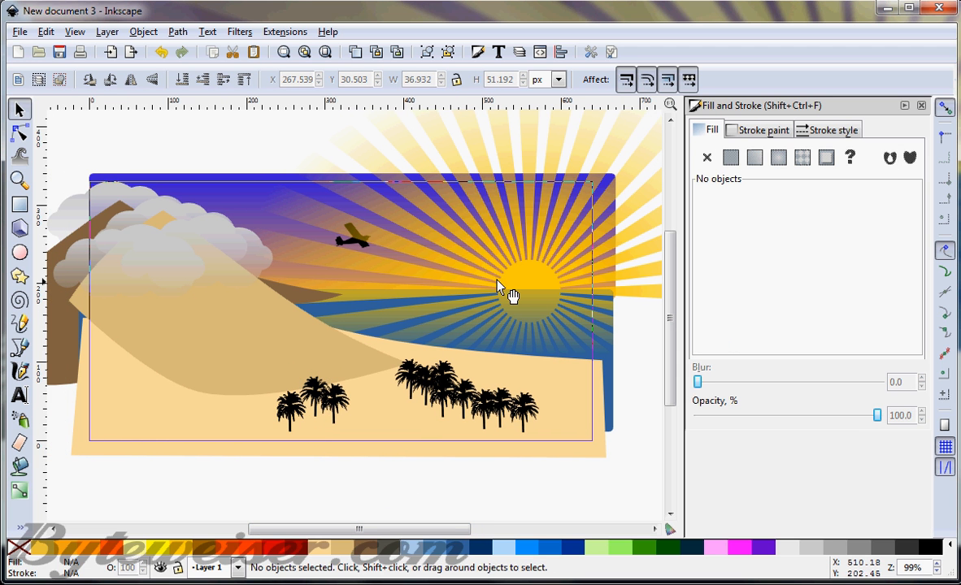
{"action": "mouse_move", "coordinate": [541, 236]}
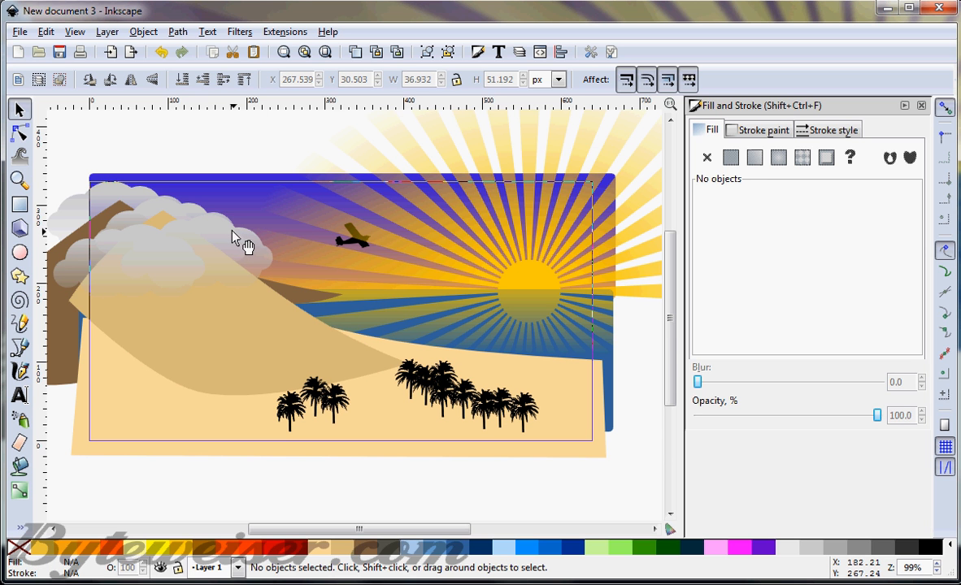
{"action": "mouse_move", "coordinate": [457, 270]}
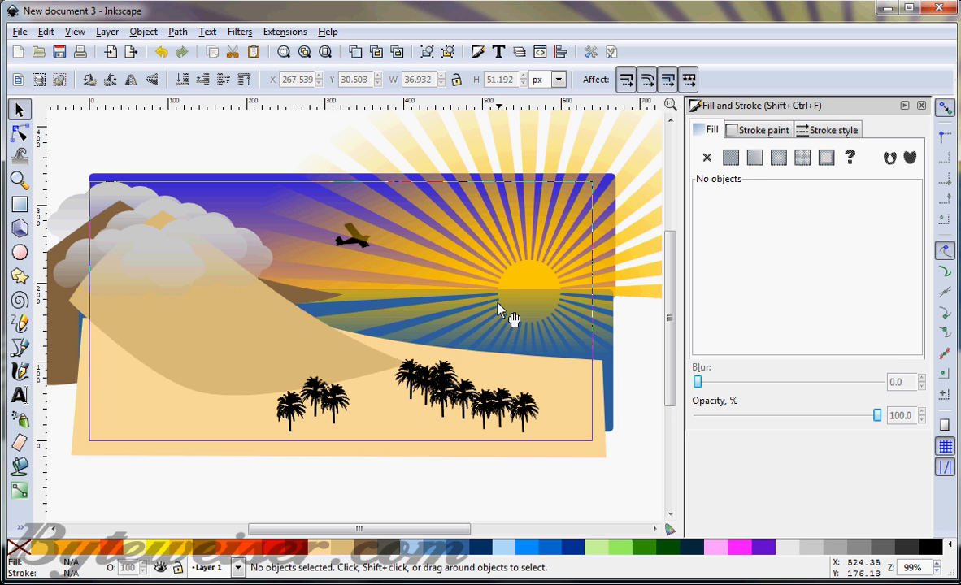
{"action": "mouse_move", "coordinate": [268, 317]}
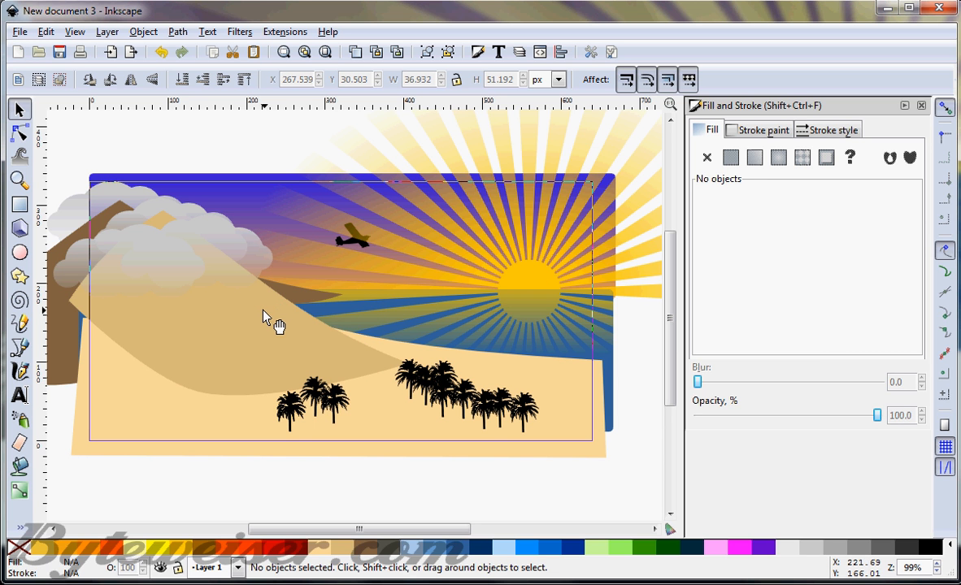
{"action": "mouse_move", "coordinate": [542, 282]}
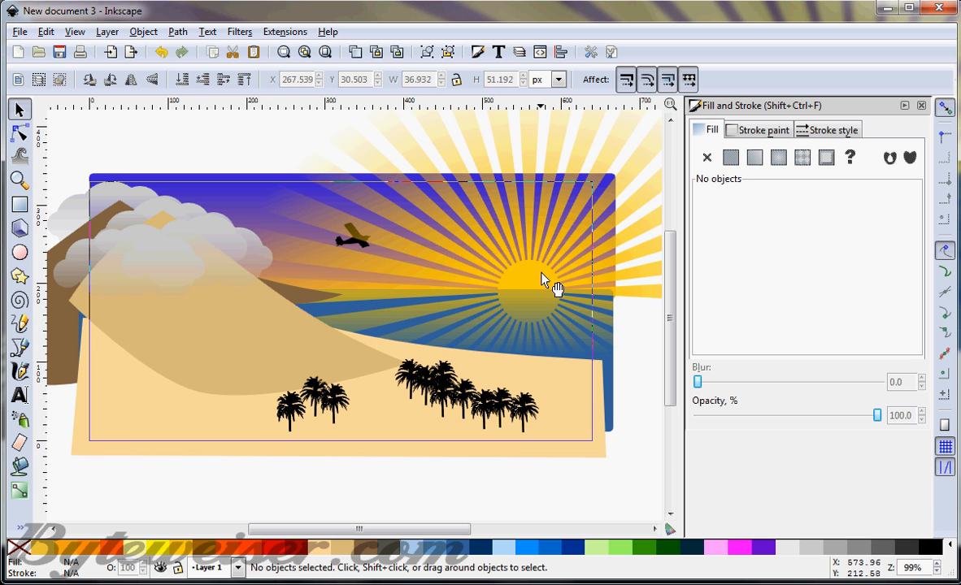
{"action": "mouse_move", "coordinate": [378, 291]}
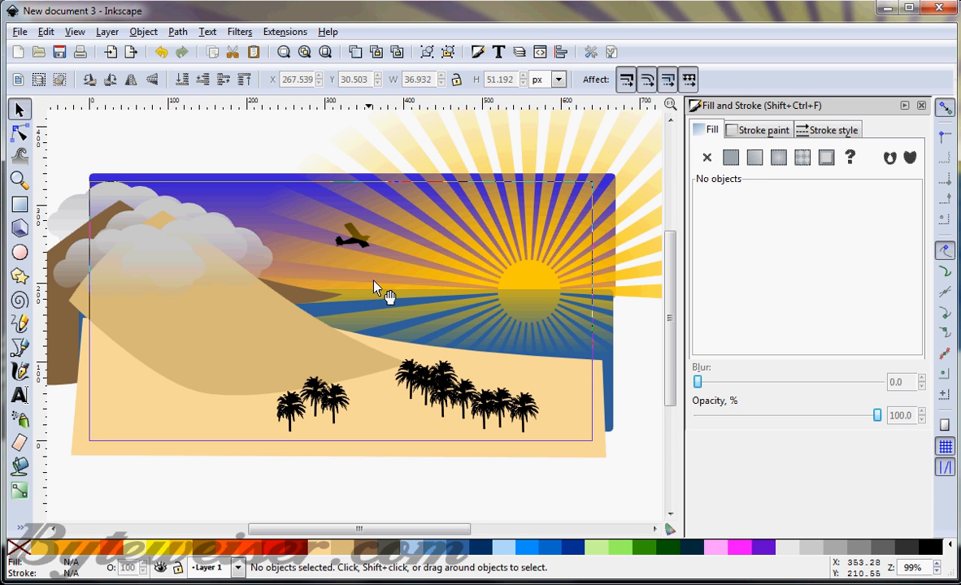
{"action": "mouse_move", "coordinate": [556, 353]}
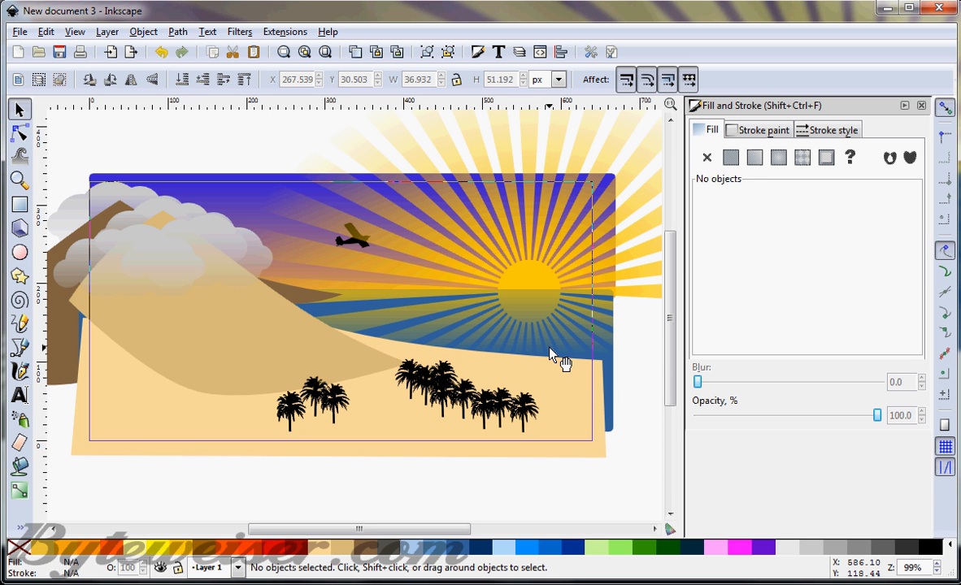
{"action": "mouse_move", "coordinate": [559, 349]}
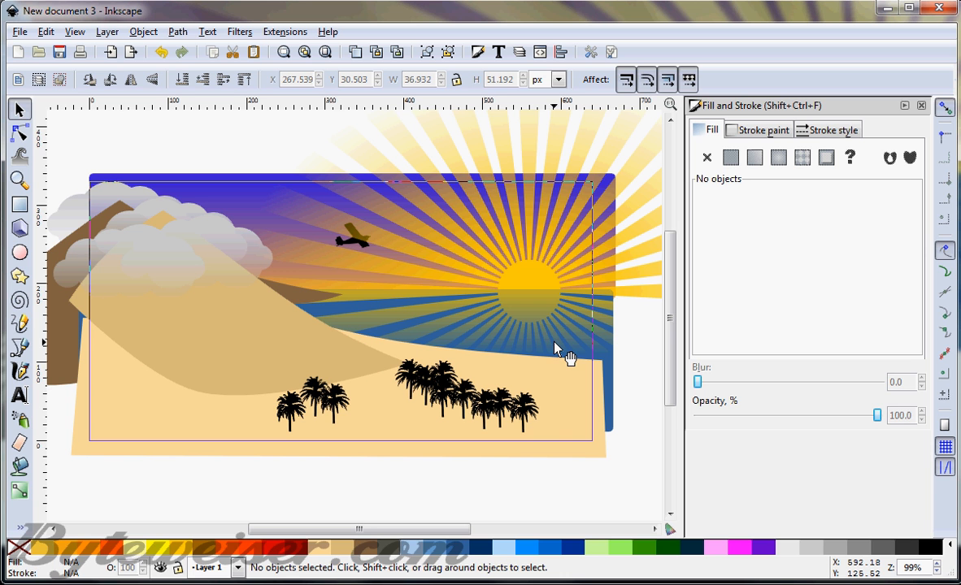
{"action": "mouse_move", "coordinate": [553, 346]}
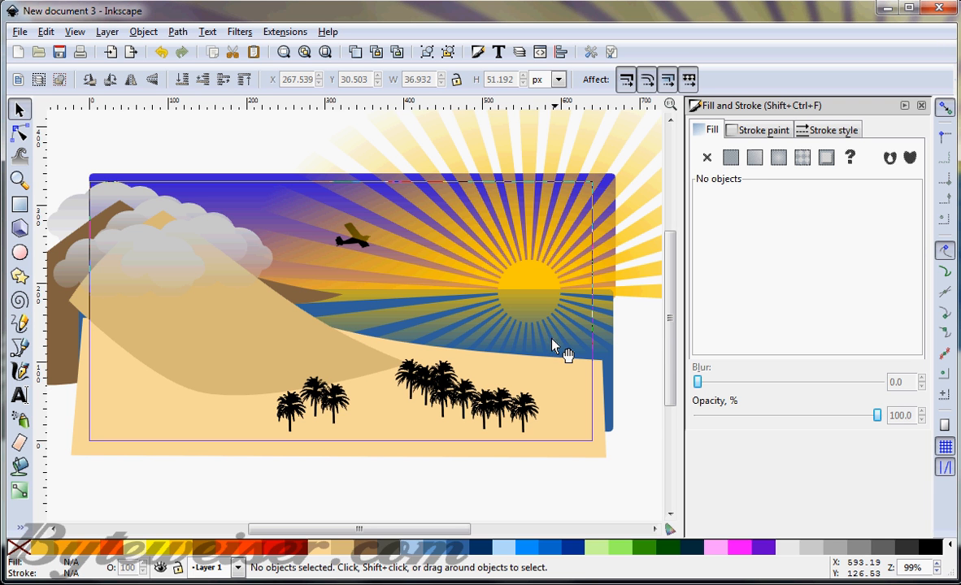